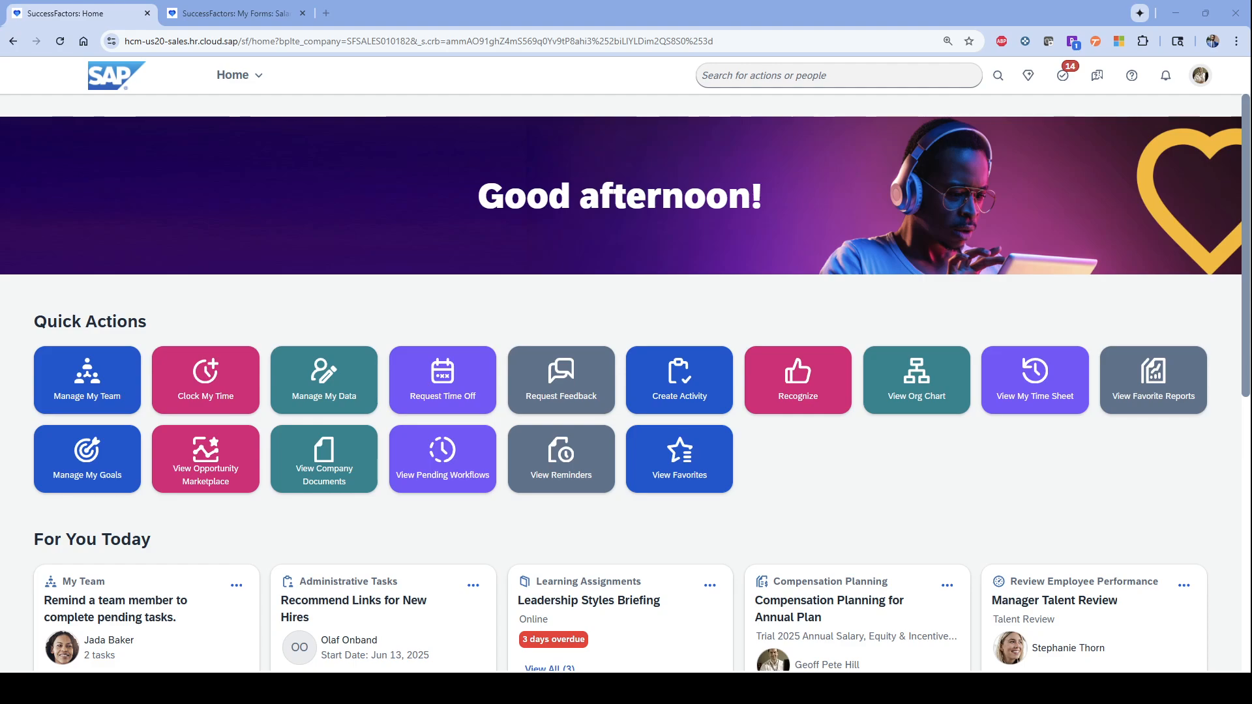
# - Bring up the Manage My Team overview listing the four direct reports
pyautogui.click(1198, 75)
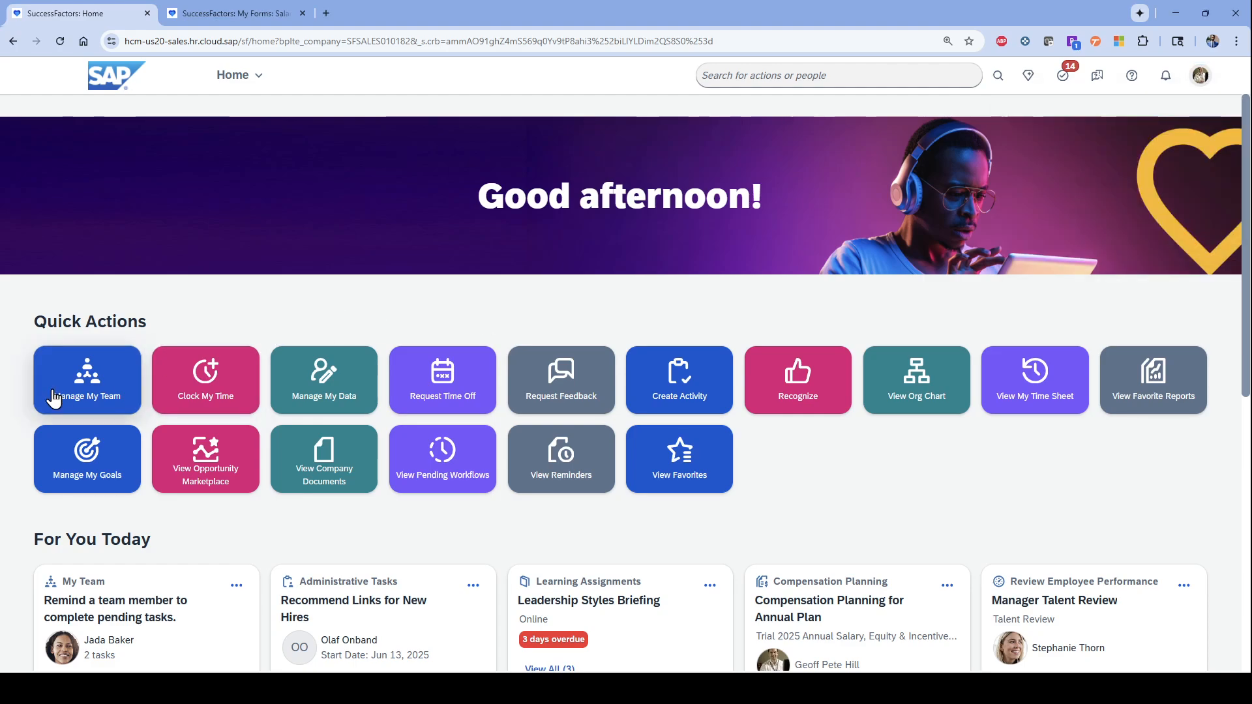
pyautogui.click(86, 379)
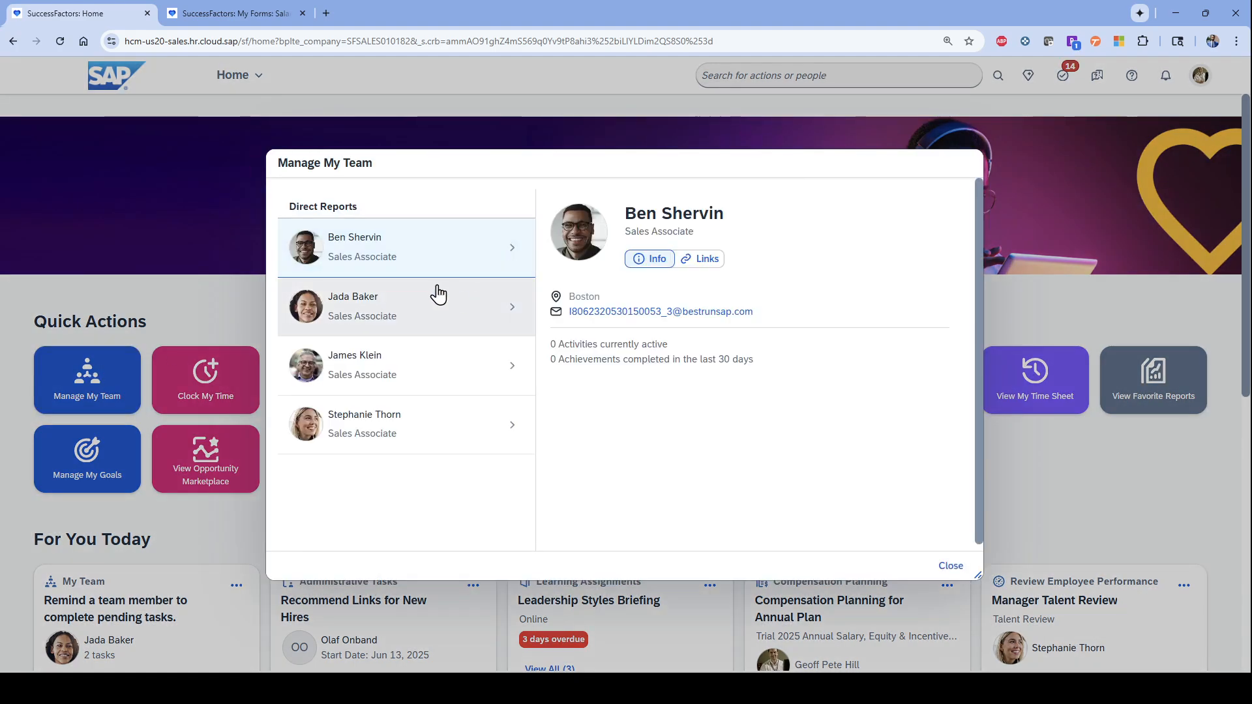
pyautogui.moveTo(391, 333)
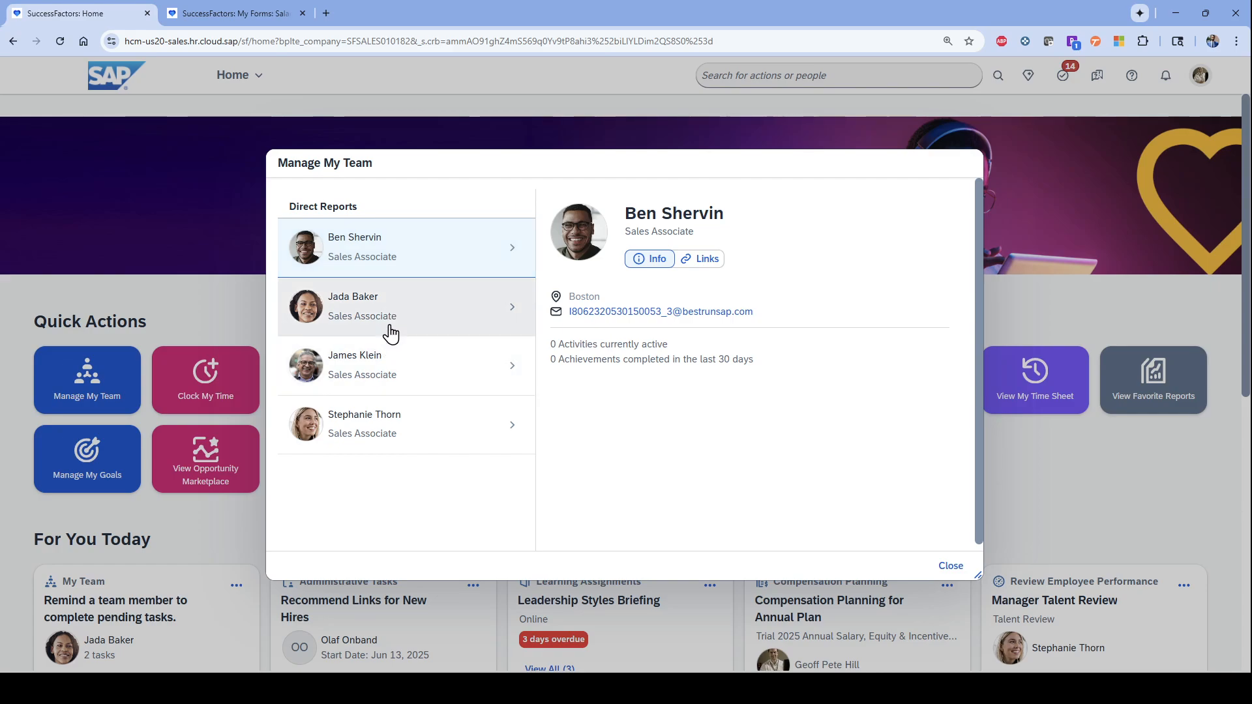
pyautogui.moveTo(376, 309)
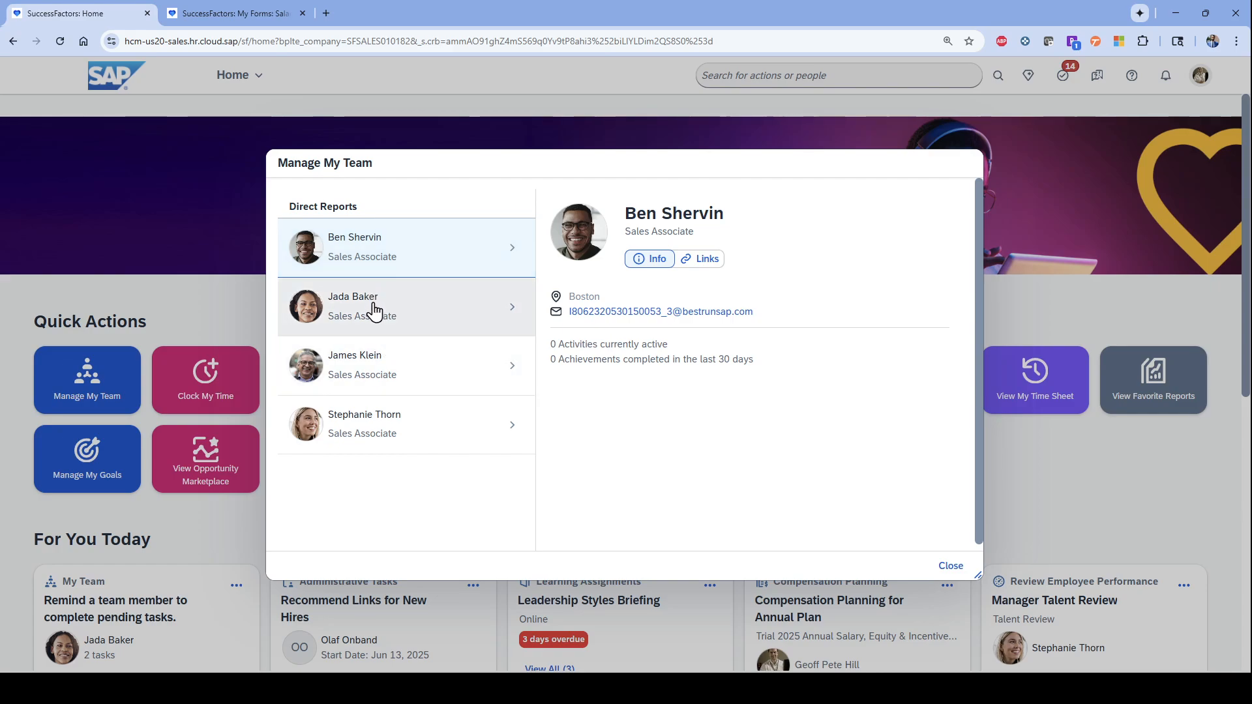
pyautogui.moveTo(950, 489)
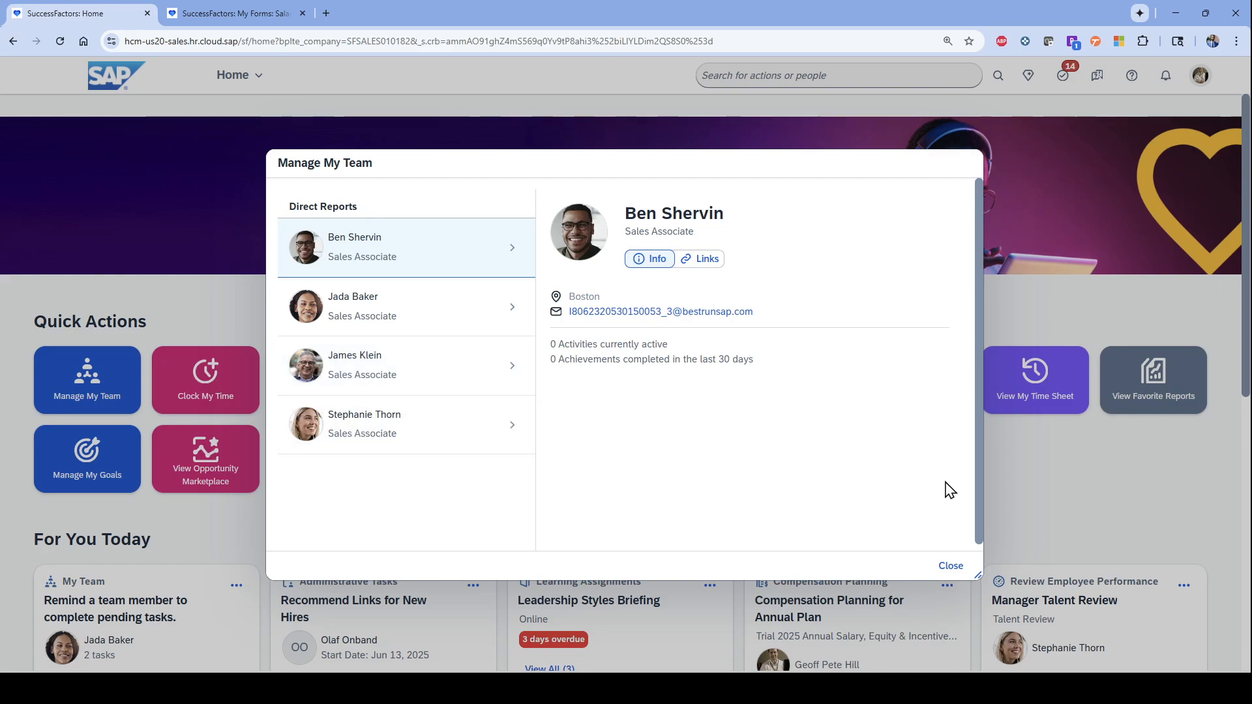
# - Close the team overview and show the To-Do panel on the home page
pyautogui.click(949, 565)
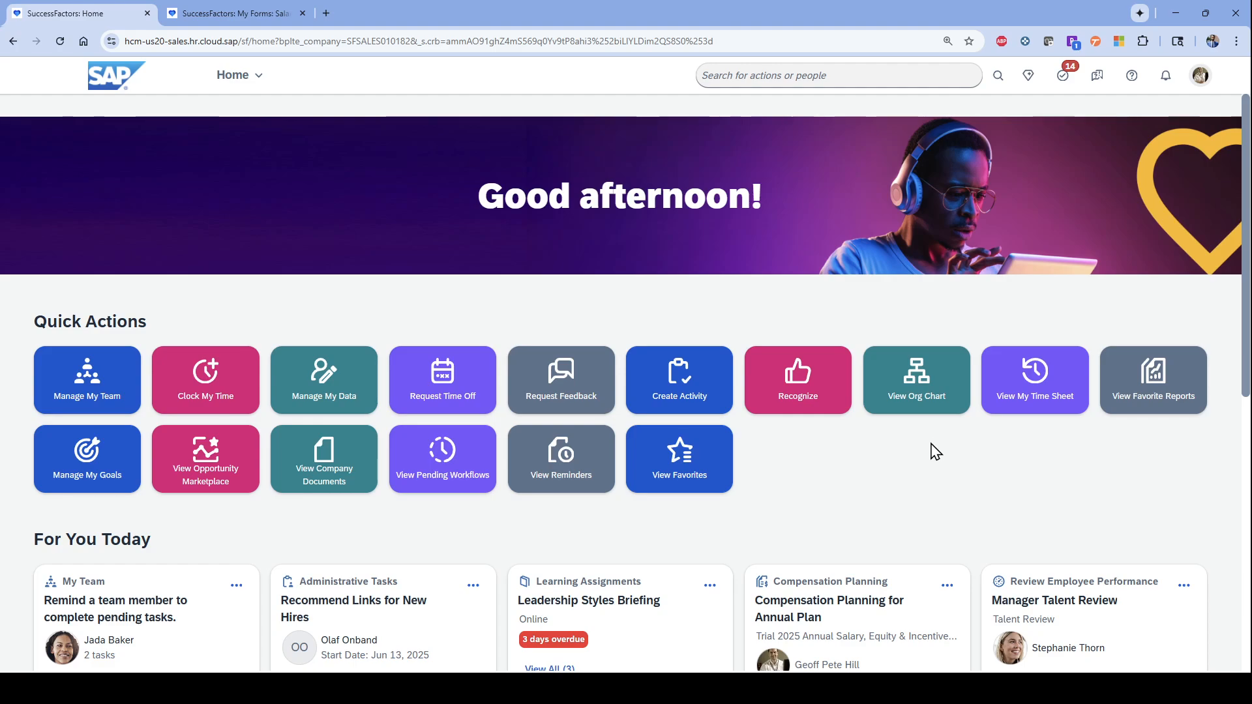
pyautogui.moveTo(929, 465)
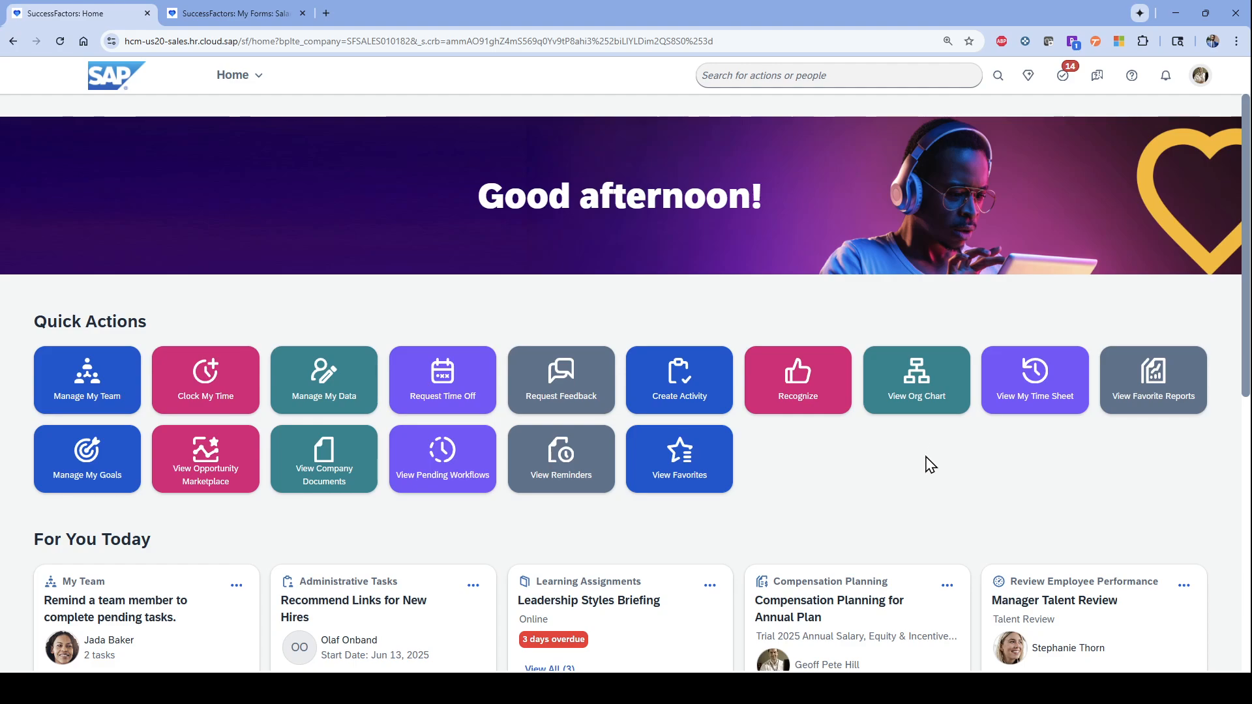
pyautogui.moveTo(950, 480)
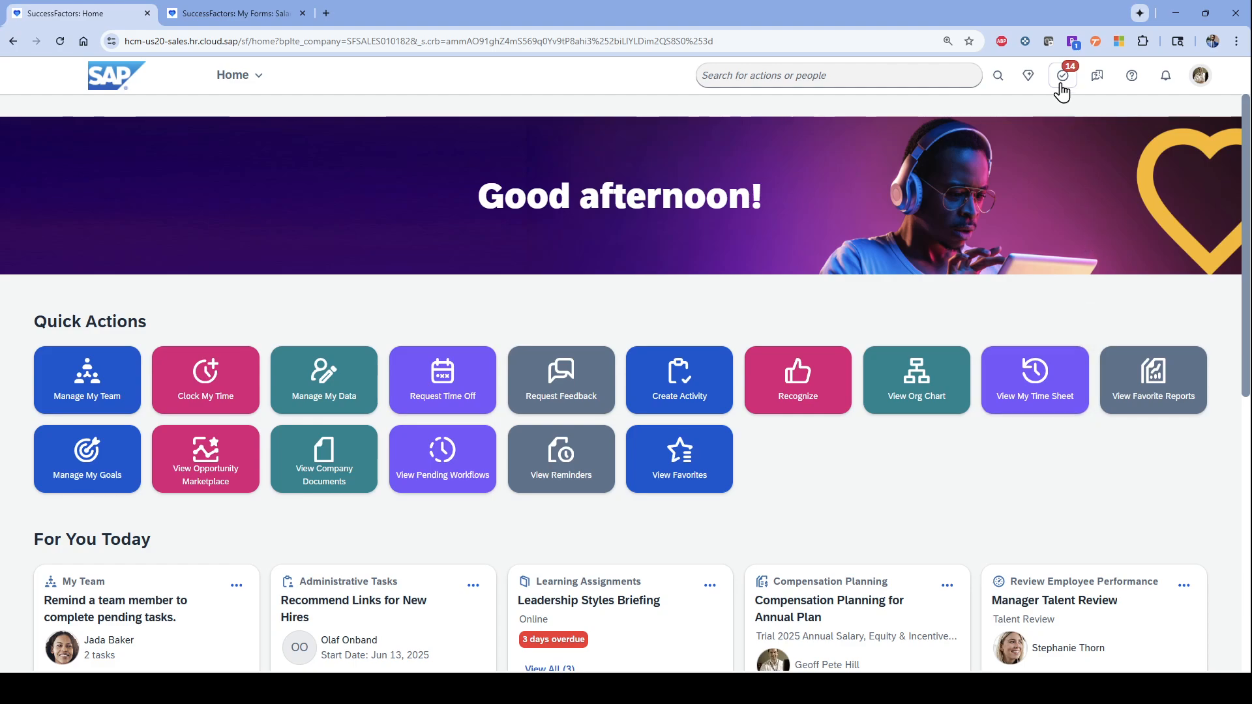
pyautogui.moveTo(834, 448)
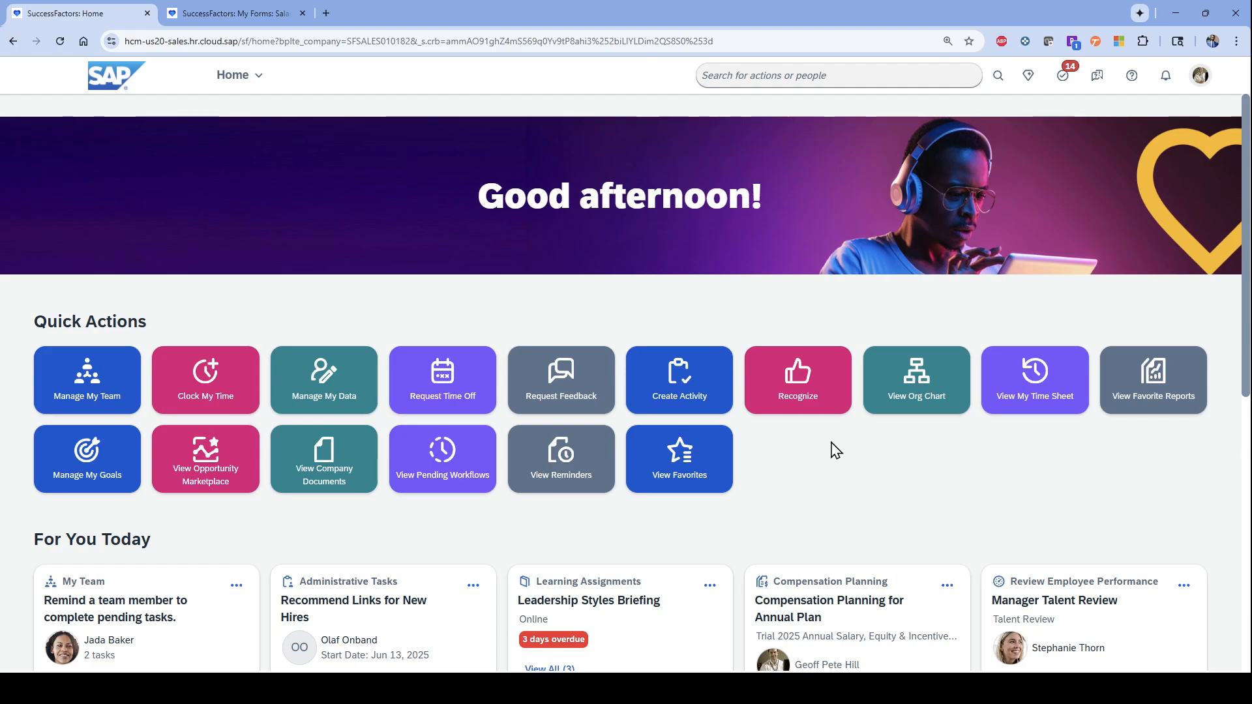
pyautogui.scroll(-3)
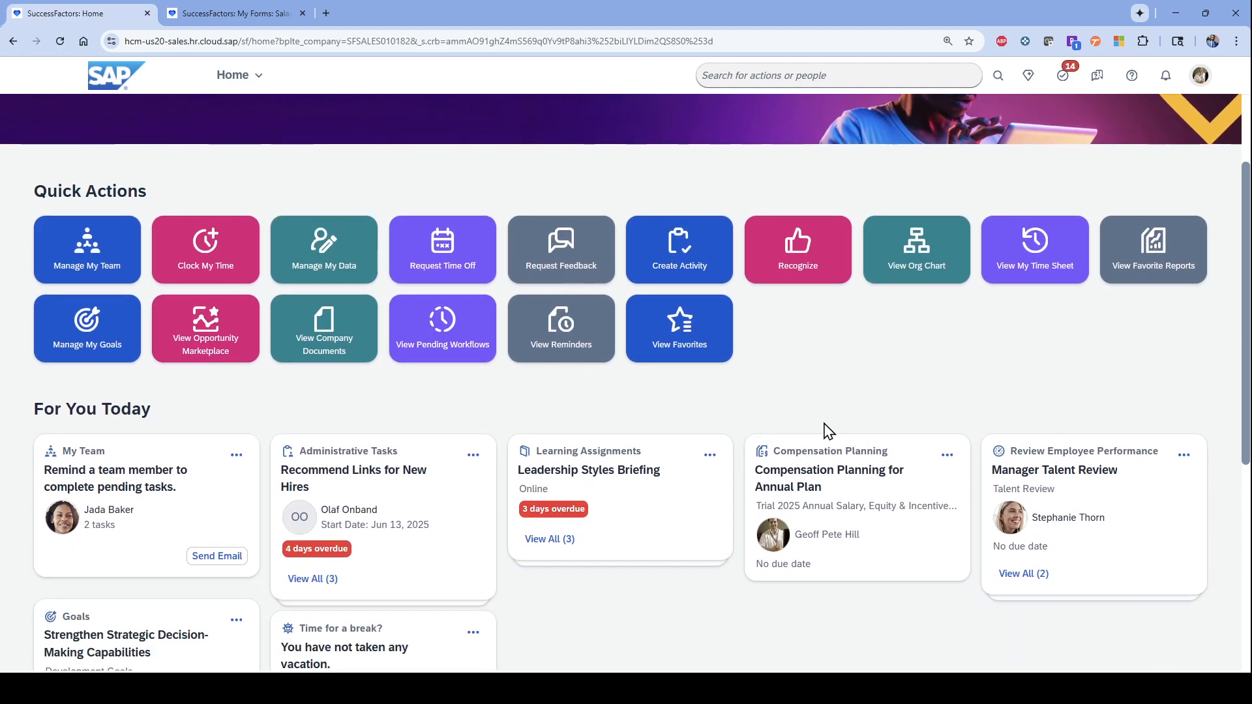
pyautogui.moveTo(854, 392)
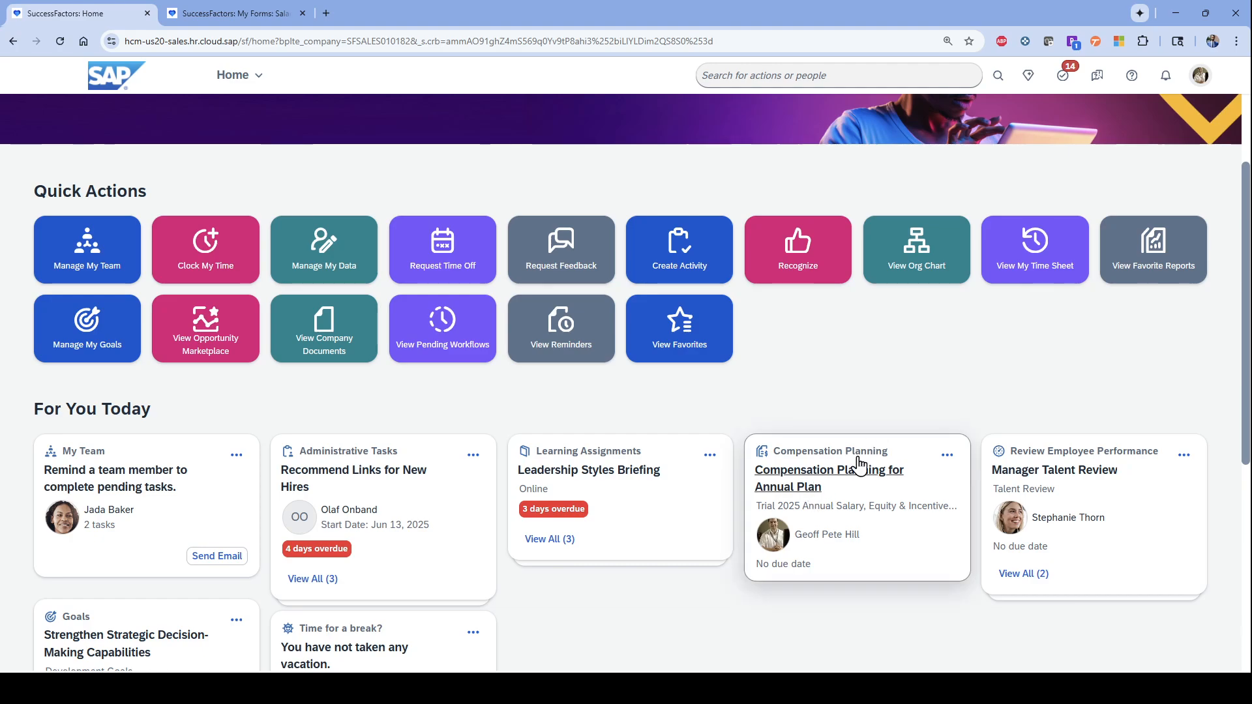
pyautogui.moveTo(859, 477)
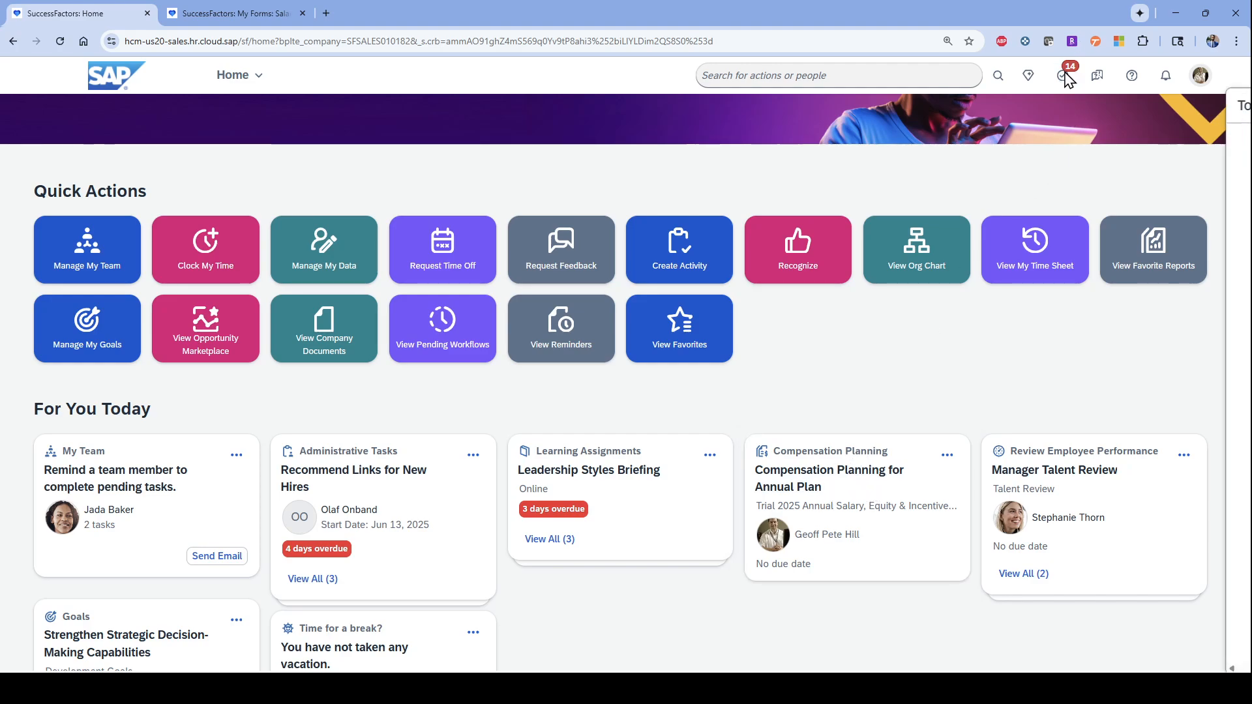
pyautogui.click(1029, 75)
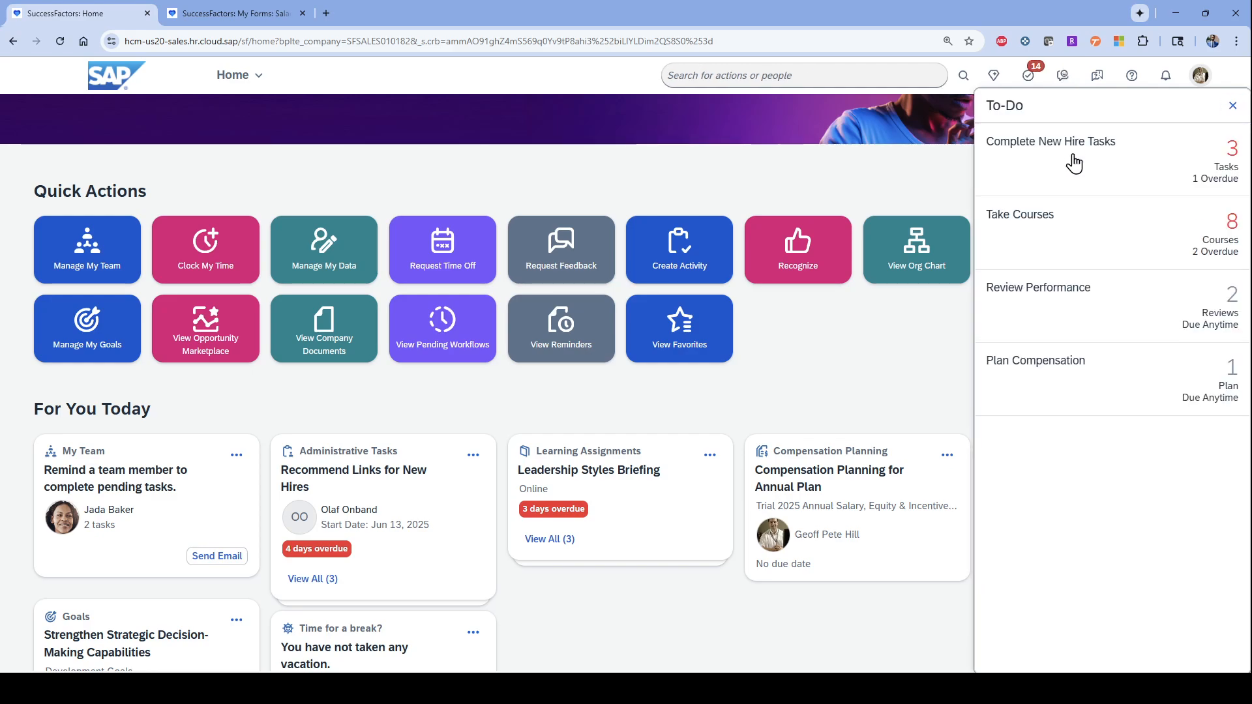
pyautogui.moveTo(925, 365)
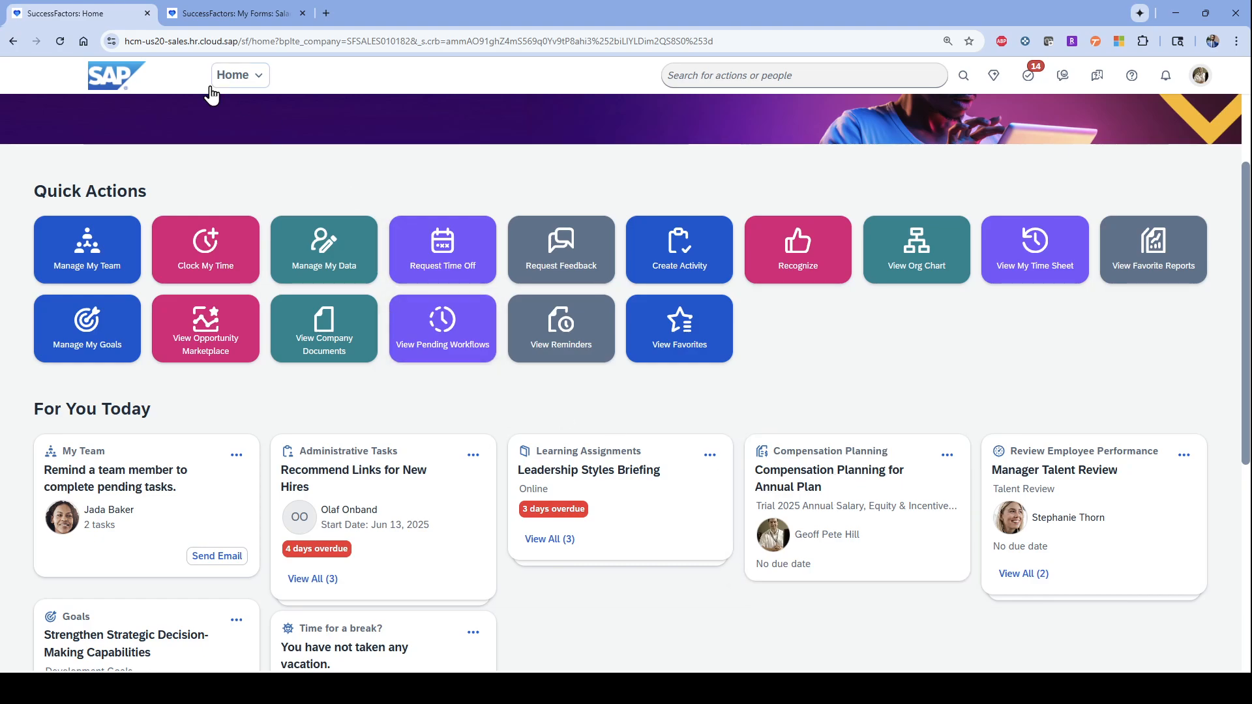
# - Navigate from Home to the Compensation area's My Forms inbox
pyautogui.click(238, 75)
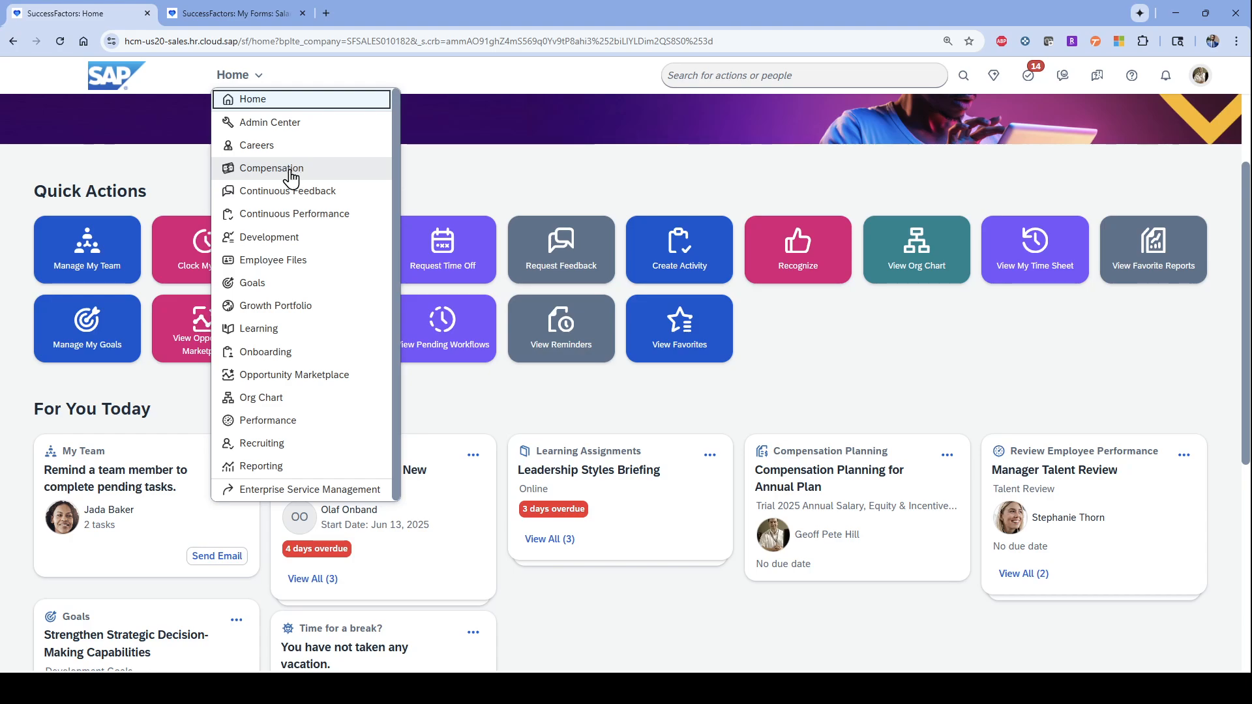
pyautogui.click(273, 168)
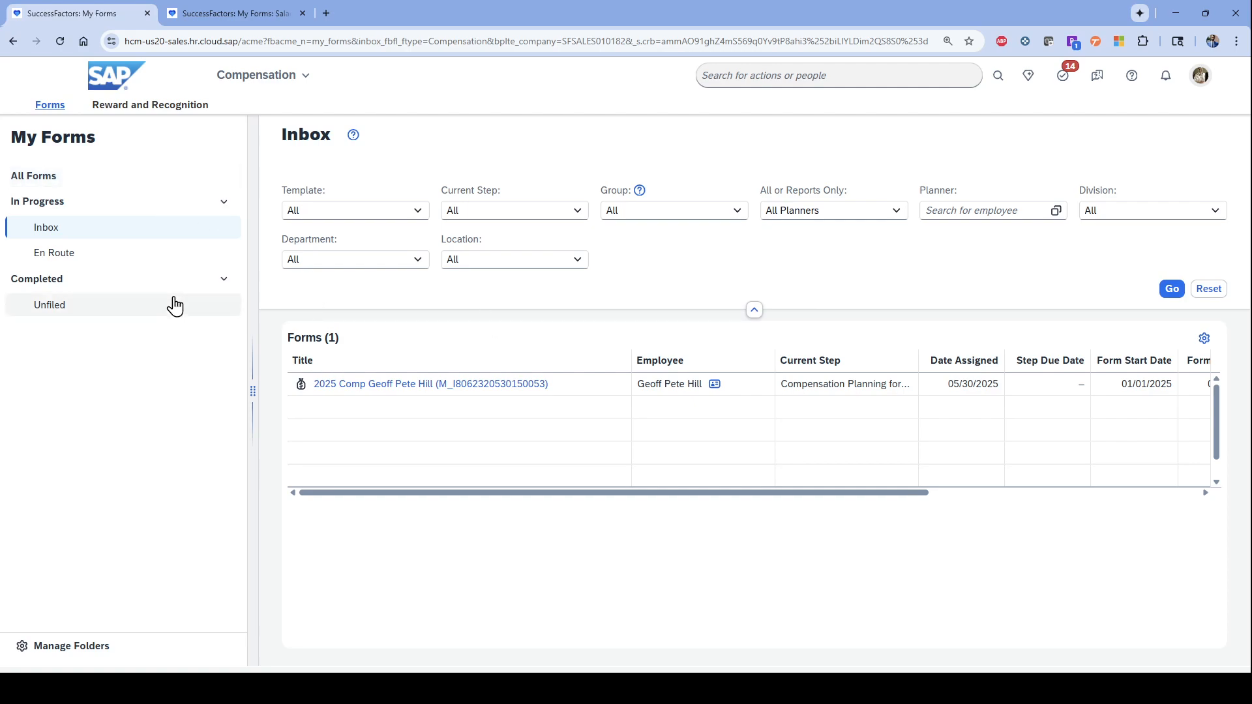
pyautogui.moveTo(421, 212)
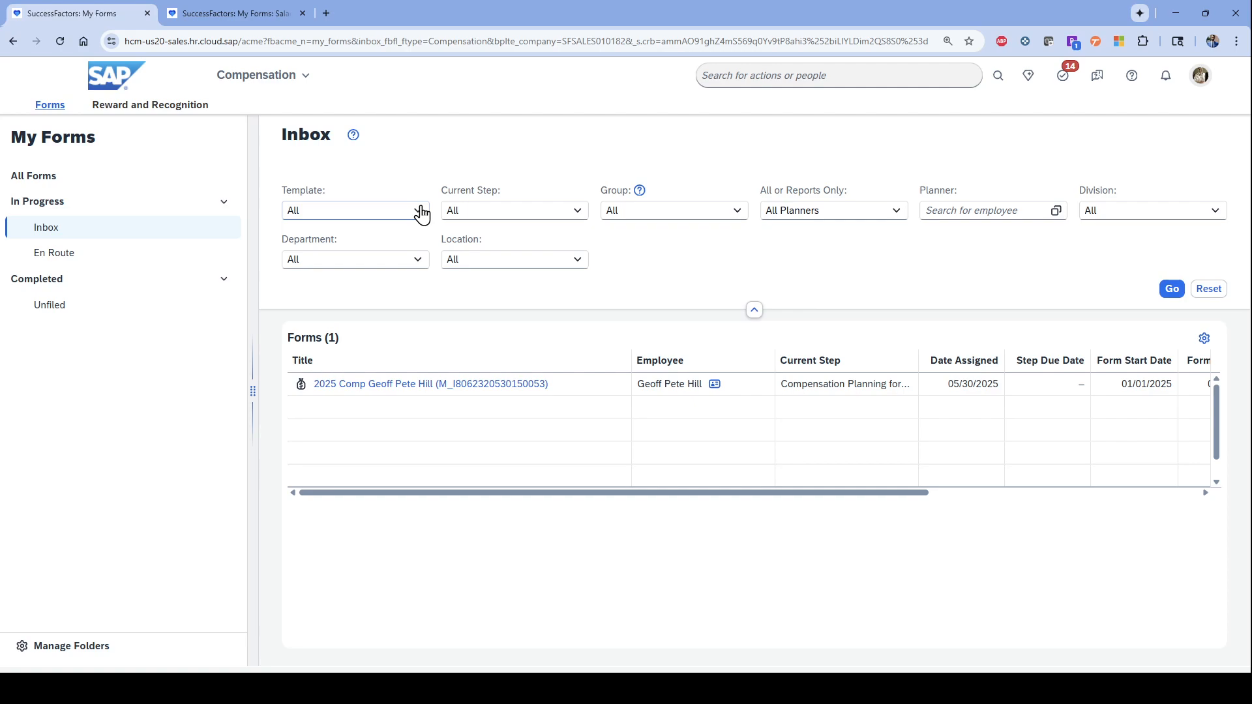
pyautogui.click(231, 14)
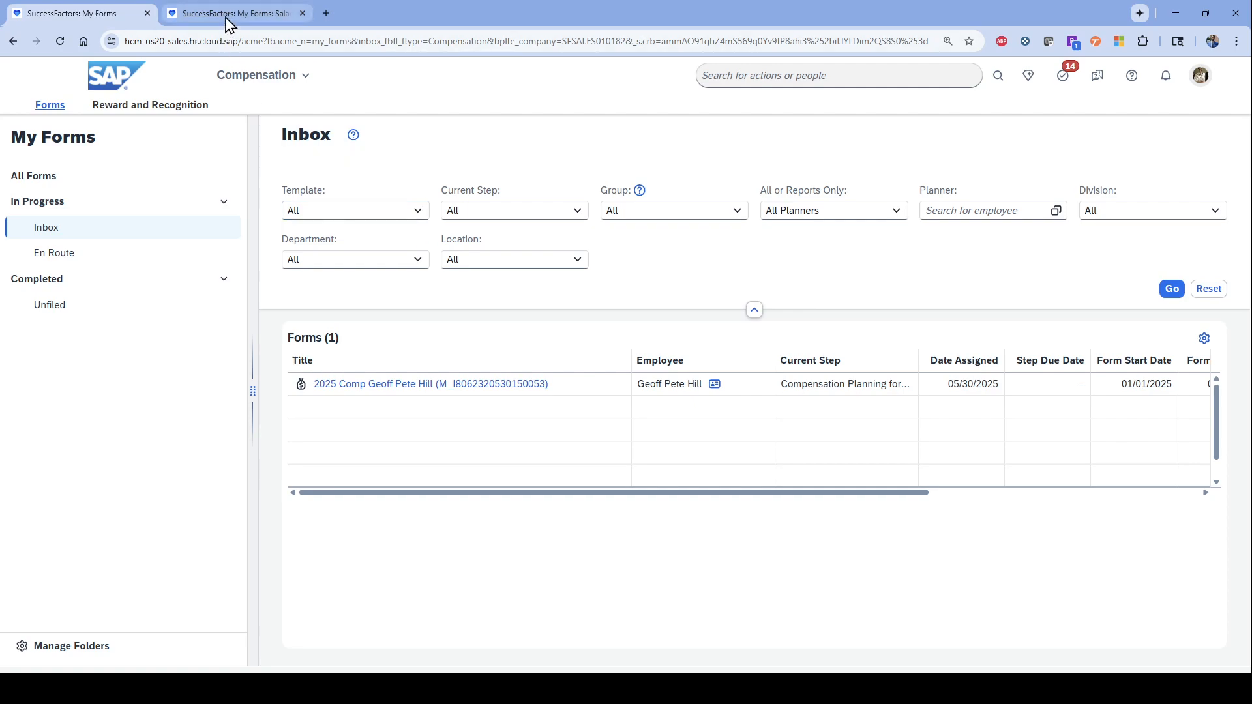
pyautogui.click(430, 383)
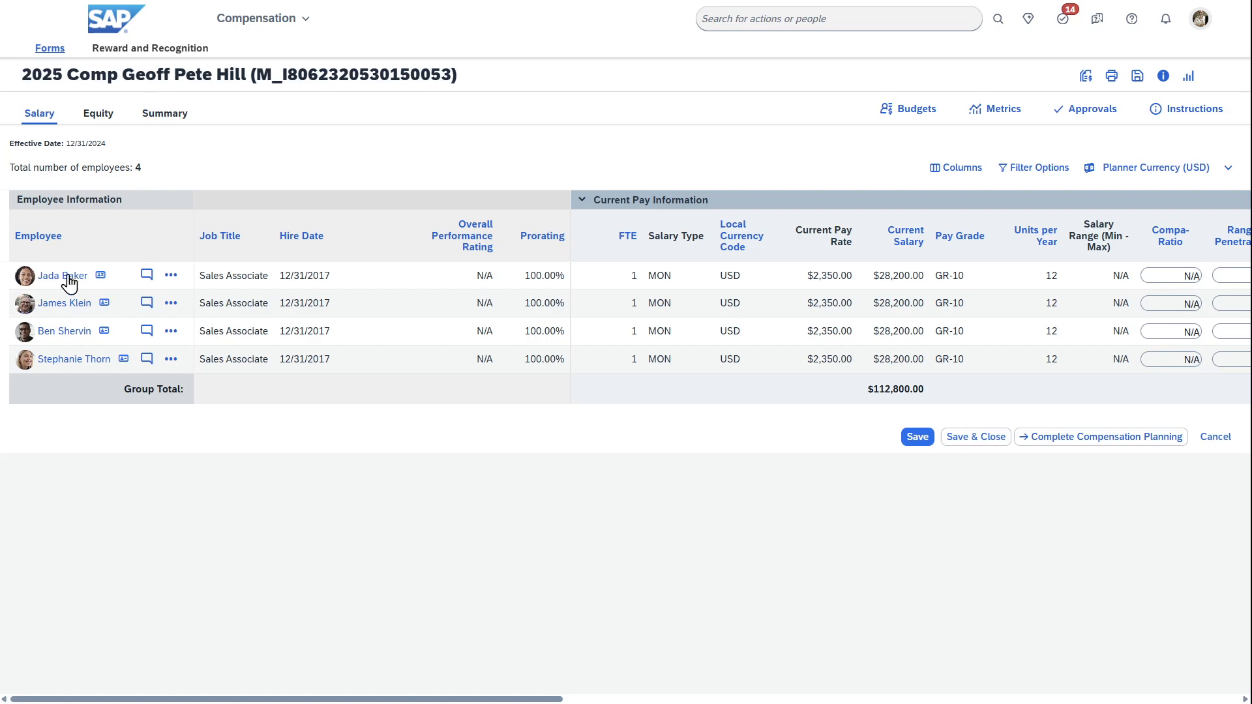
pyautogui.moveTo(145, 302)
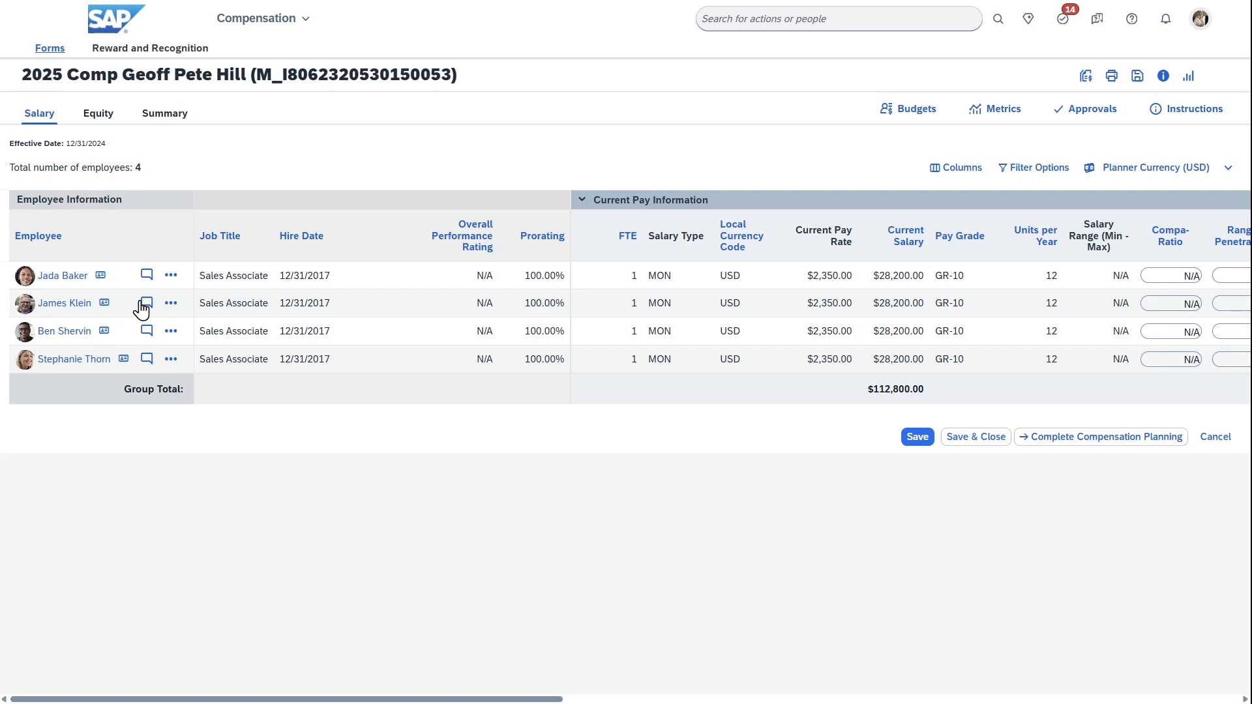
pyautogui.moveTo(146, 278)
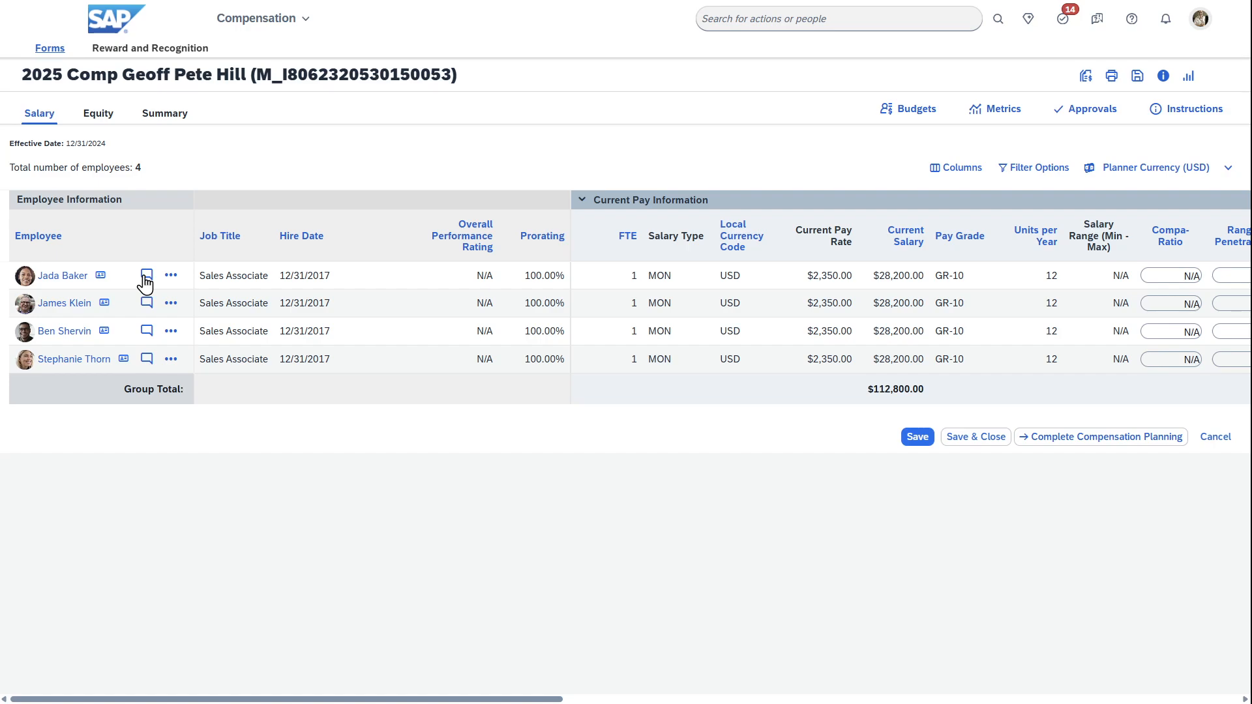
pyautogui.click(147, 275)
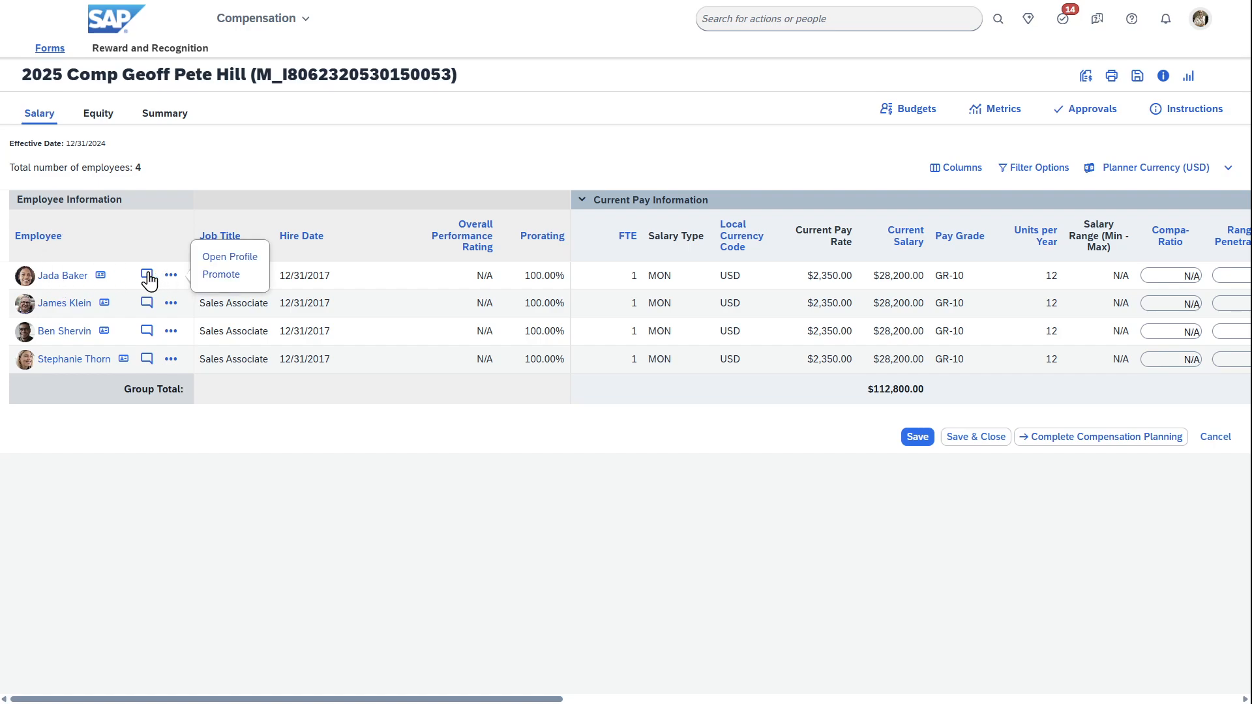
pyautogui.click(147, 275)
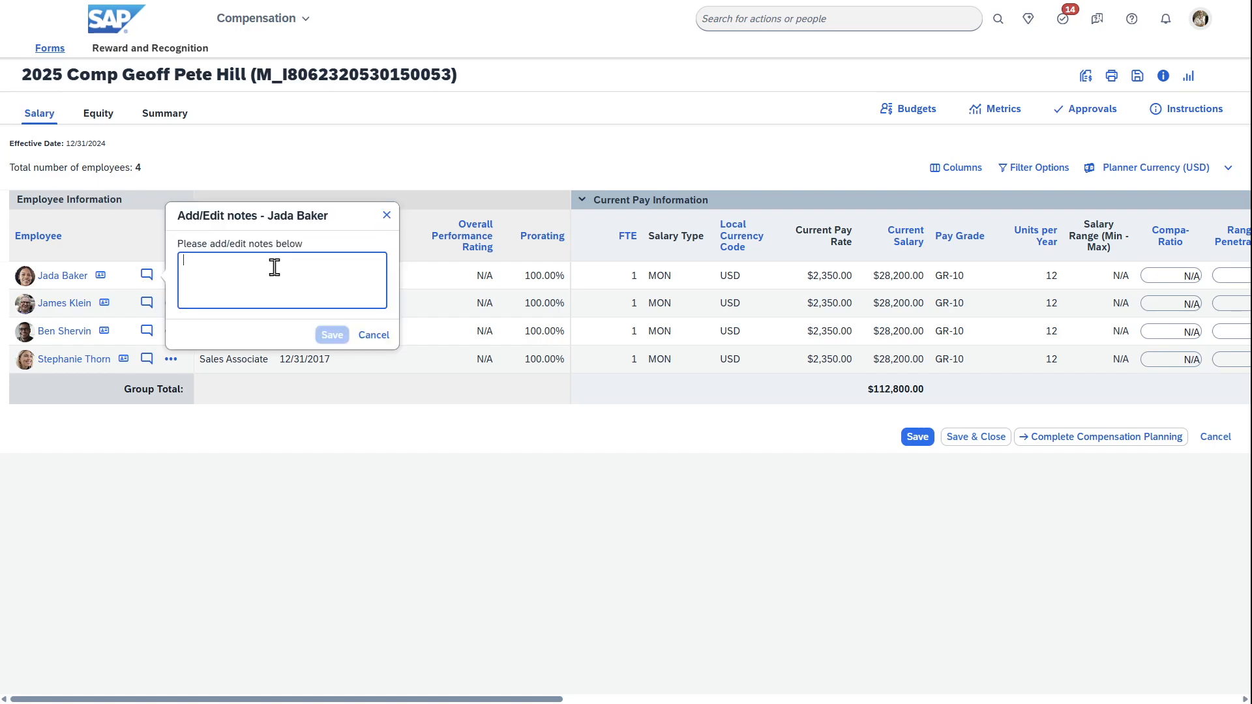
pyautogui.write('J')
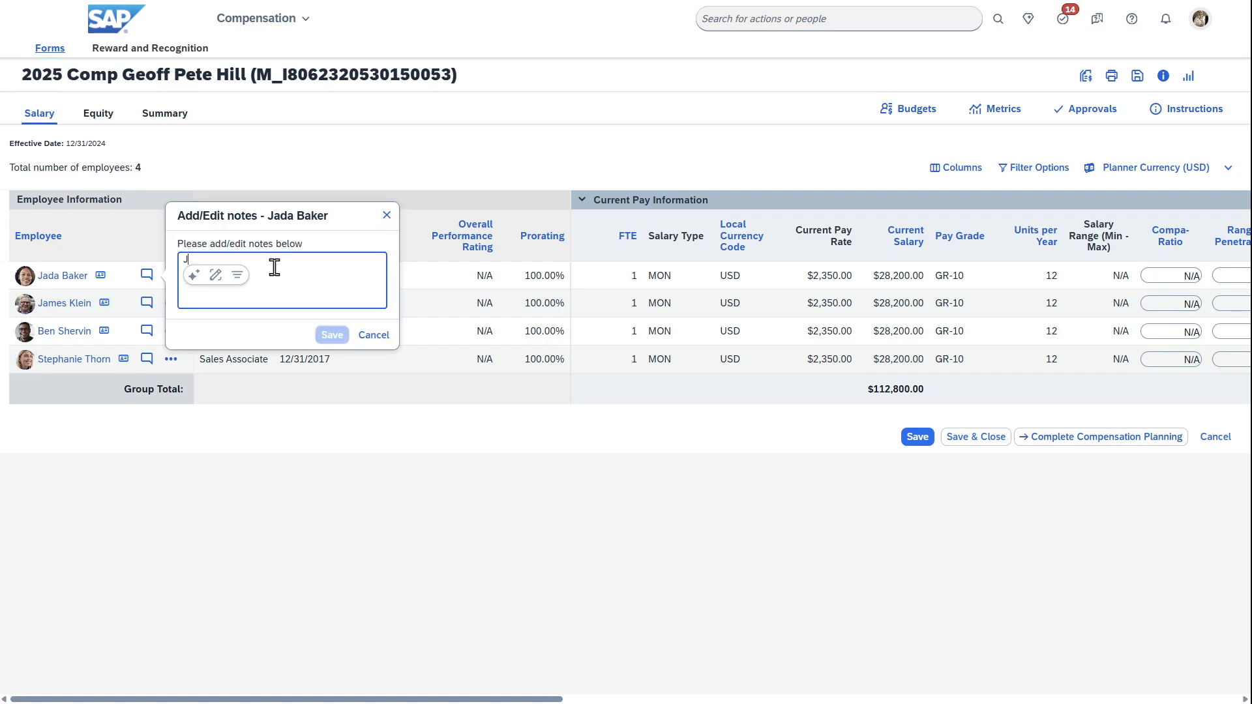
pyautogui.write('Jada has had a wo')
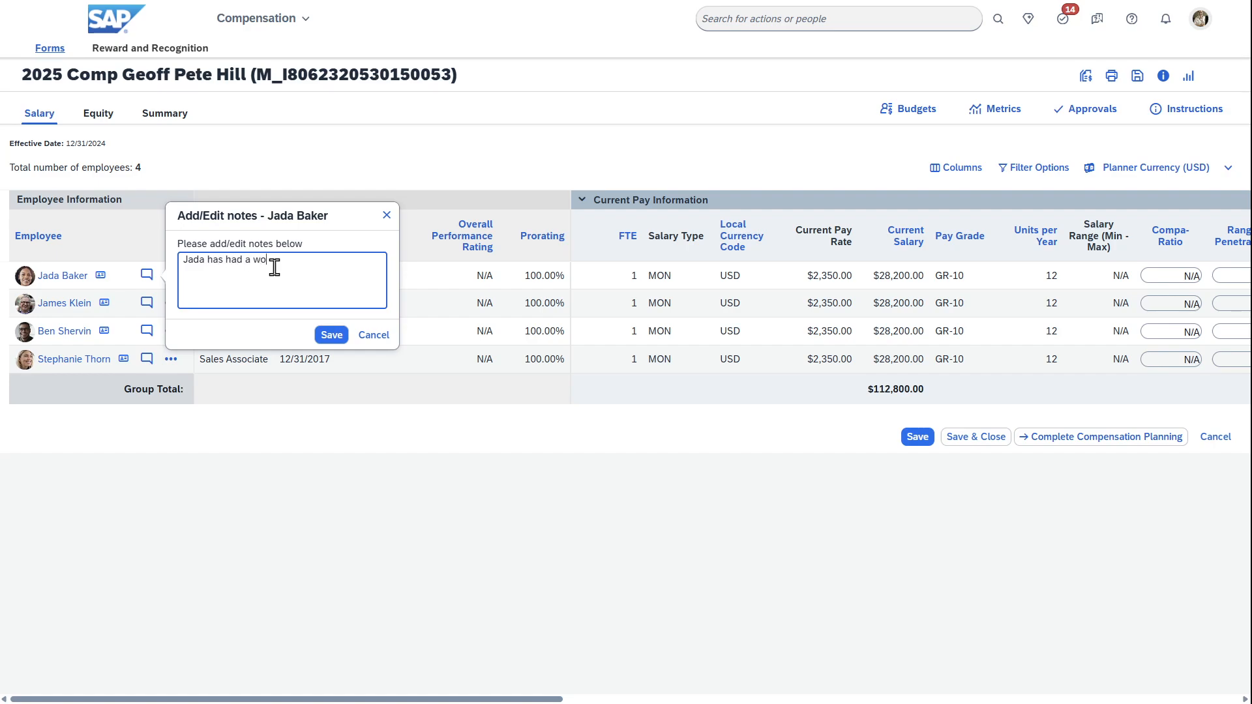
pyautogui.write('nderful year')
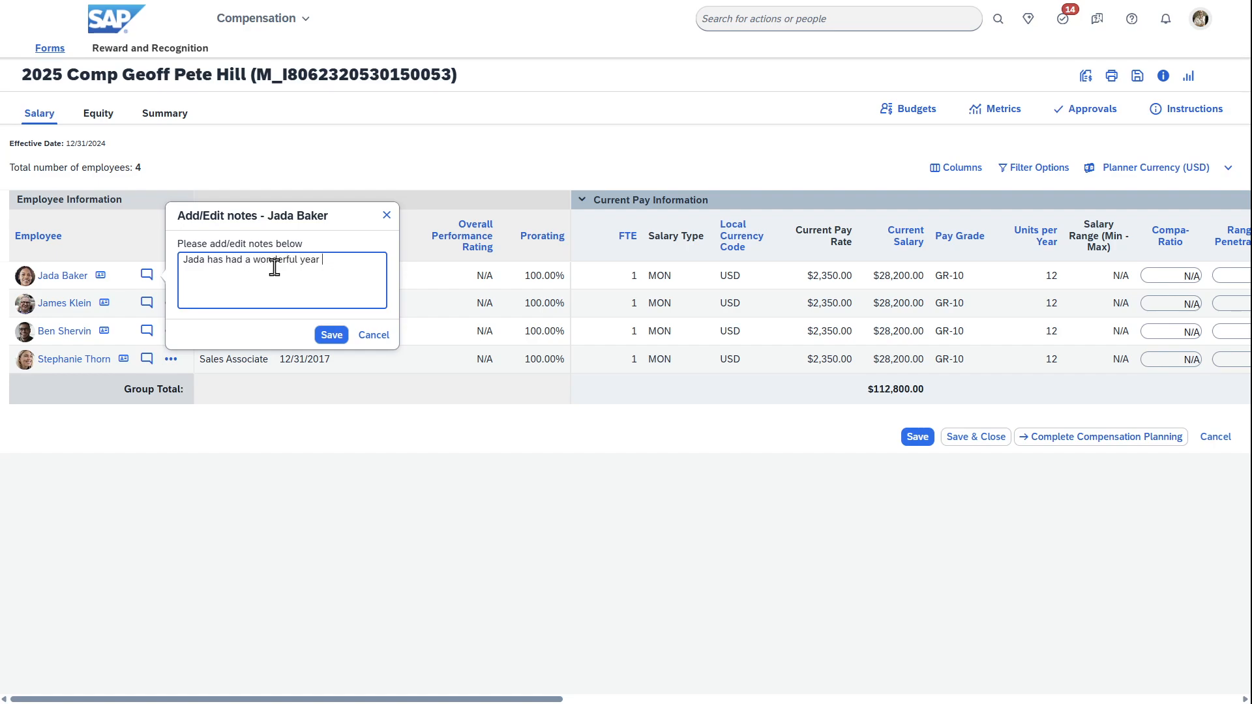
pyautogui.write('- I need to make sure she feels taken care of')
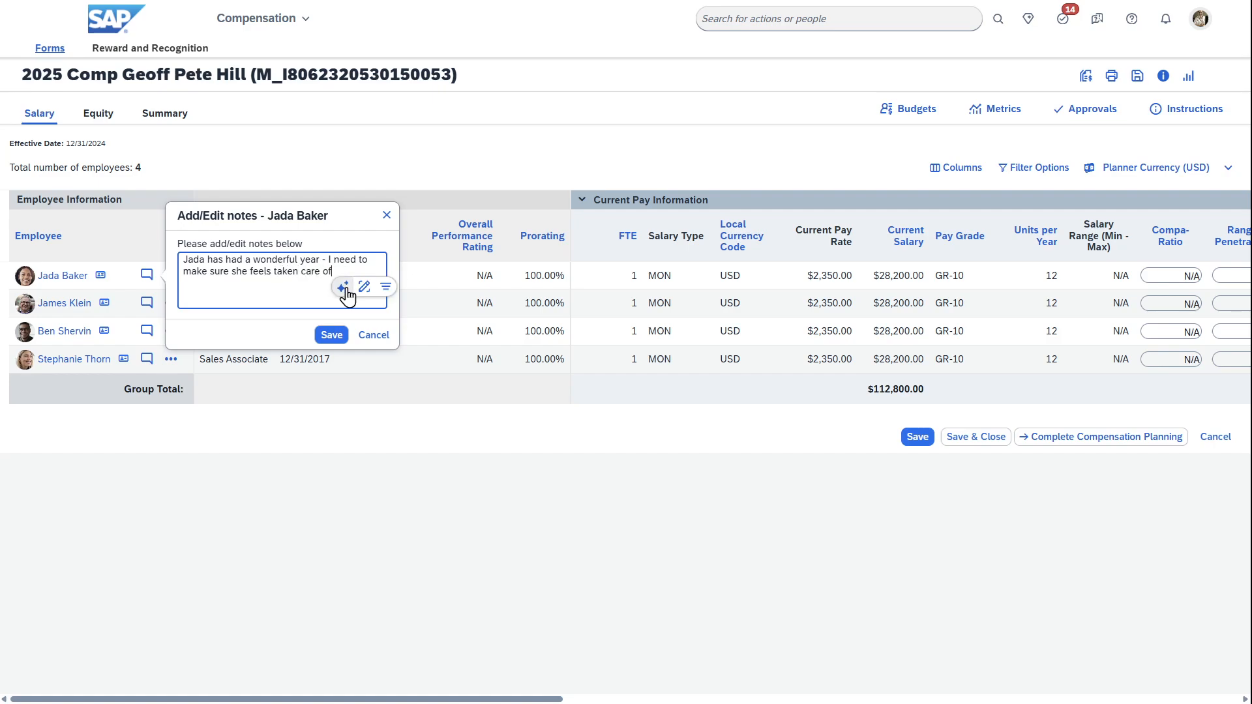
pyautogui.click(344, 286)
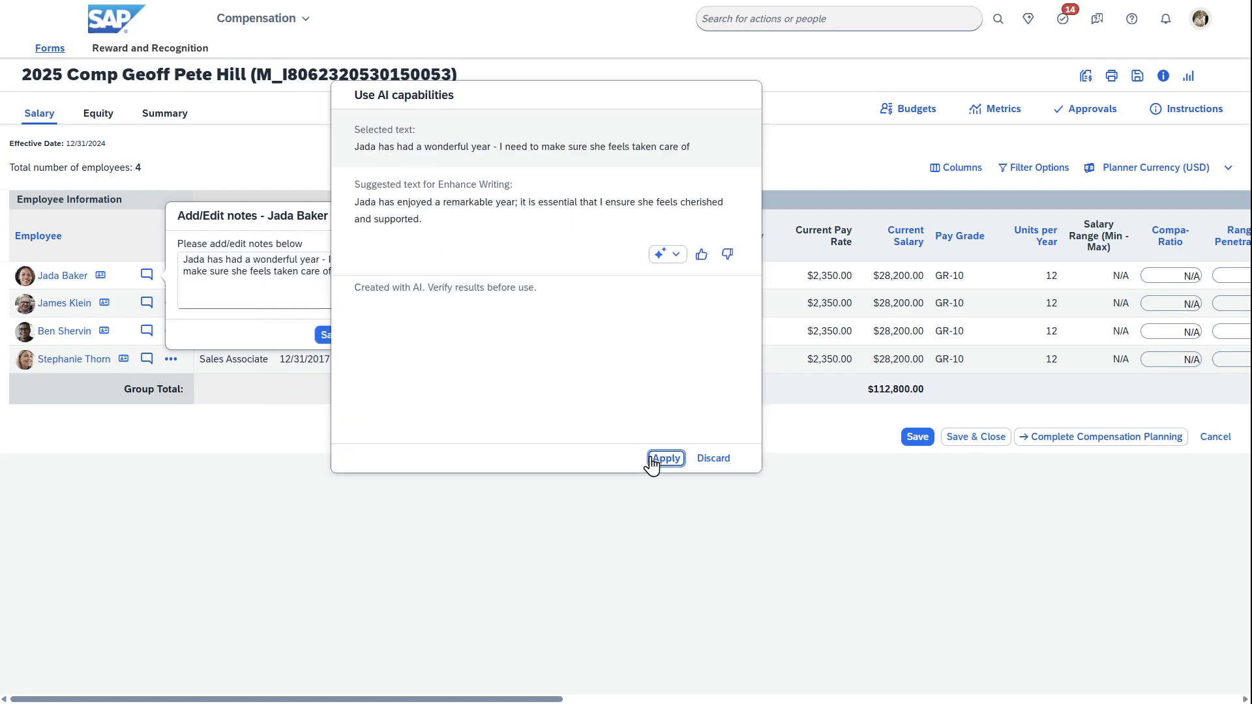
pyautogui.click(665, 458)
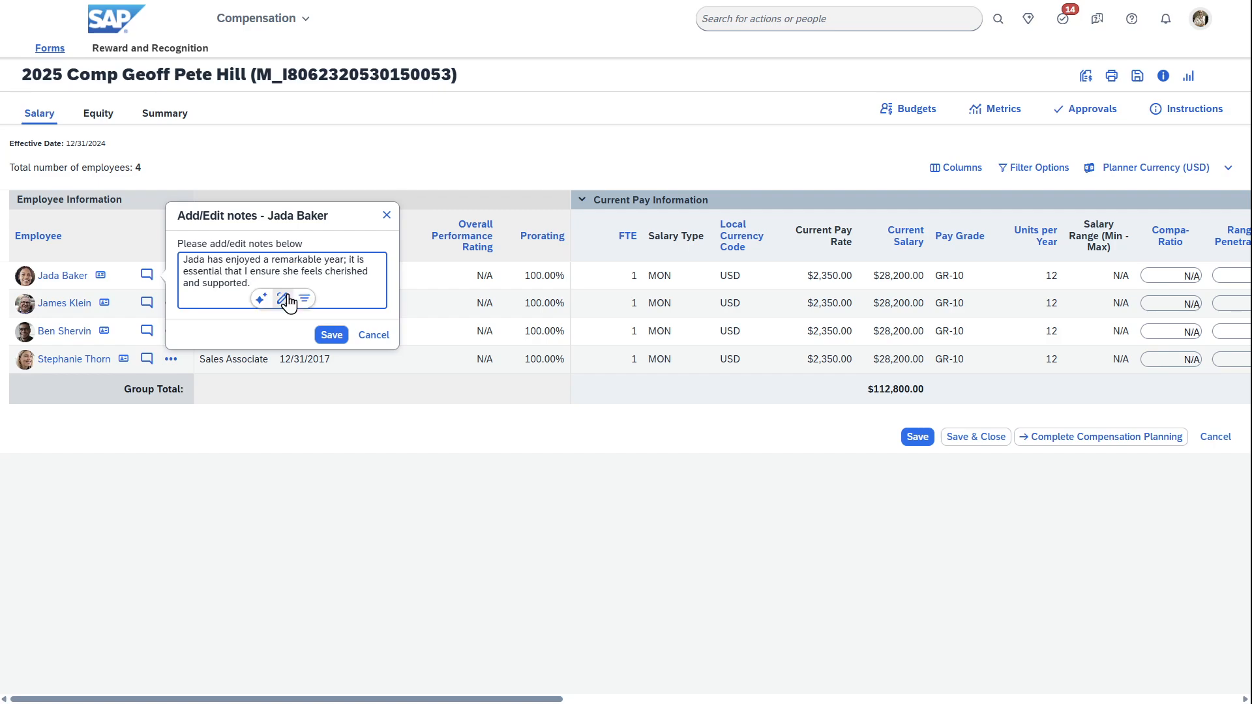
pyautogui.click(285, 299)
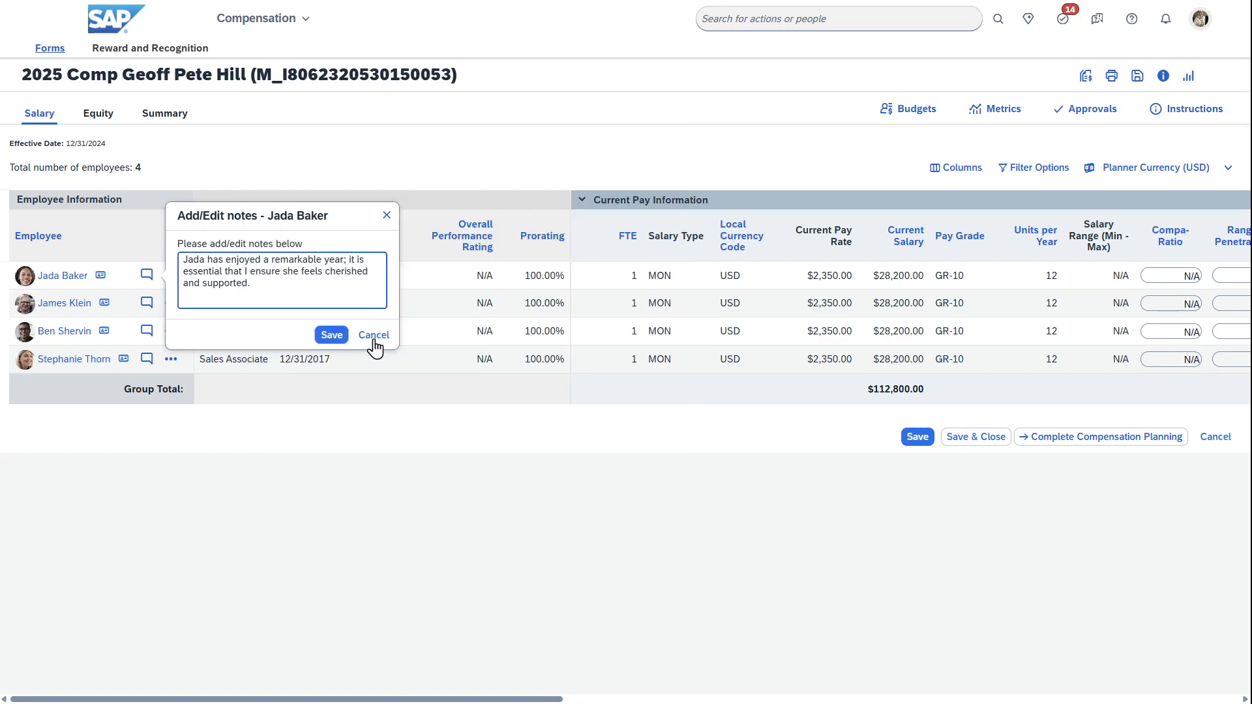
pyautogui.click(331, 334)
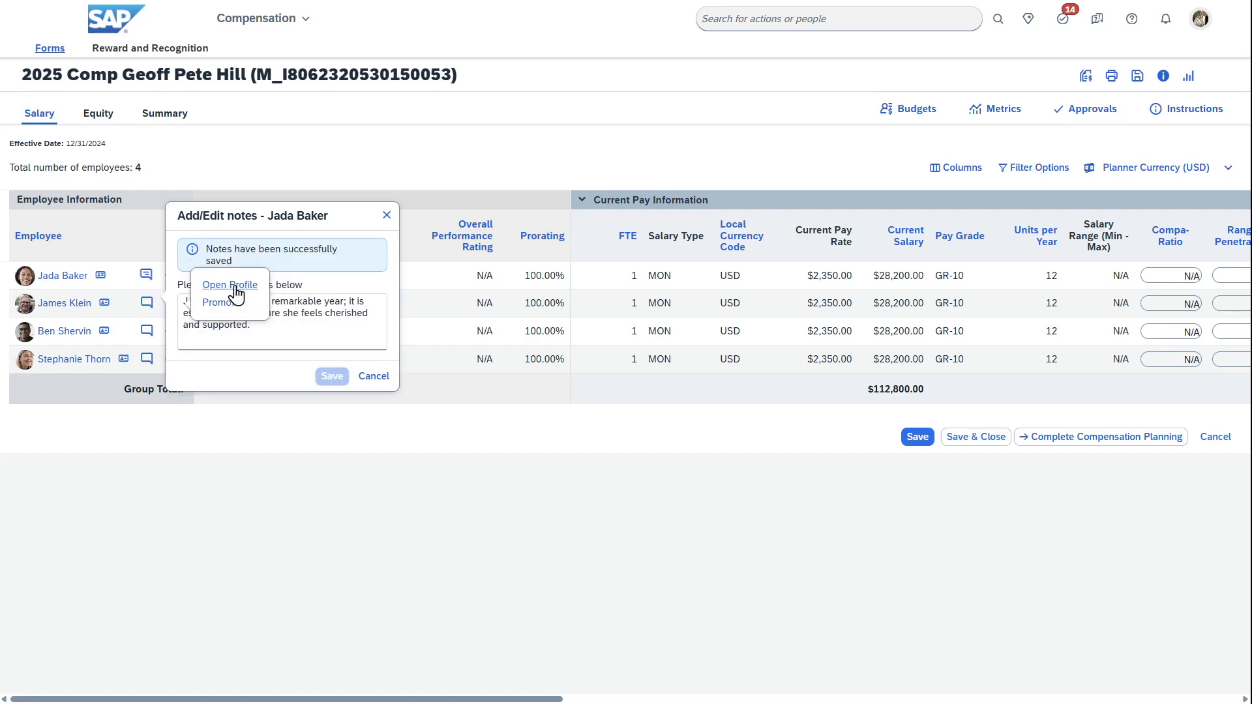
pyautogui.click(287, 320)
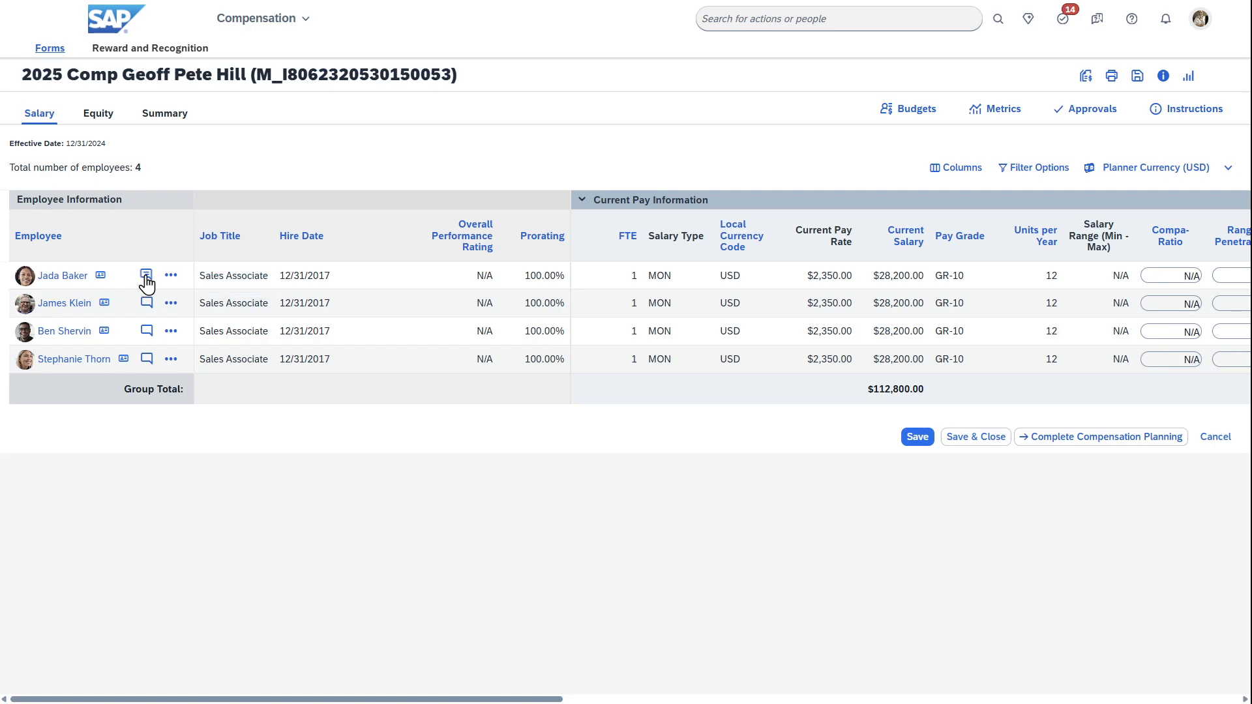
pyautogui.click(147, 275)
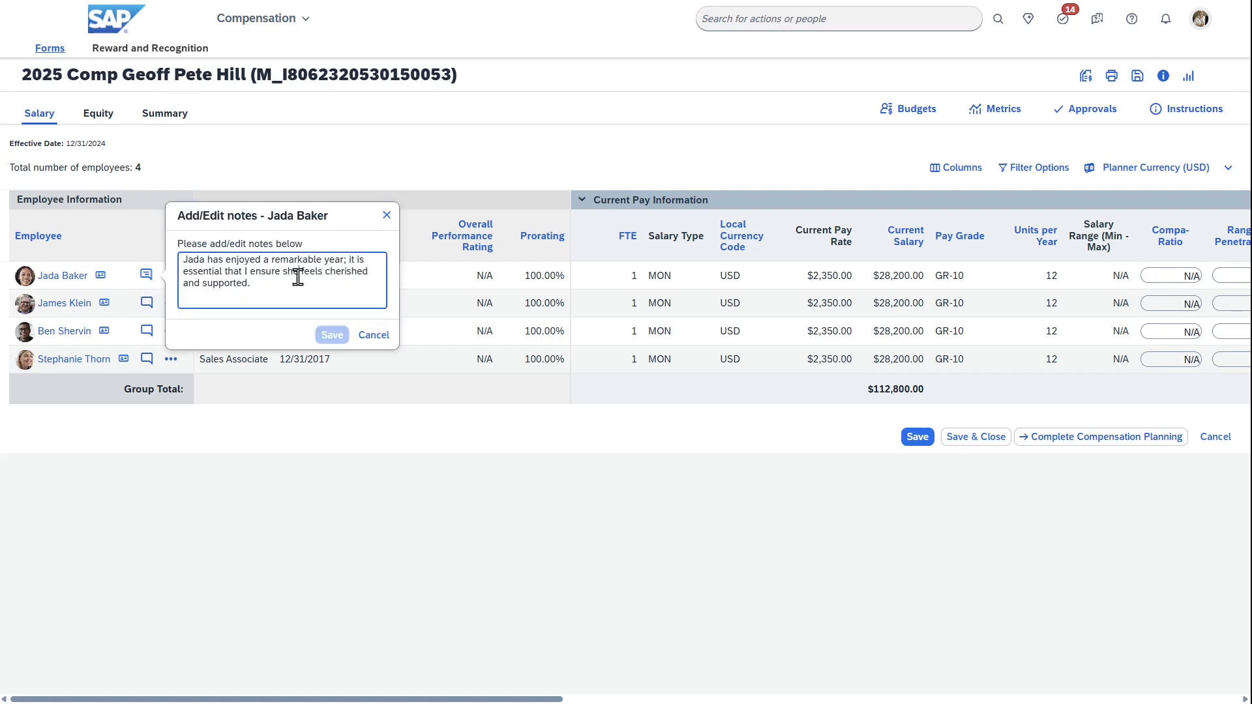
pyautogui.click(331, 334)
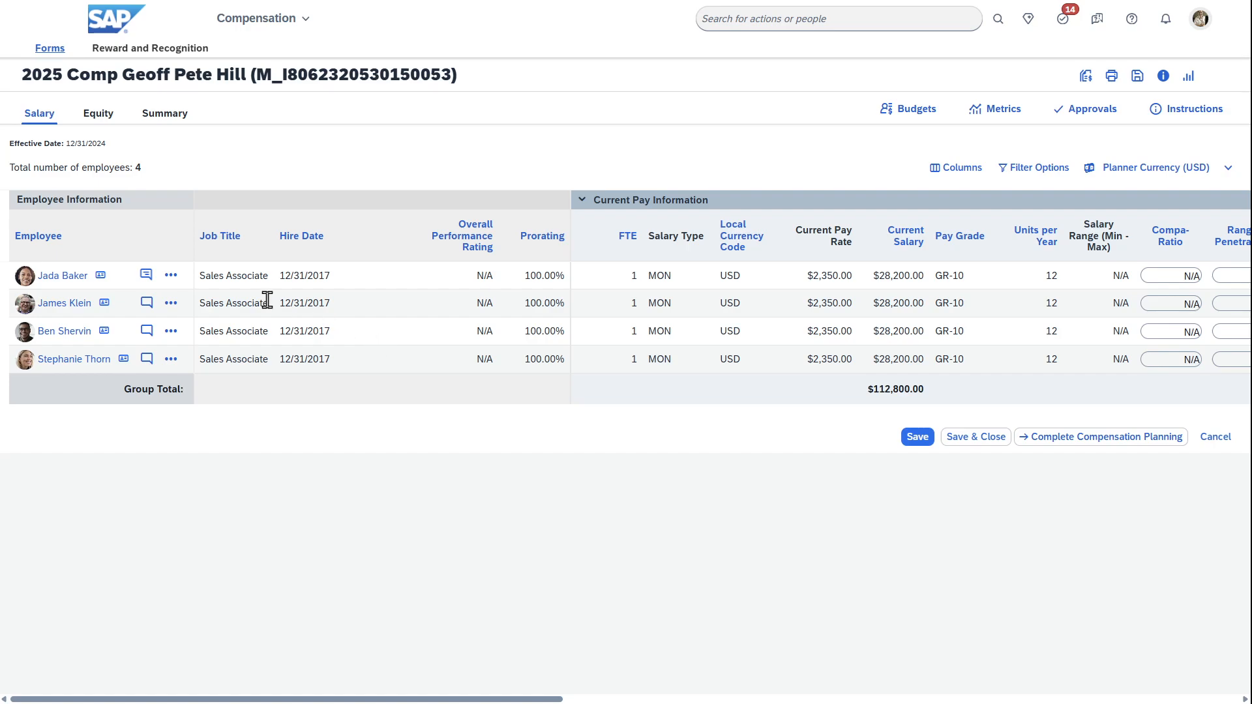
pyautogui.click(170, 275)
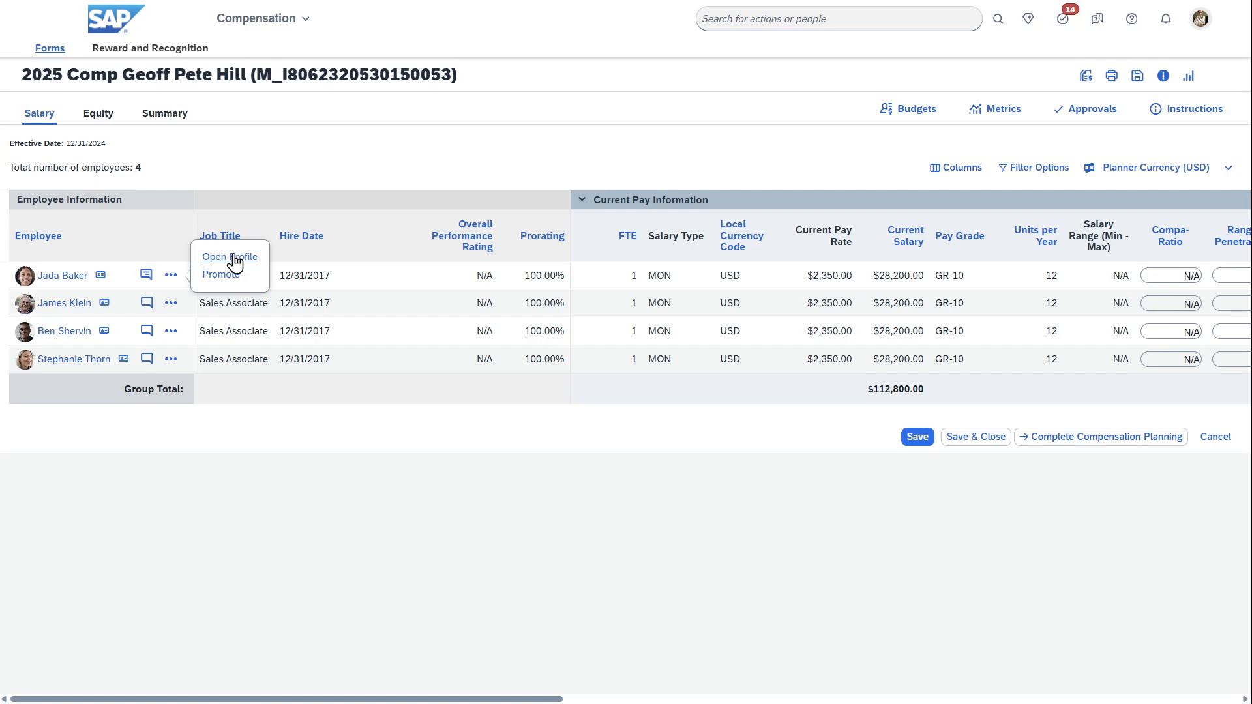
pyautogui.moveTo(92, 287)
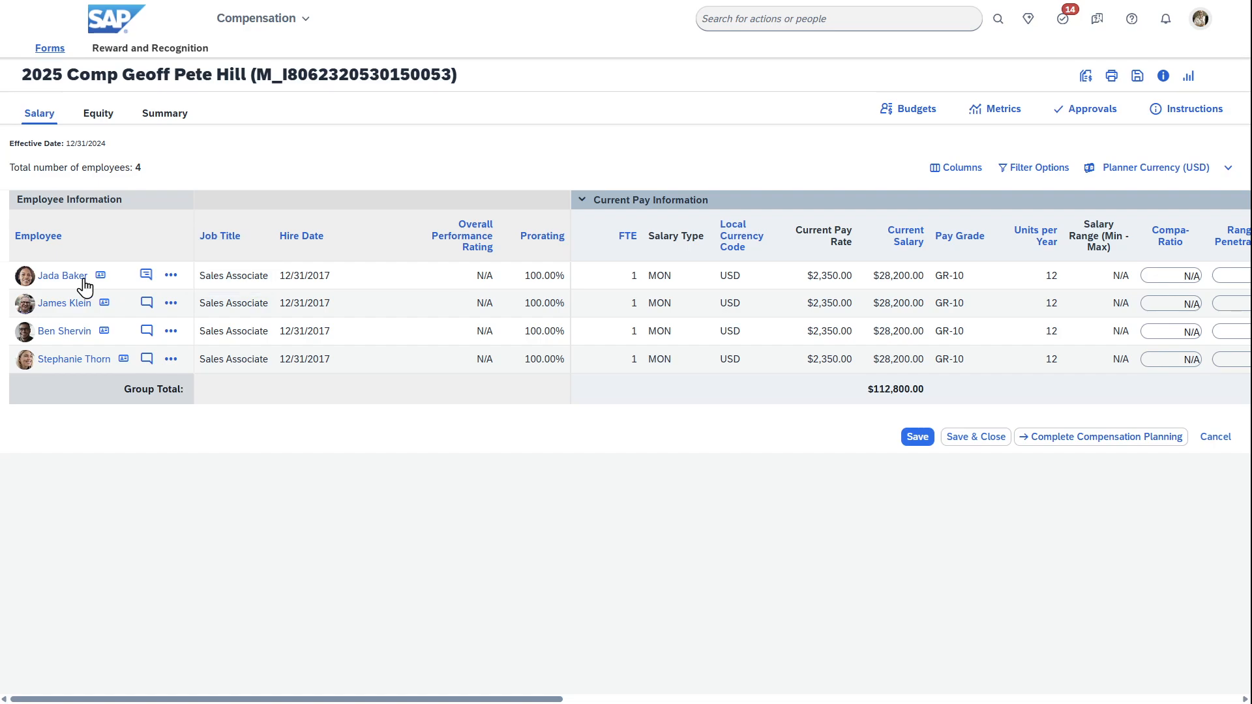
pyautogui.click(170, 331)
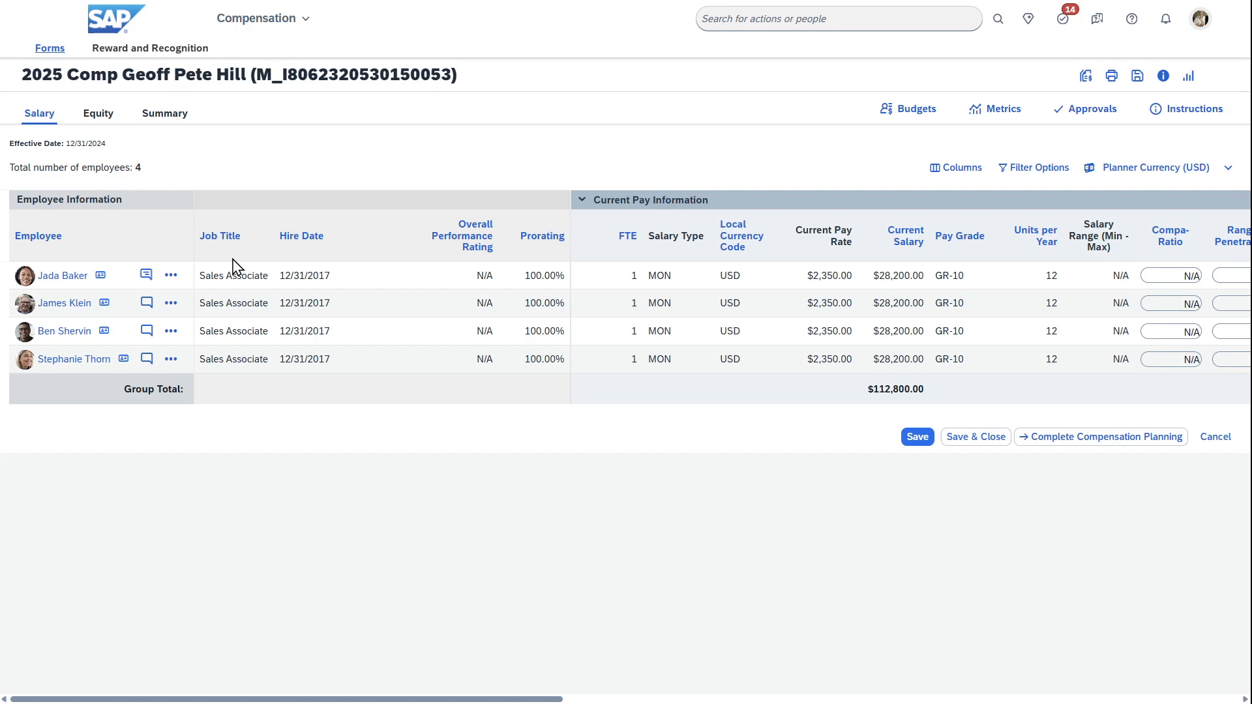
pyautogui.moveTo(302, 250)
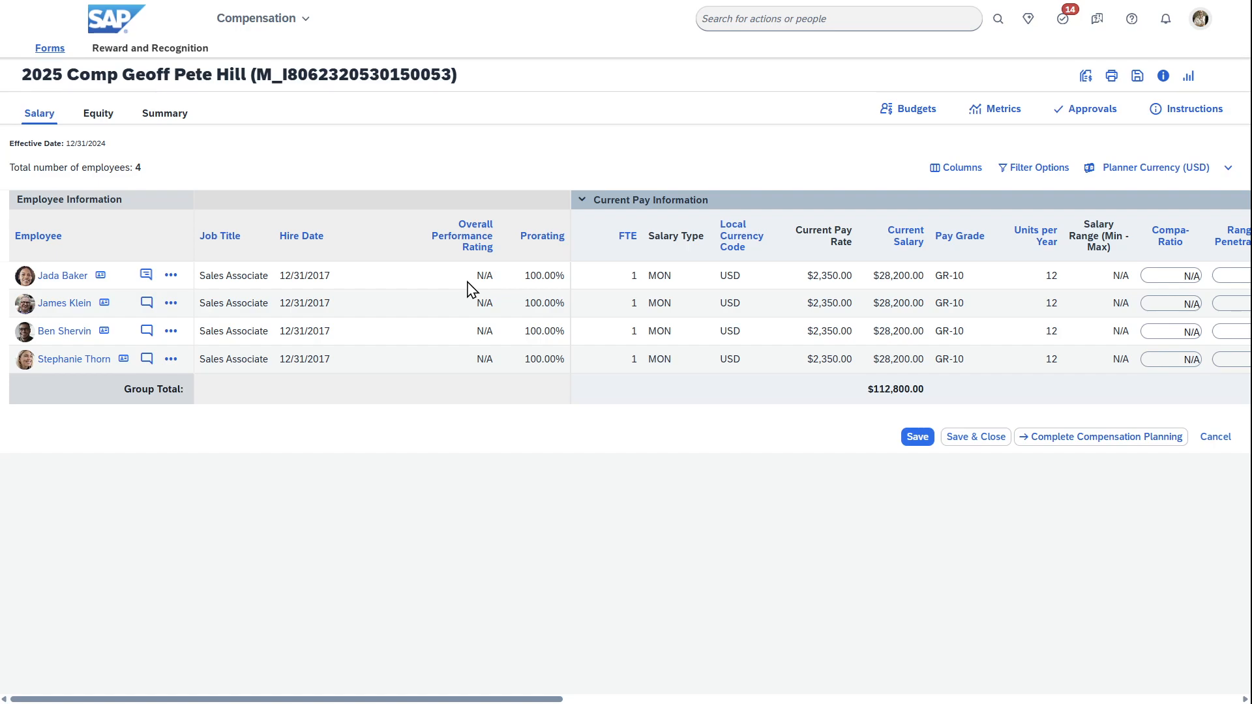
pyautogui.moveTo(477, 358)
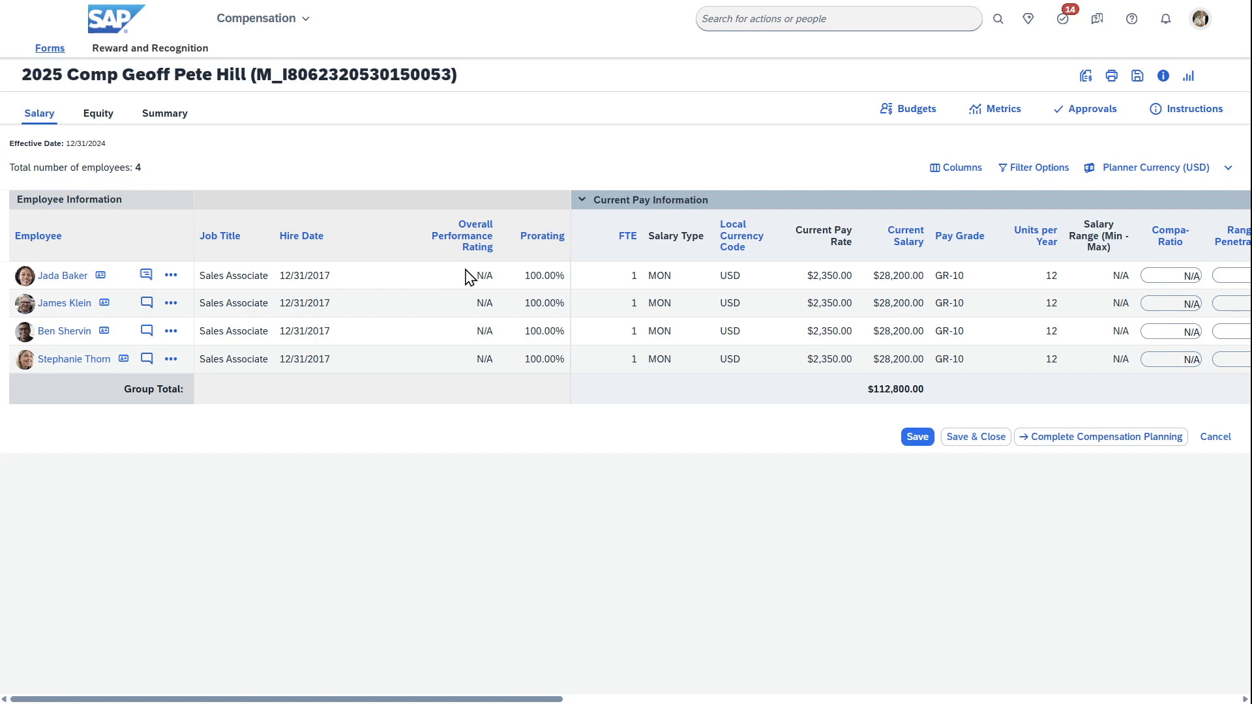
pyautogui.moveTo(477, 358)
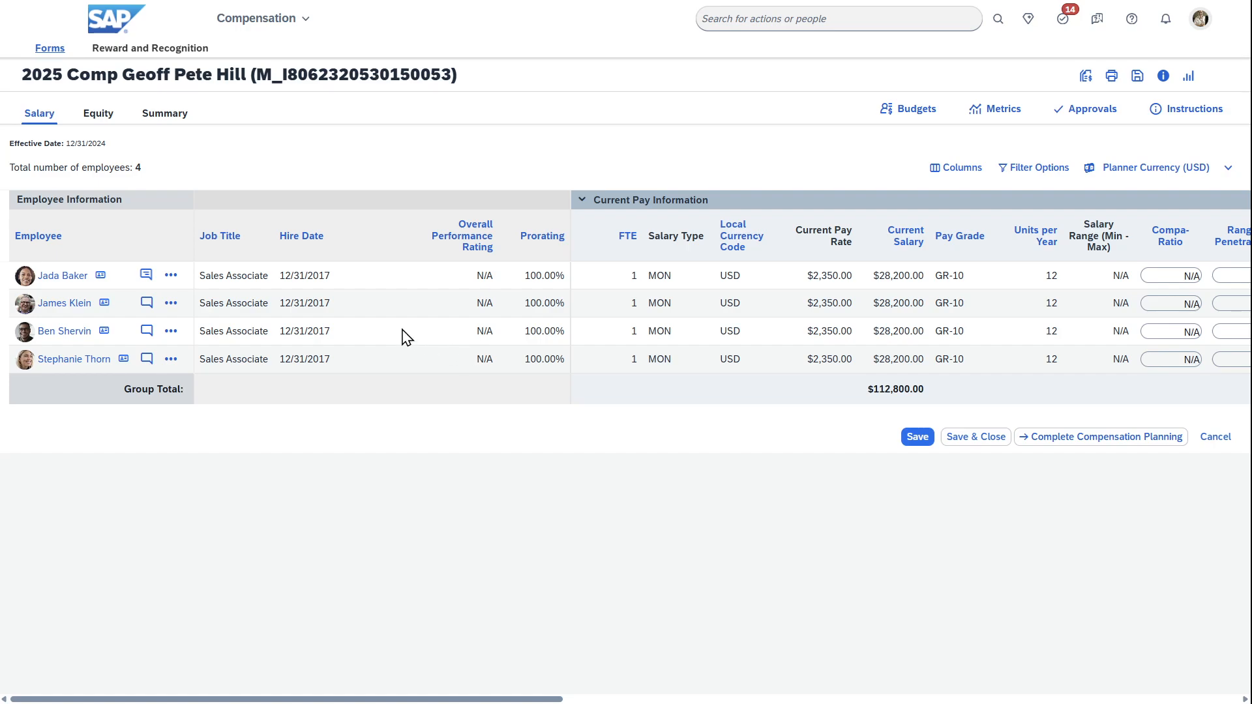
pyautogui.moveTo(372, 297)
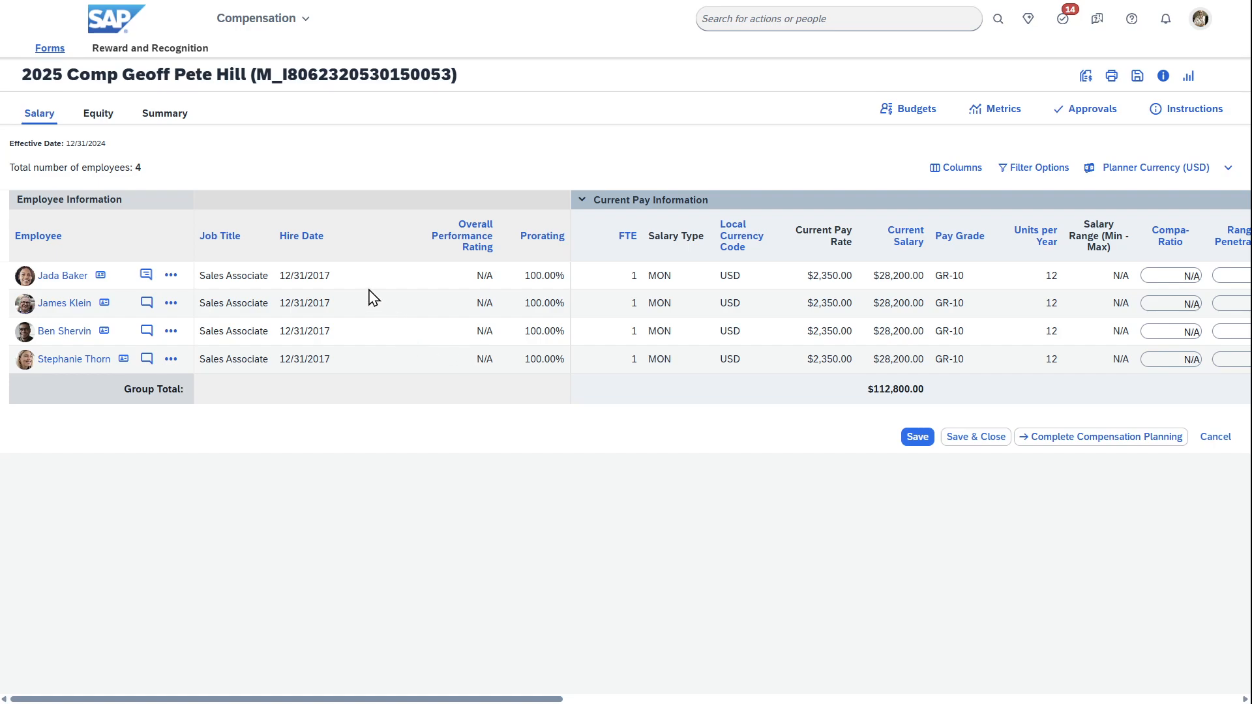
pyautogui.moveTo(285, 276)
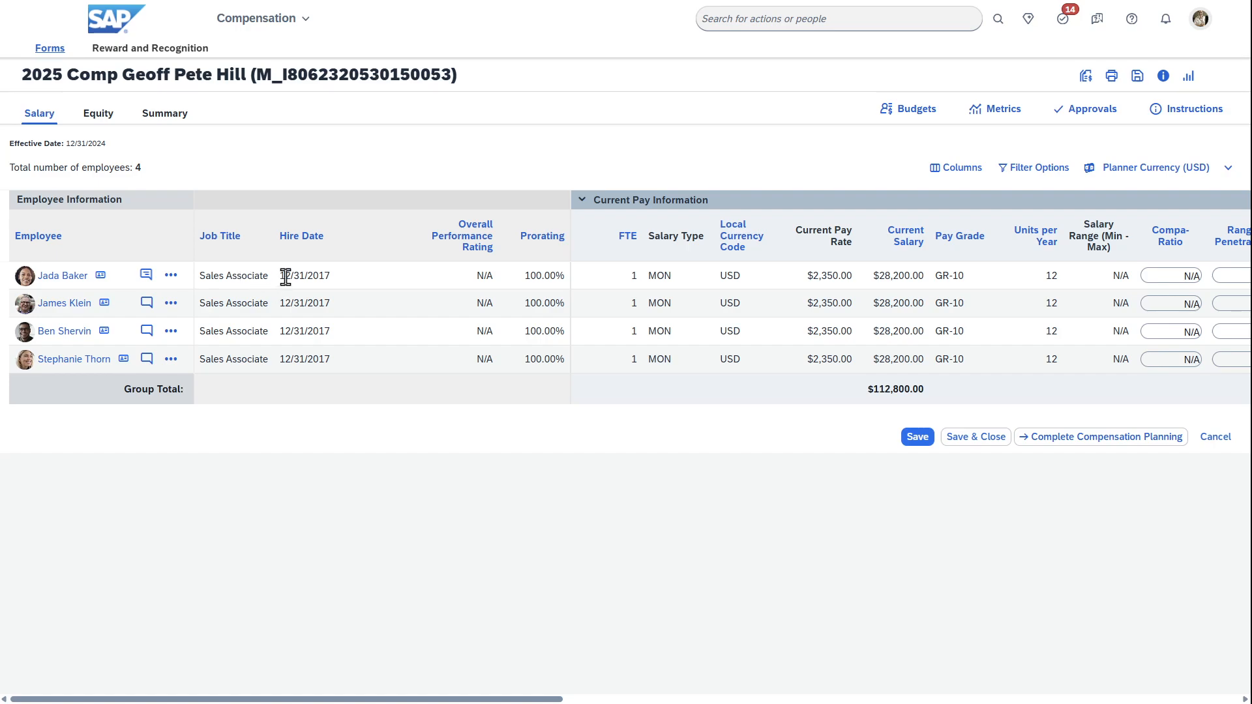
pyautogui.moveTo(364, 302)
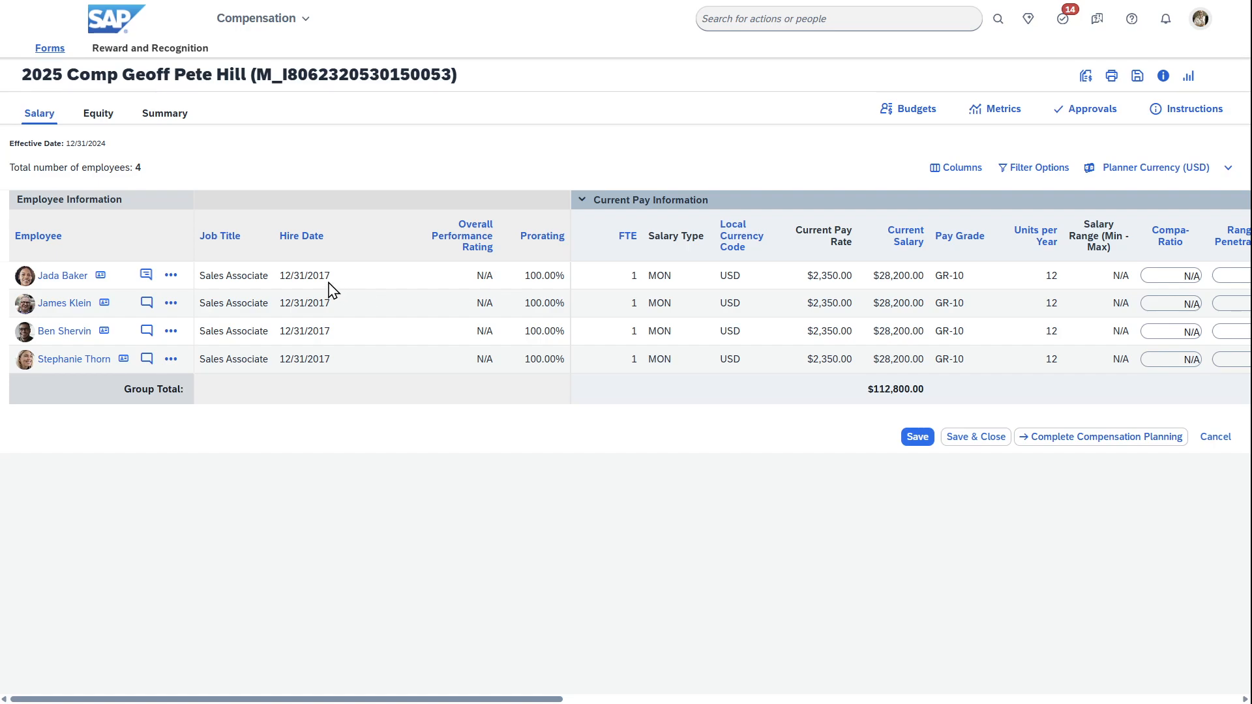
pyautogui.moveTo(391, 298)
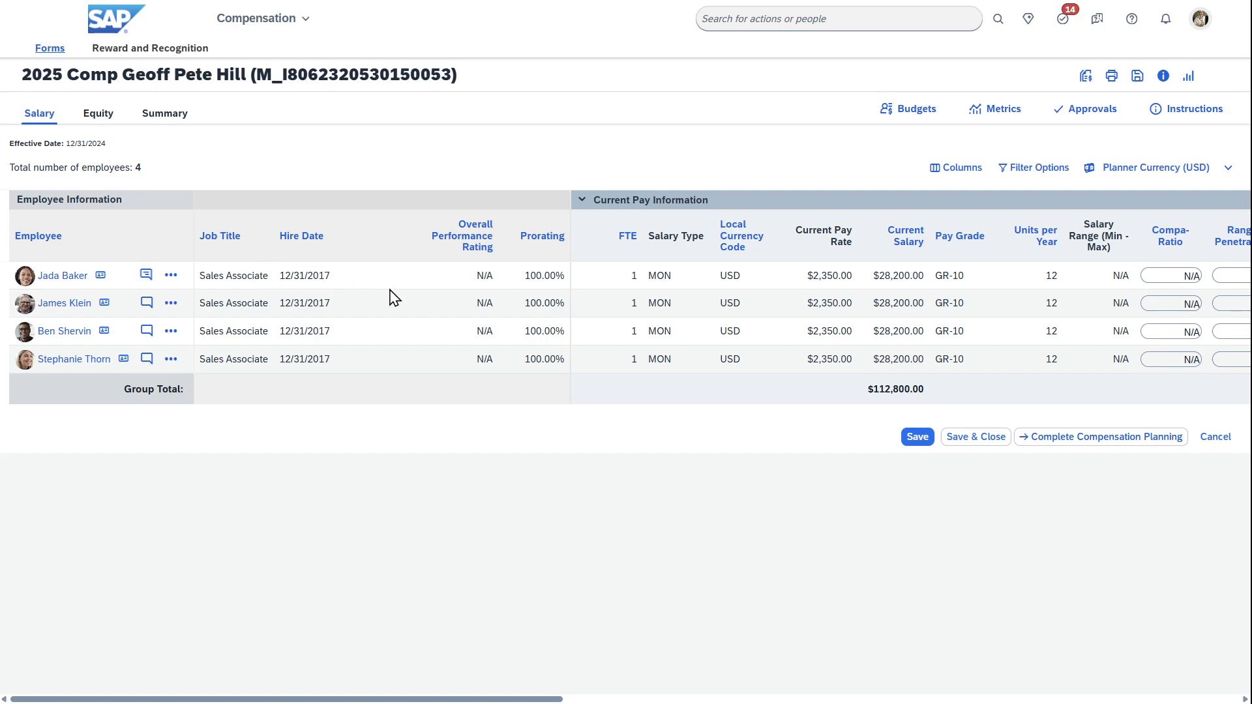
pyautogui.moveTo(894, 274)
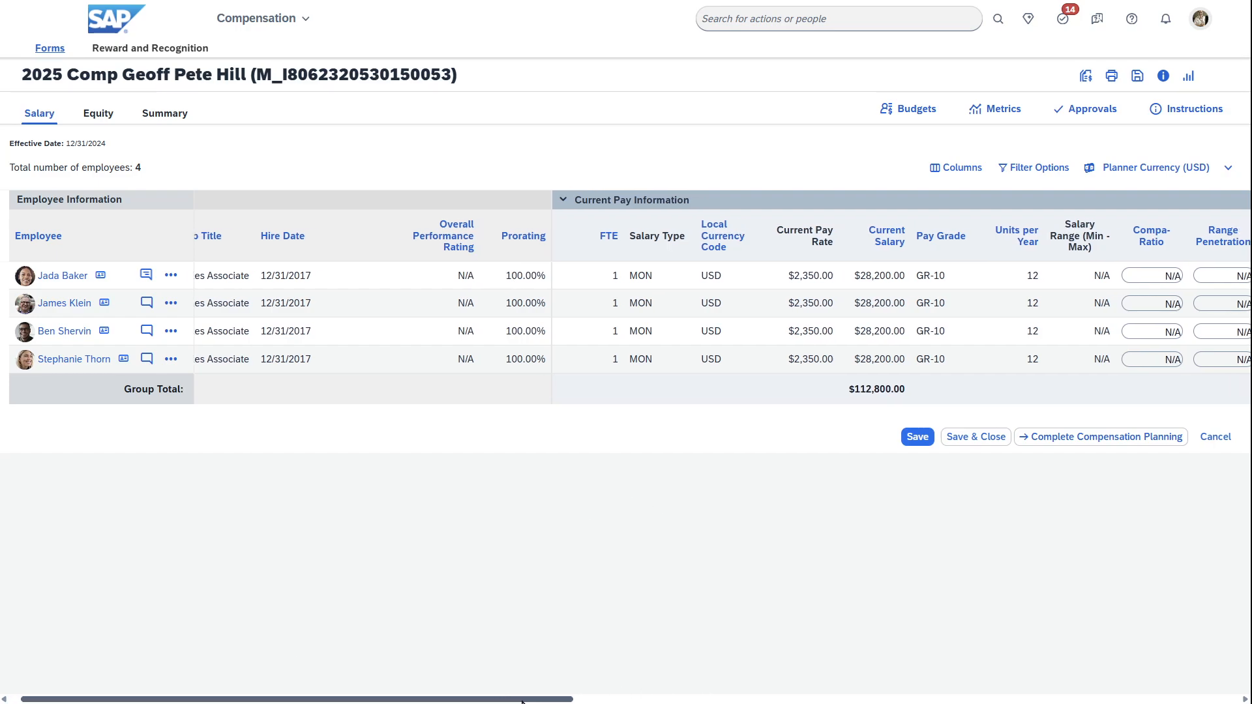
pyautogui.hscroll(3)
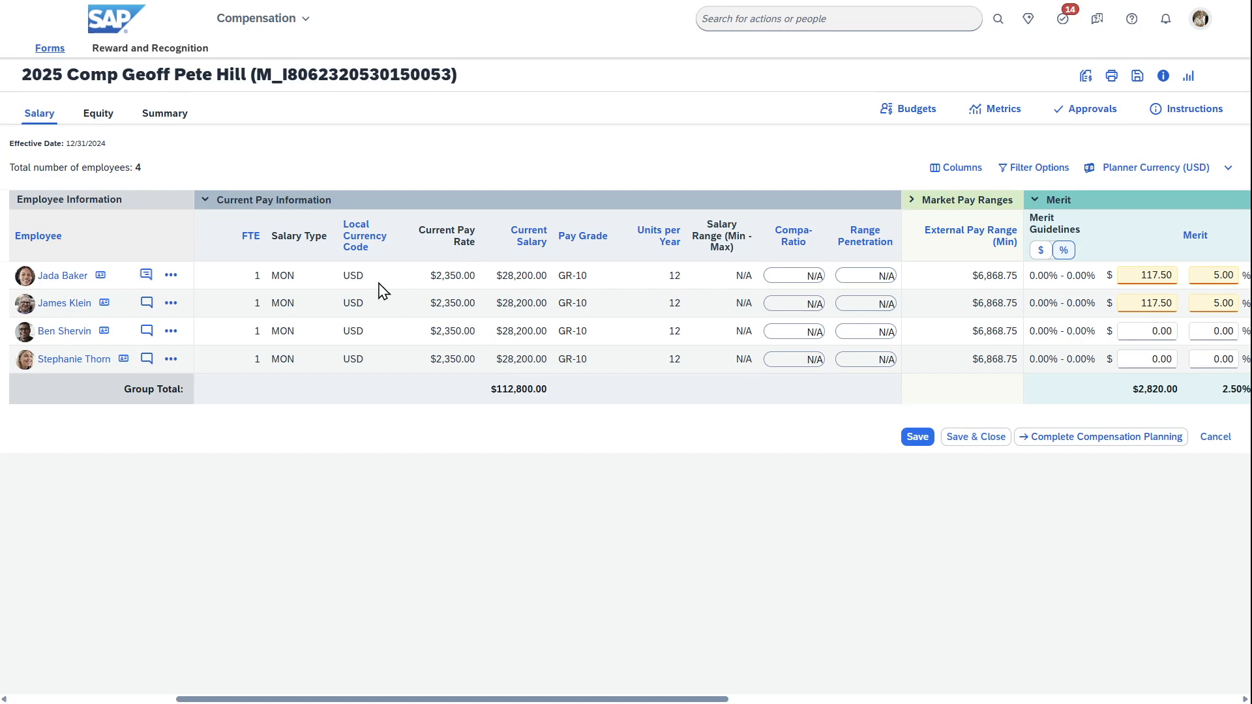
pyautogui.moveTo(257, 249)
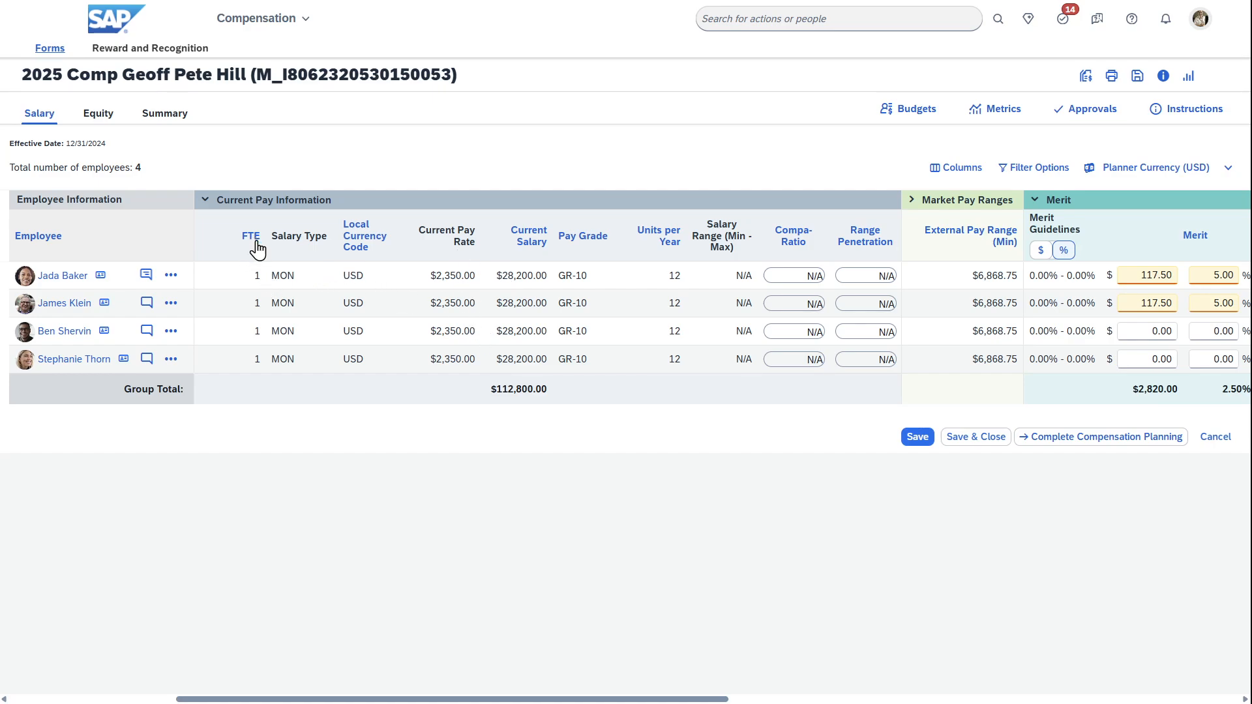
pyautogui.moveTo(278, 278)
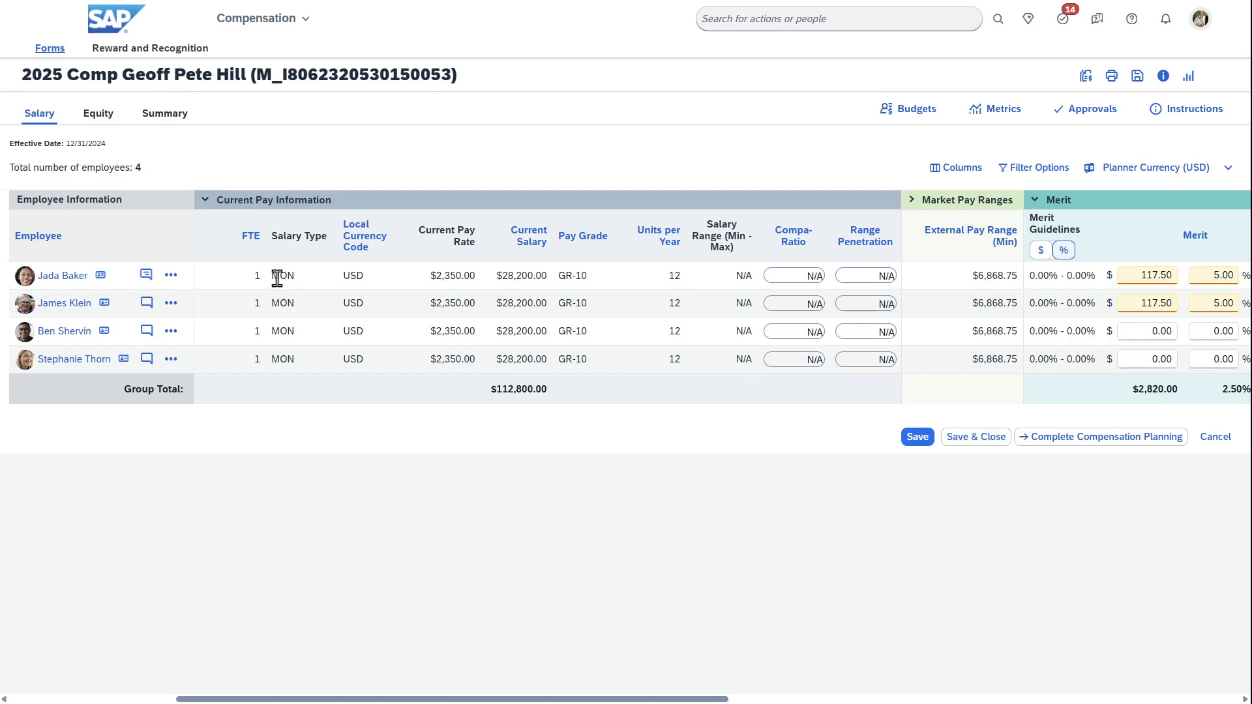
pyautogui.moveTo(307, 292)
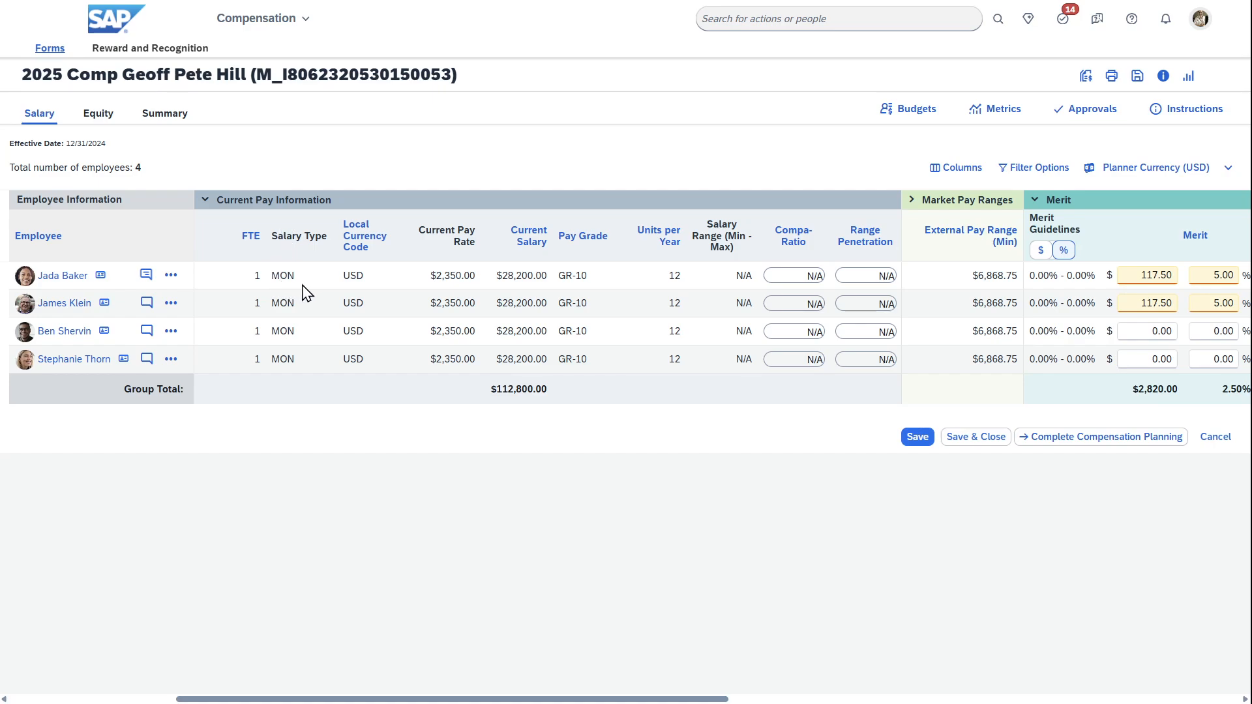
pyautogui.moveTo(686, 292)
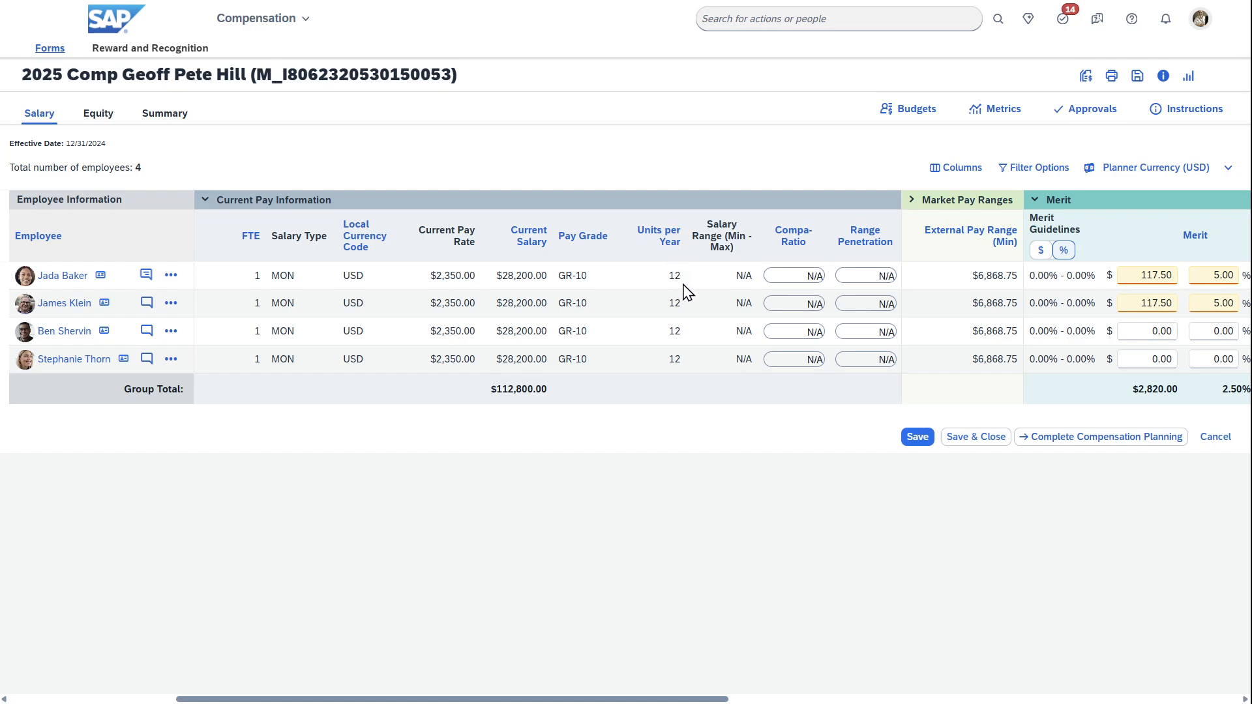
pyautogui.moveTo(687, 275)
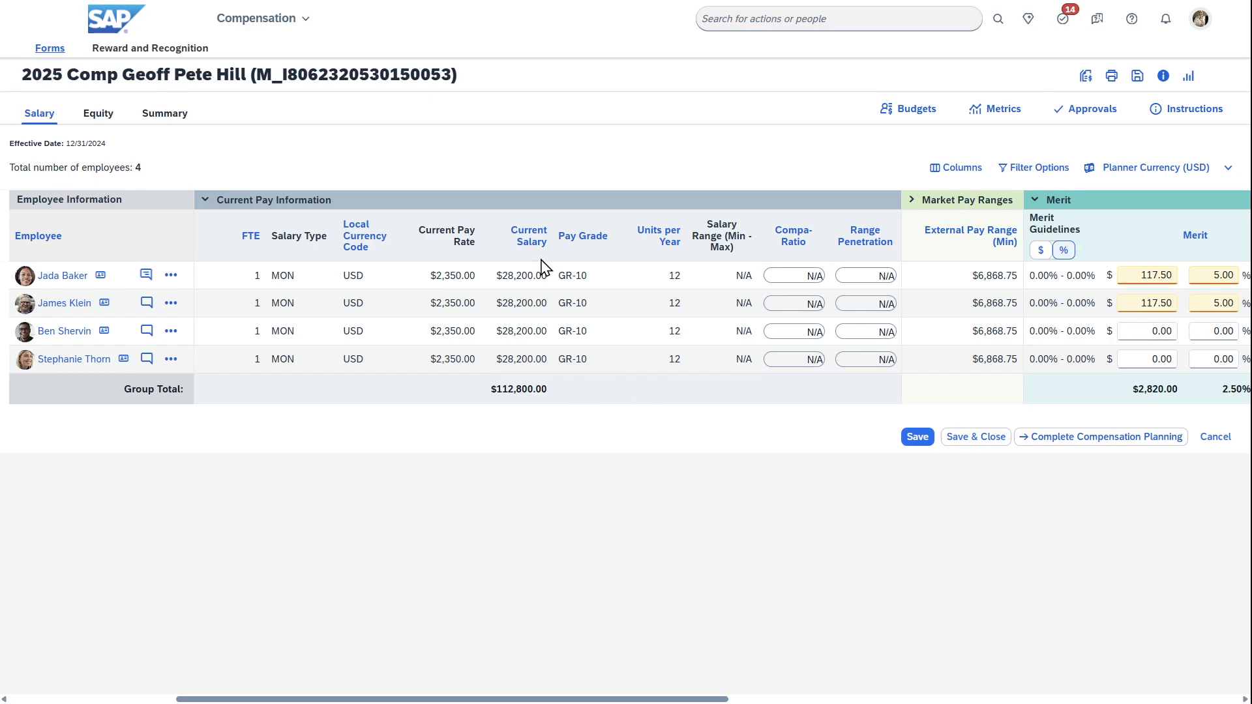
pyautogui.doubleClick(520, 275)
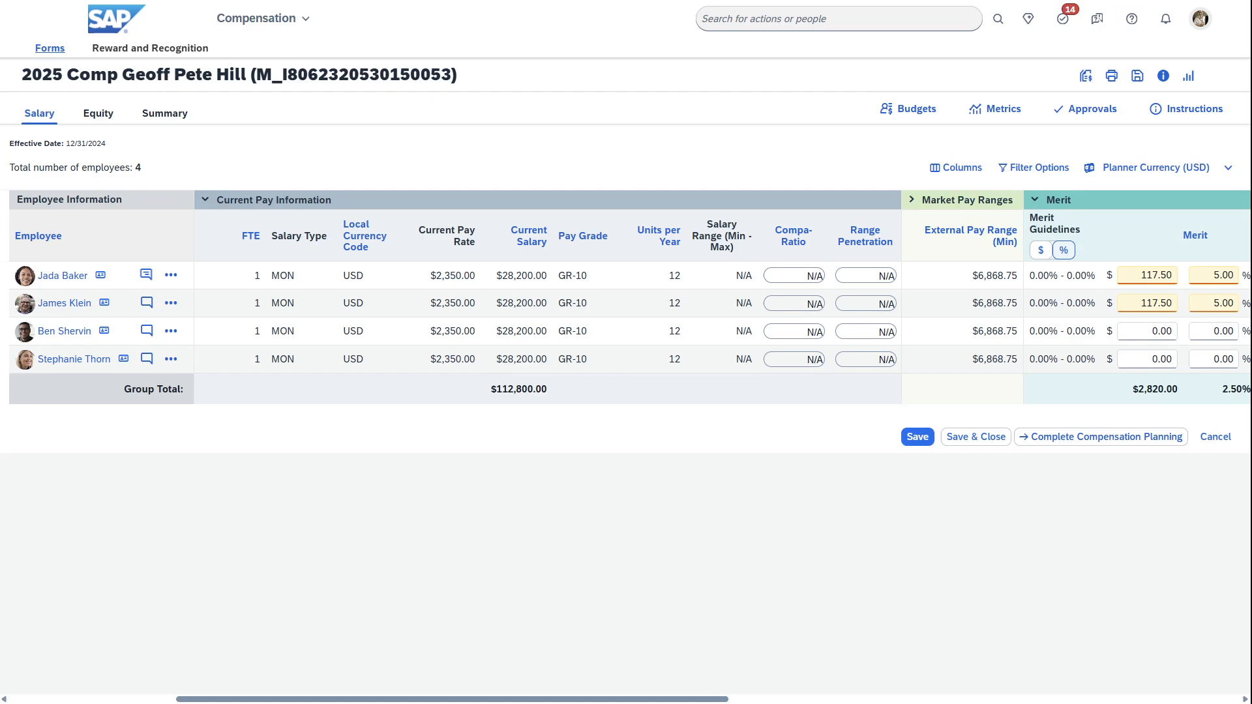
pyautogui.moveTo(641, 277)
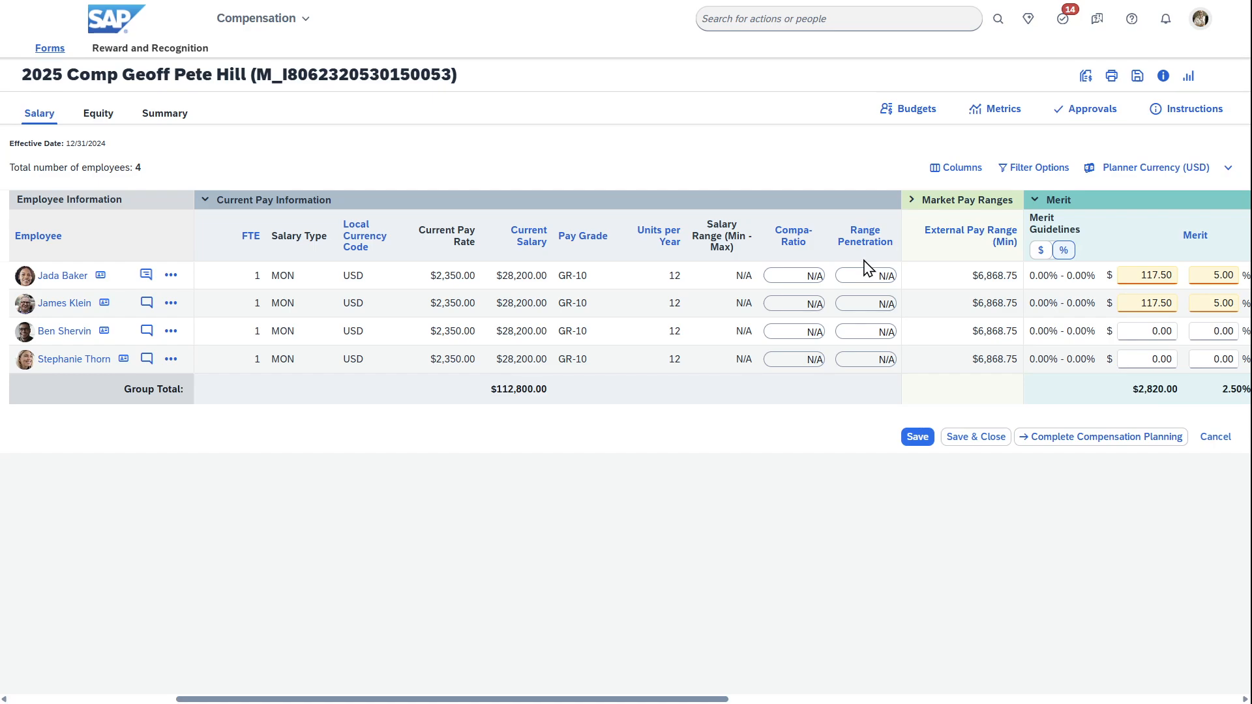
pyautogui.moveTo(639, 683)
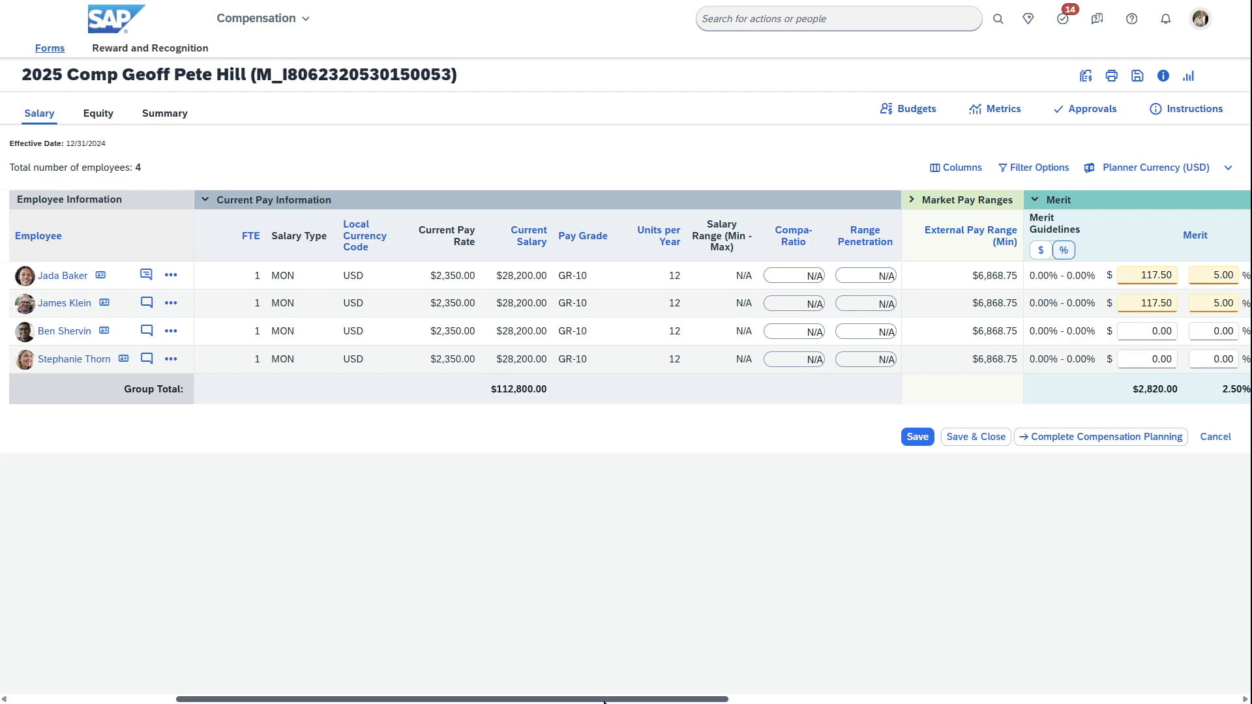
pyautogui.hscroll(3)
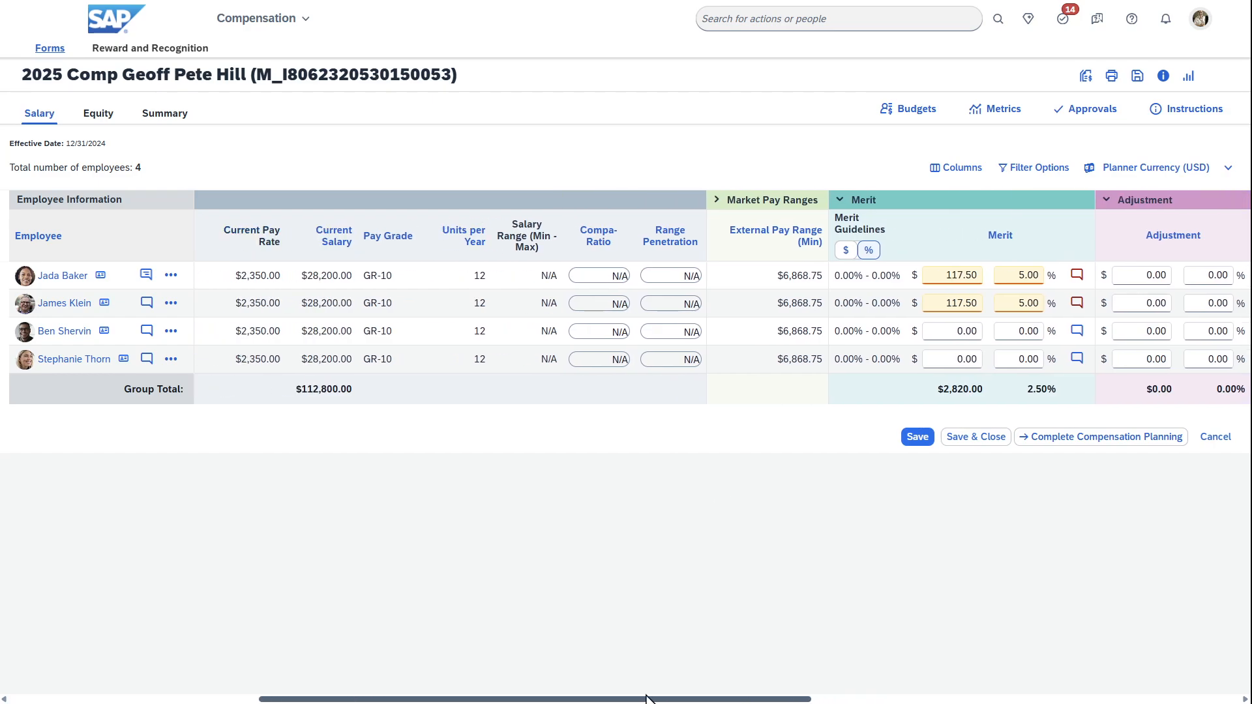
pyautogui.hscroll(3)
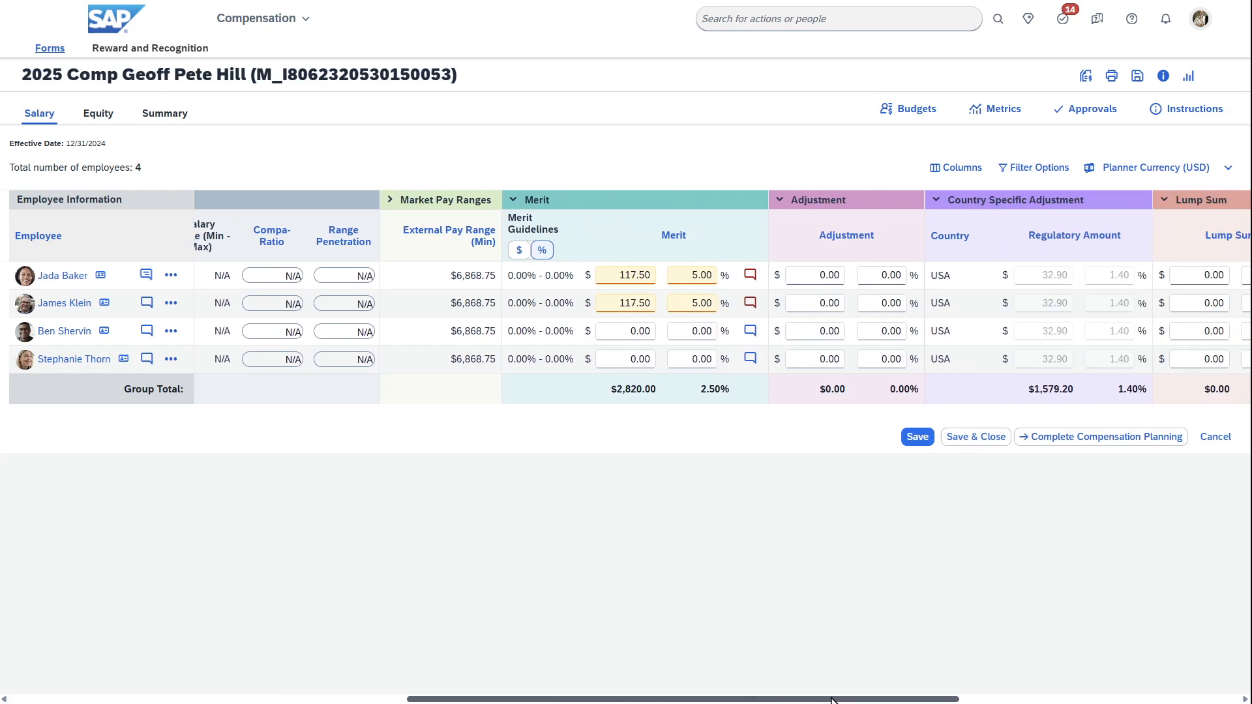
pyautogui.click(626, 275)
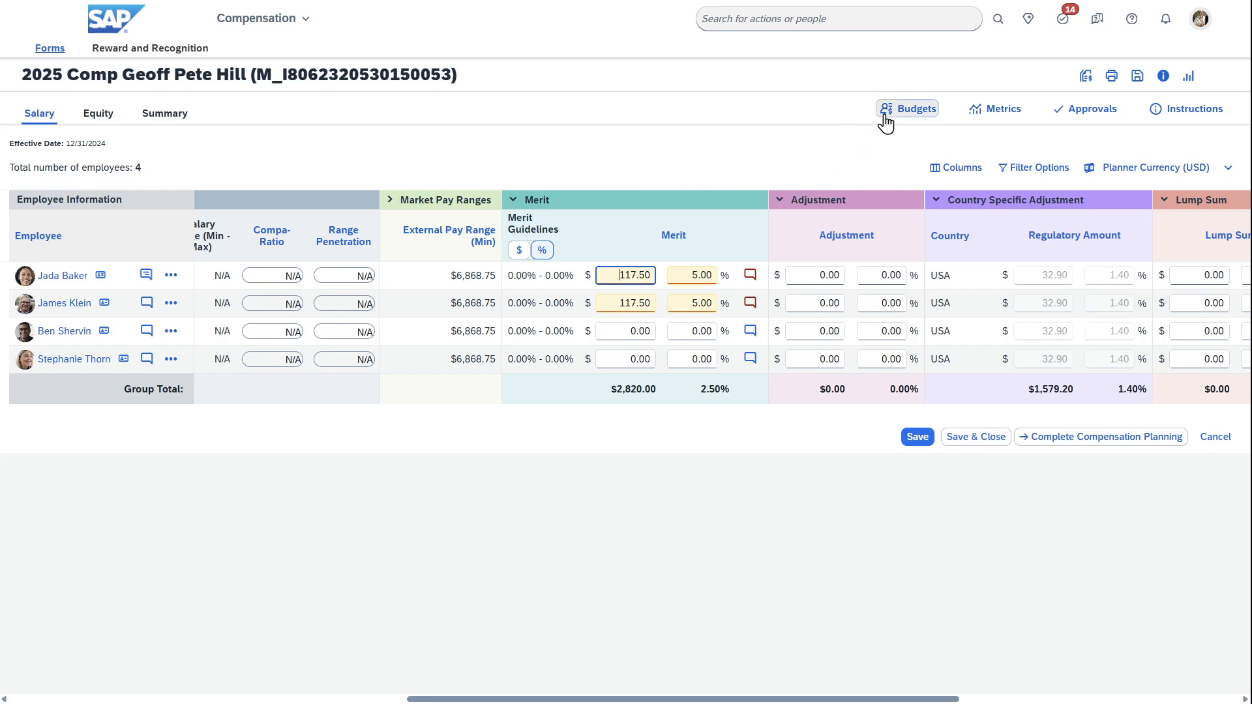
# - Show the Budgets summary: Merit+LumpSum $5,640.00 total with $2,820.00 spent
pyautogui.click(907, 109)
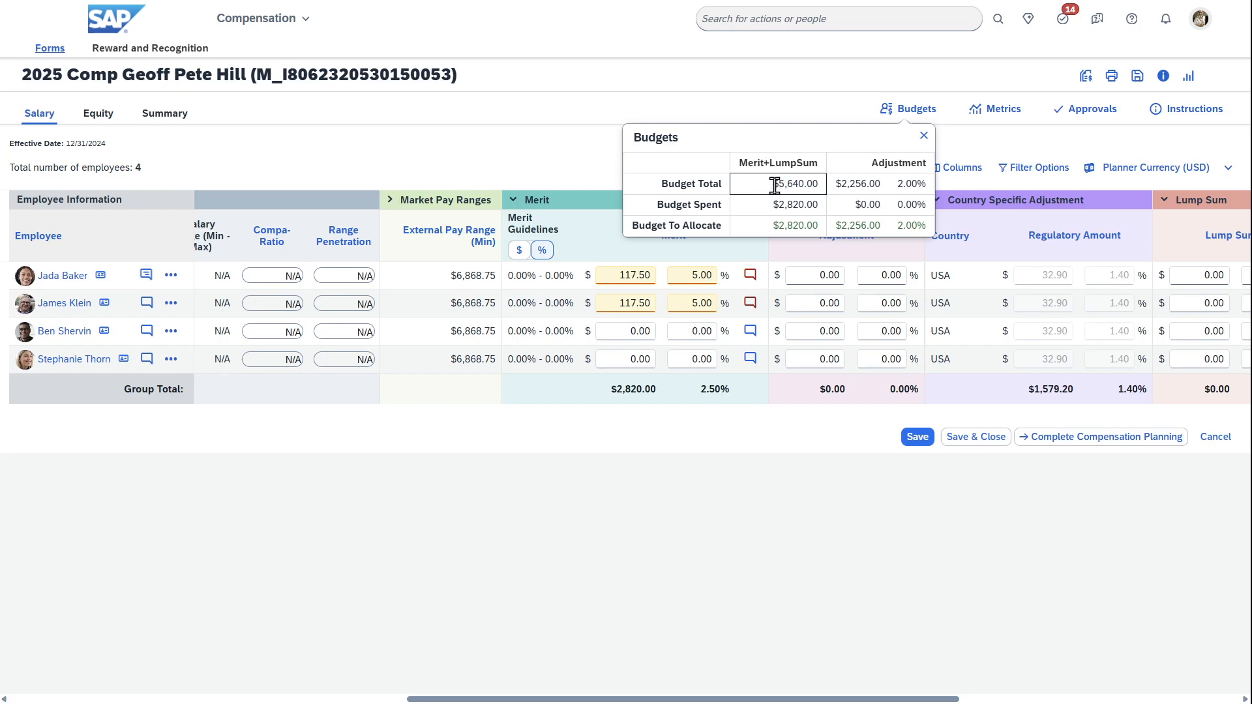
pyautogui.doubleClick(795, 184)
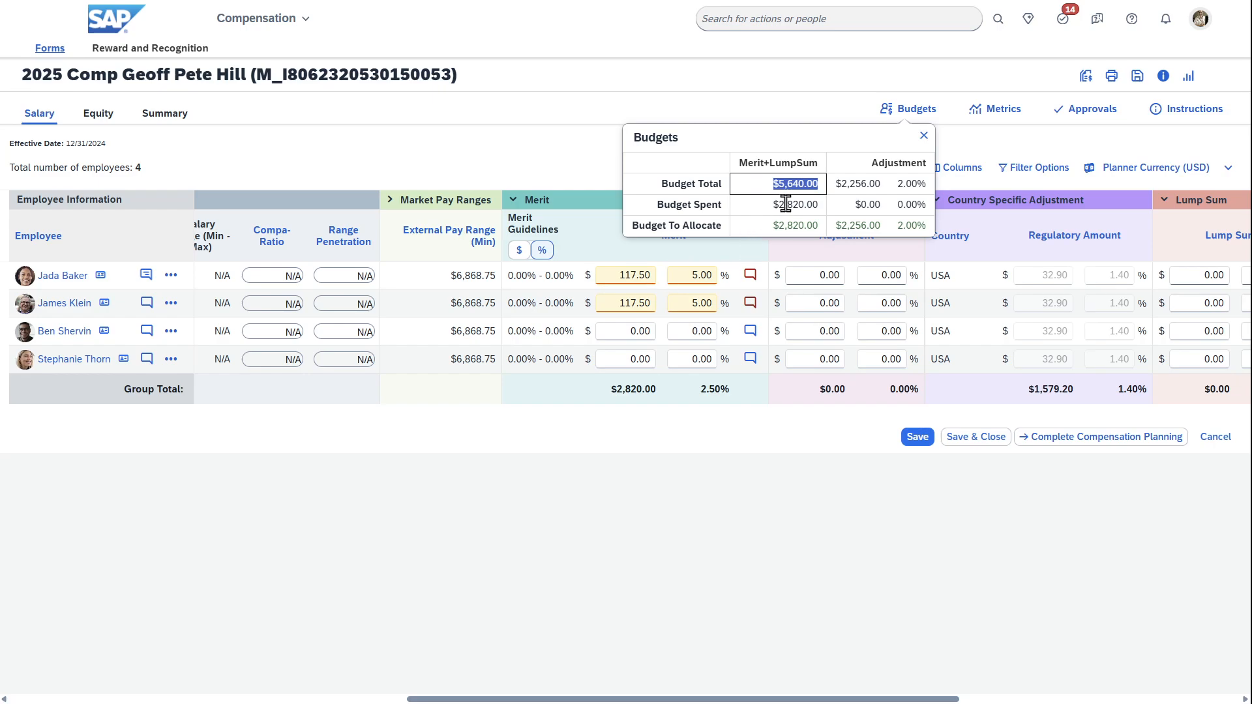
pyautogui.moveTo(795, 229)
pyautogui.write('5')
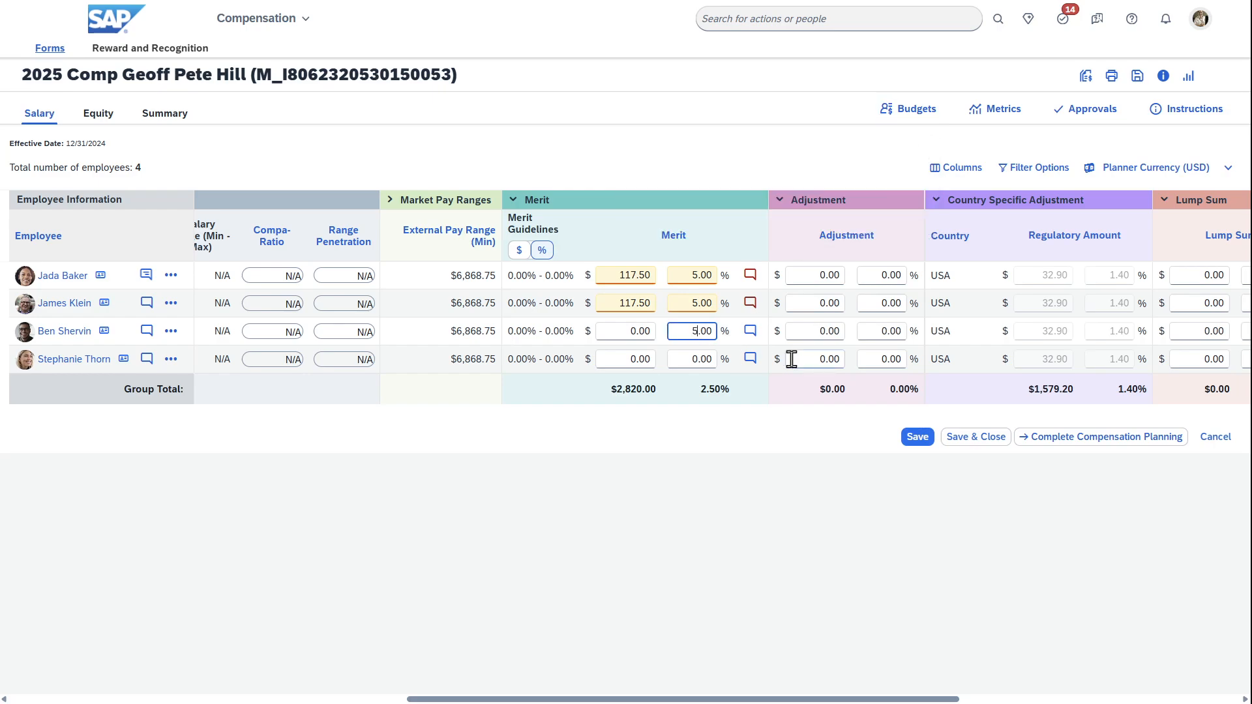
pyautogui.click(915, 437)
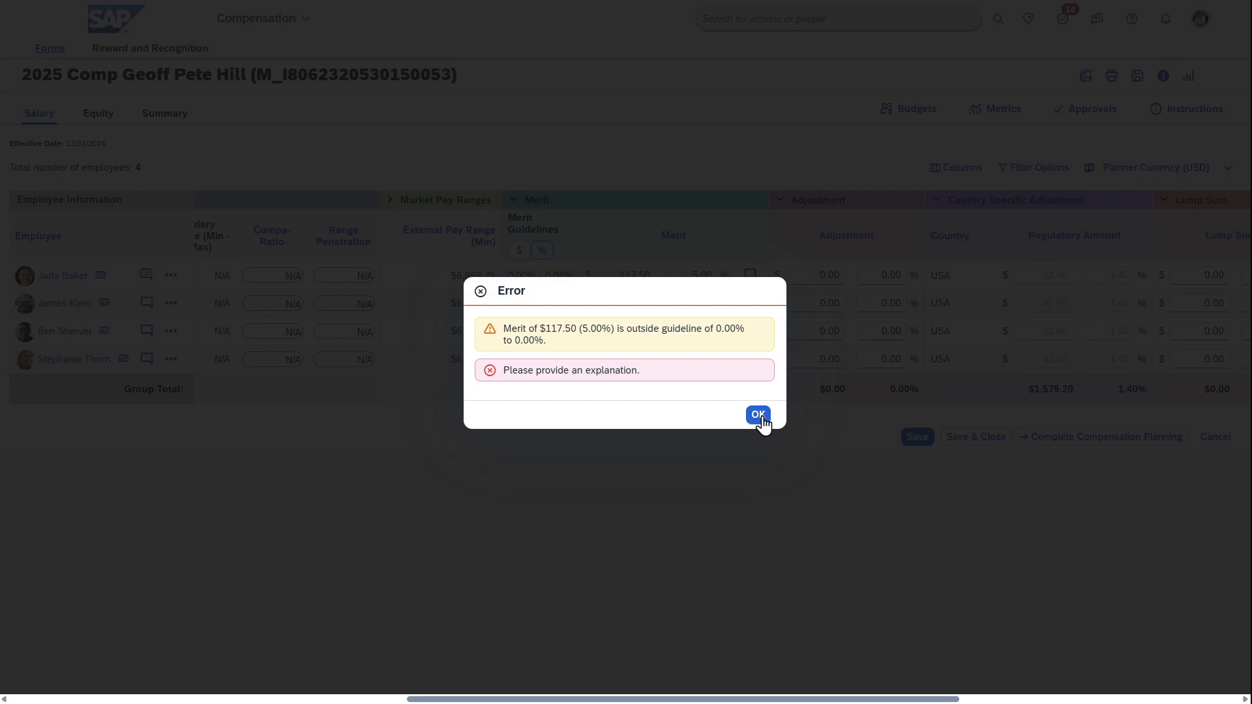
pyautogui.moveTo(765, 436)
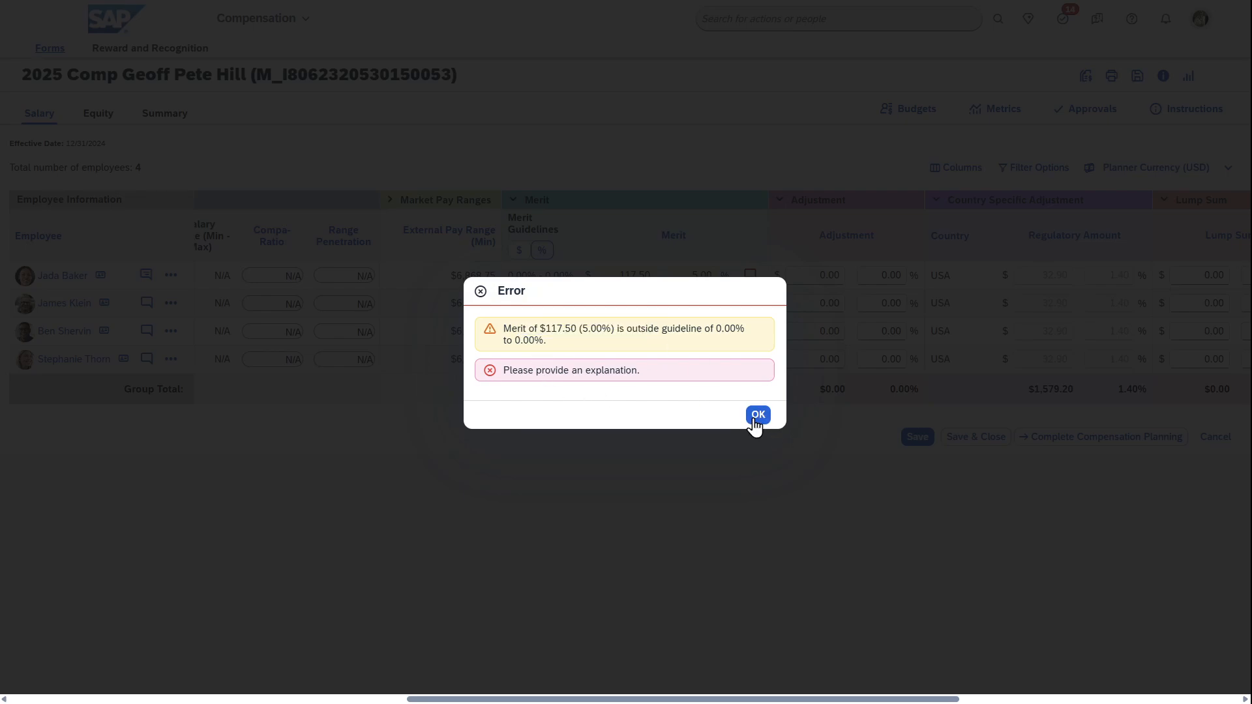
pyautogui.click(756, 415)
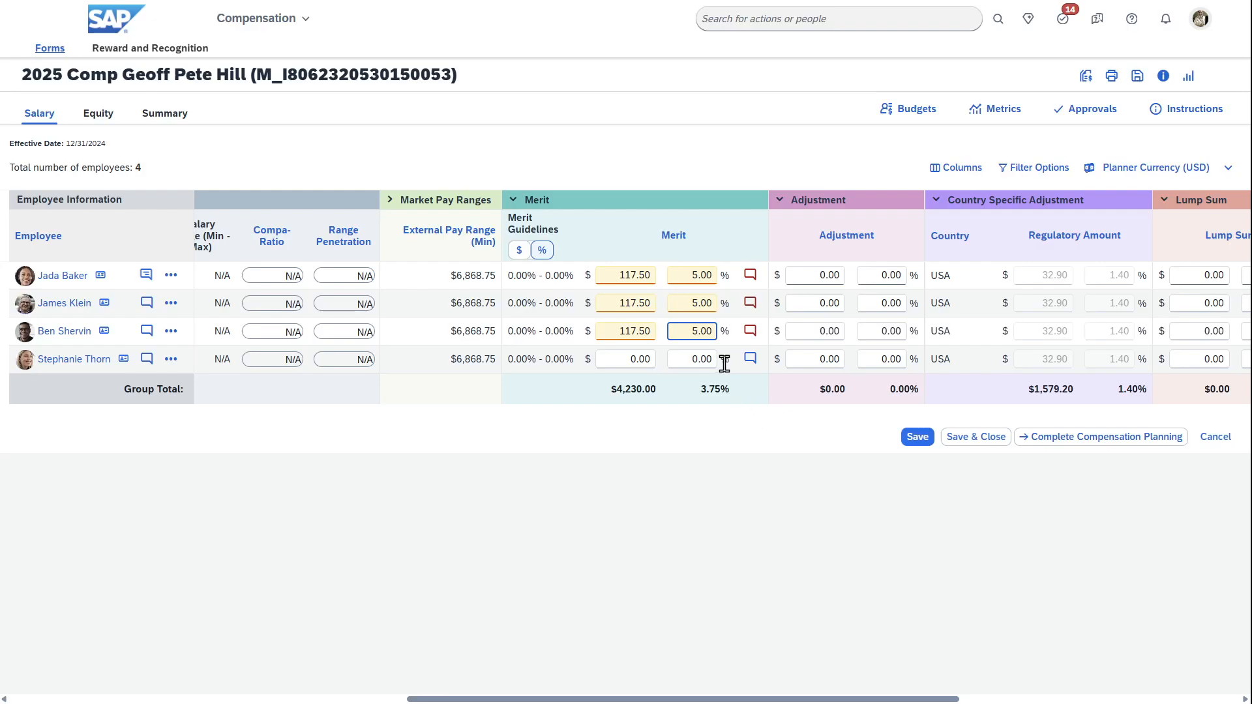
pyautogui.click(691, 359)
pyautogui.write('5')
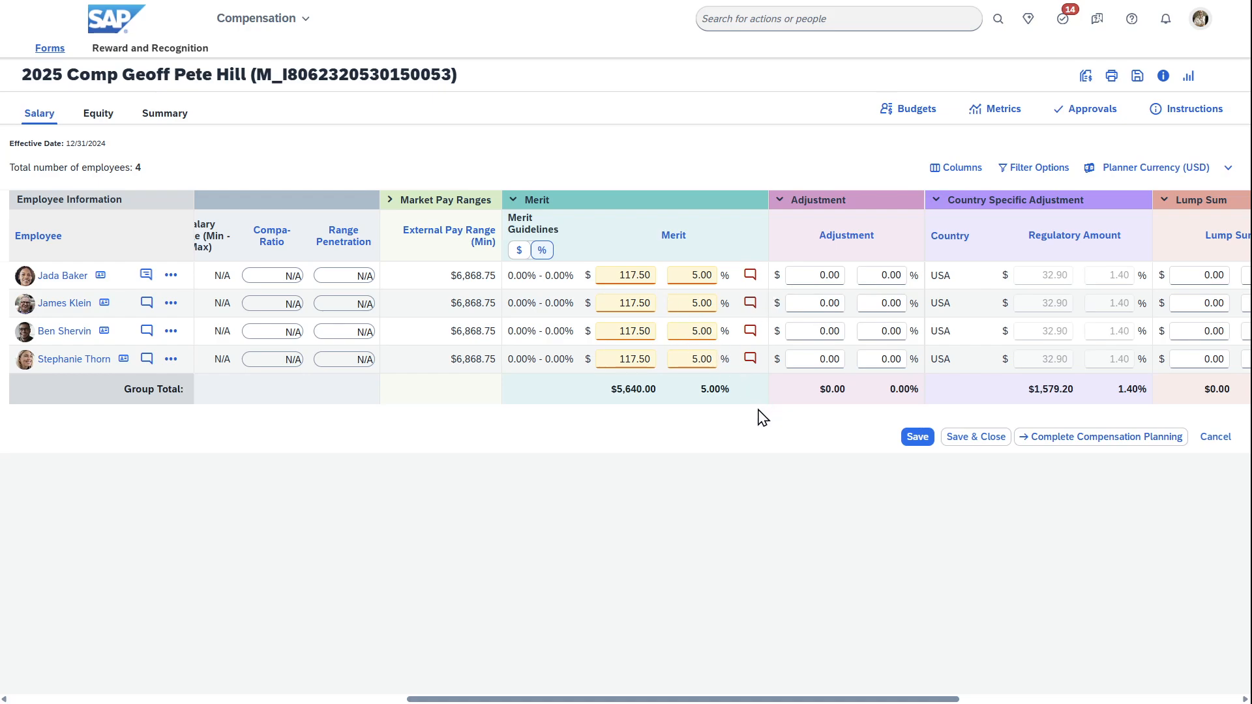
pyautogui.moveTo(760, 414)
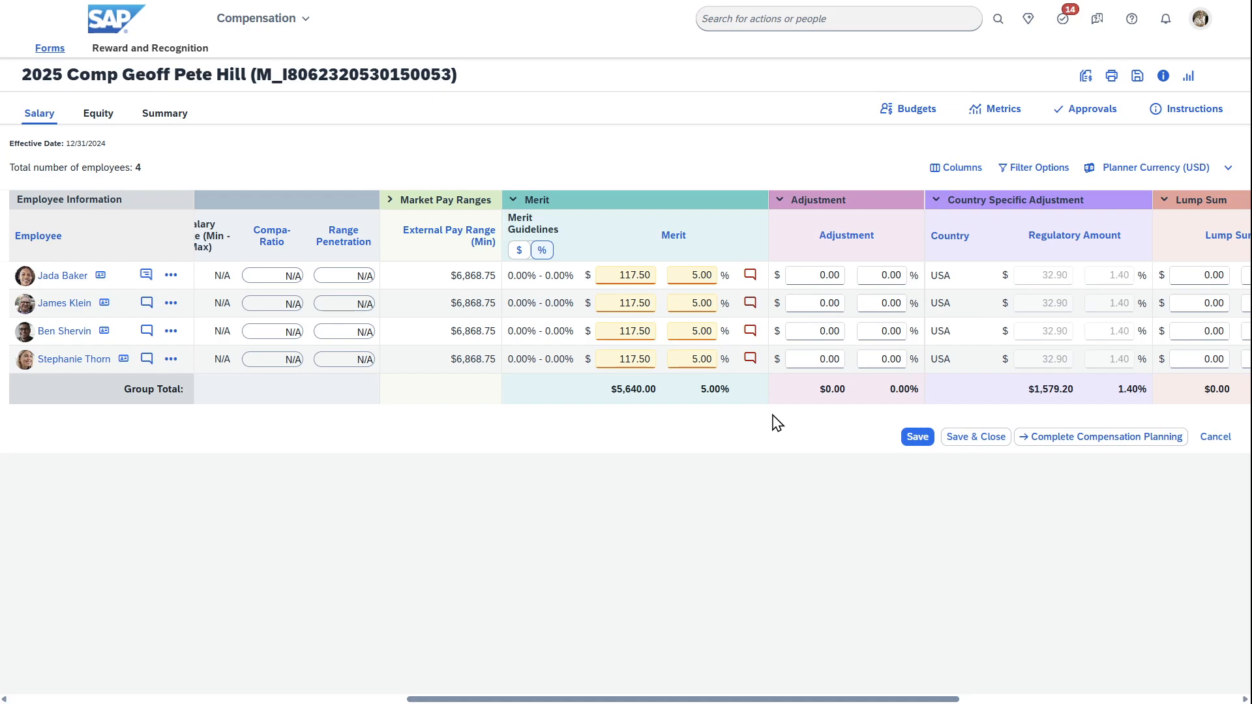
pyautogui.moveTo(1092, 109)
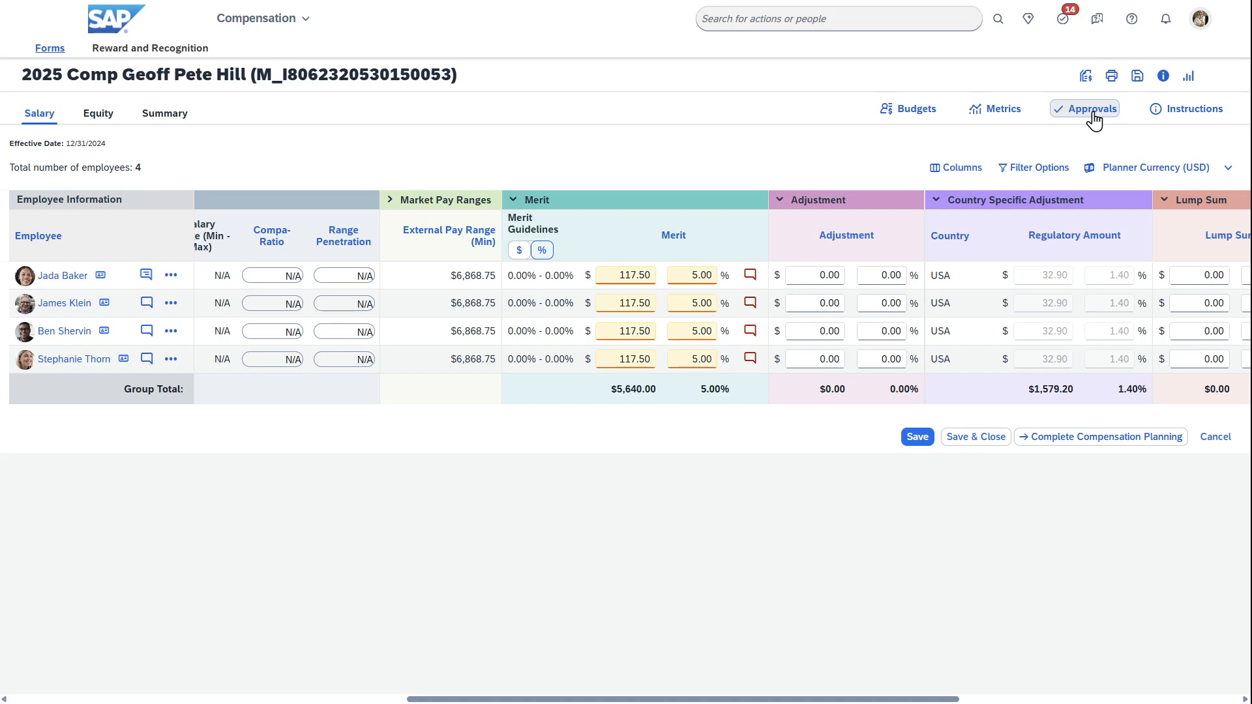
pyautogui.click(1084, 109)
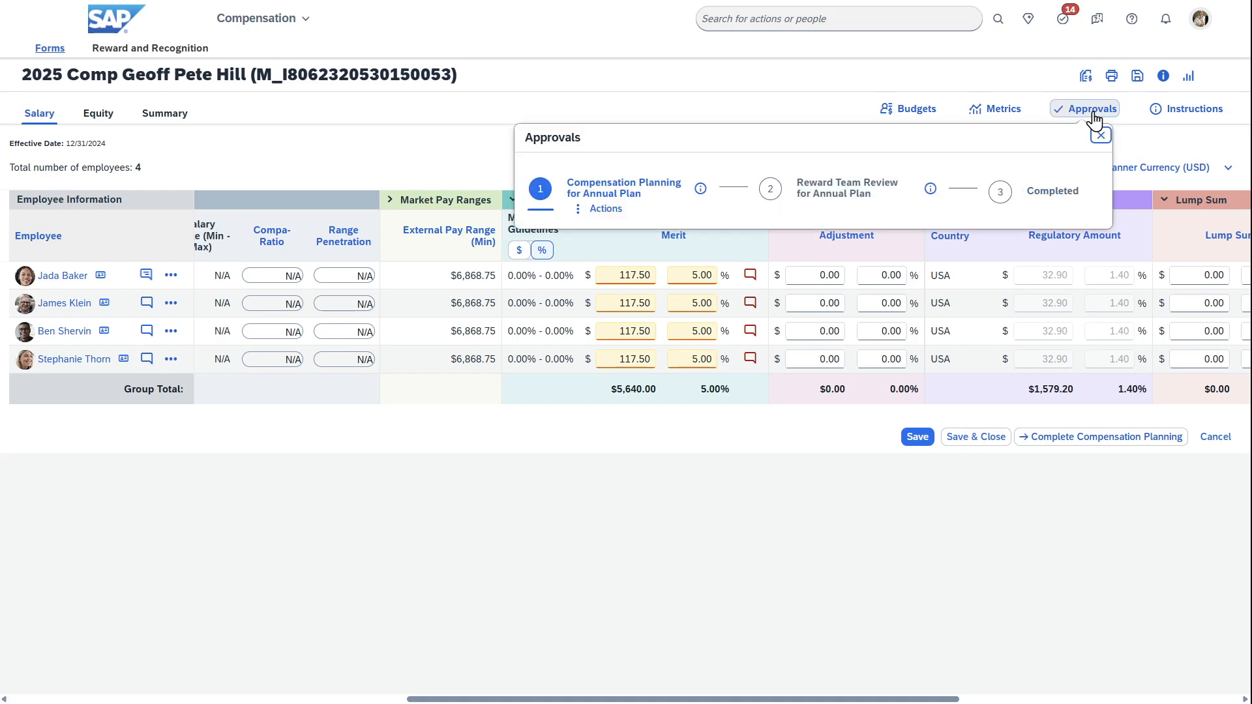
pyautogui.moveTo(652, 206)
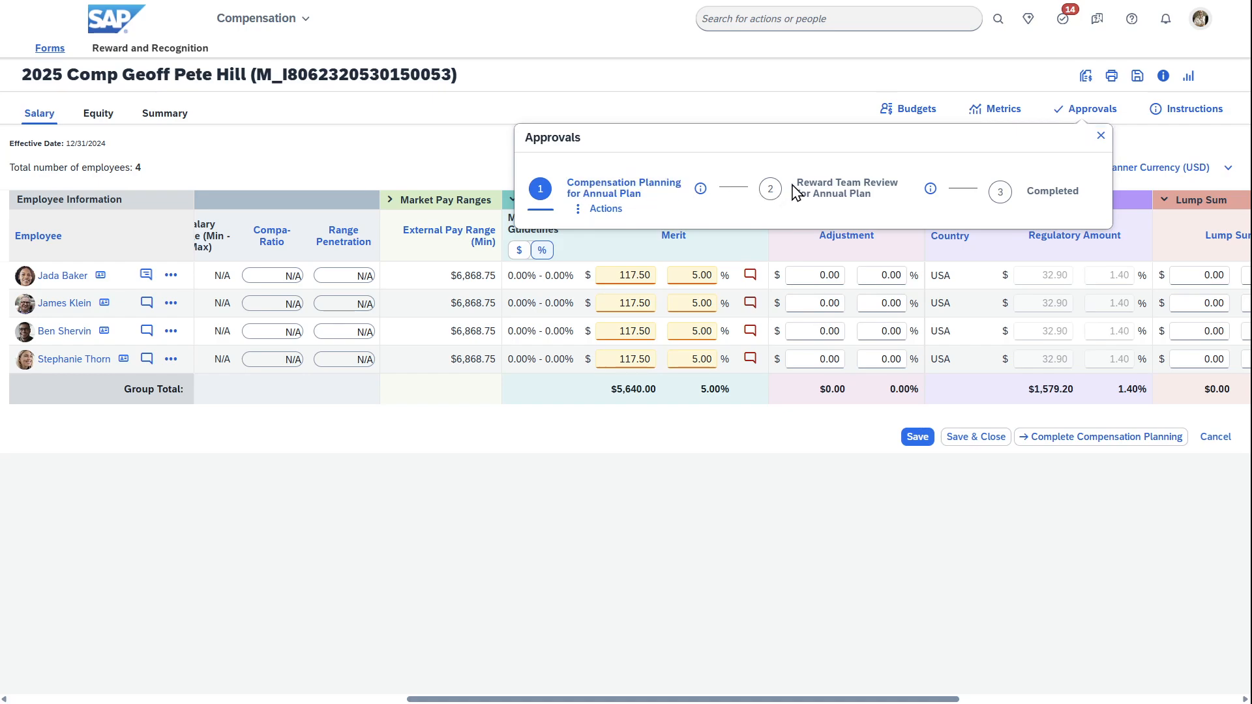
pyautogui.moveTo(892, 180)
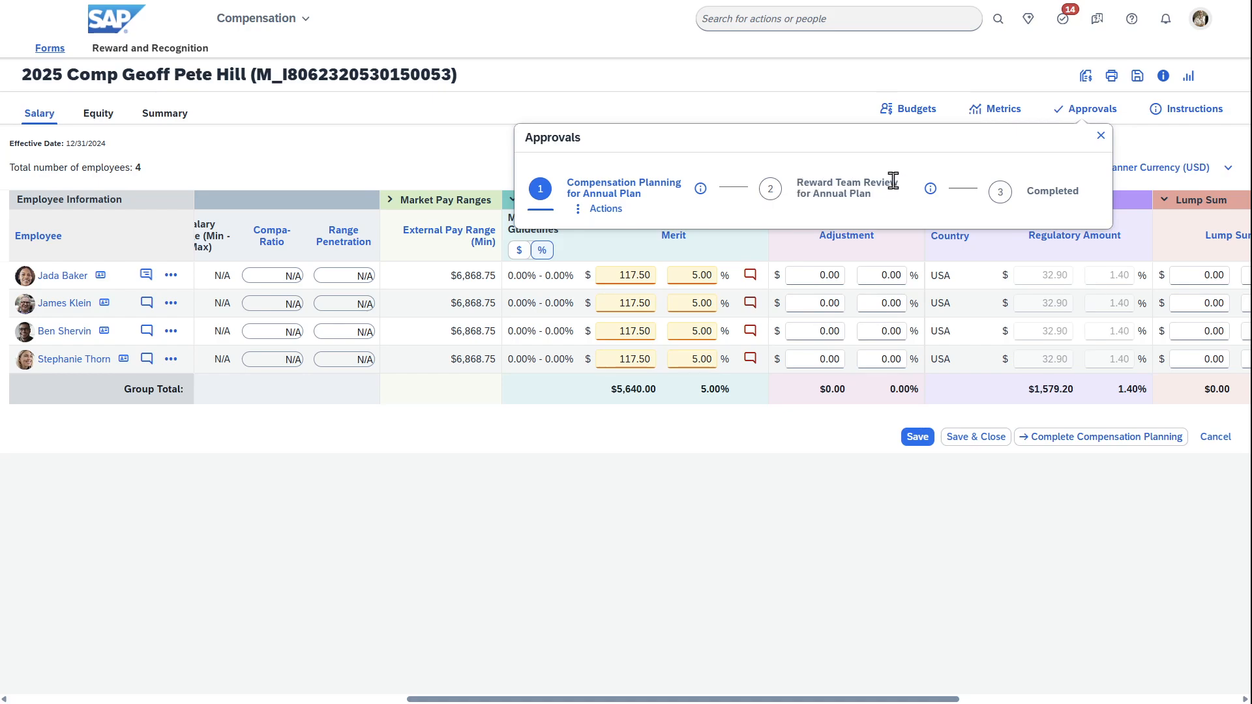
pyautogui.moveTo(751, 280)
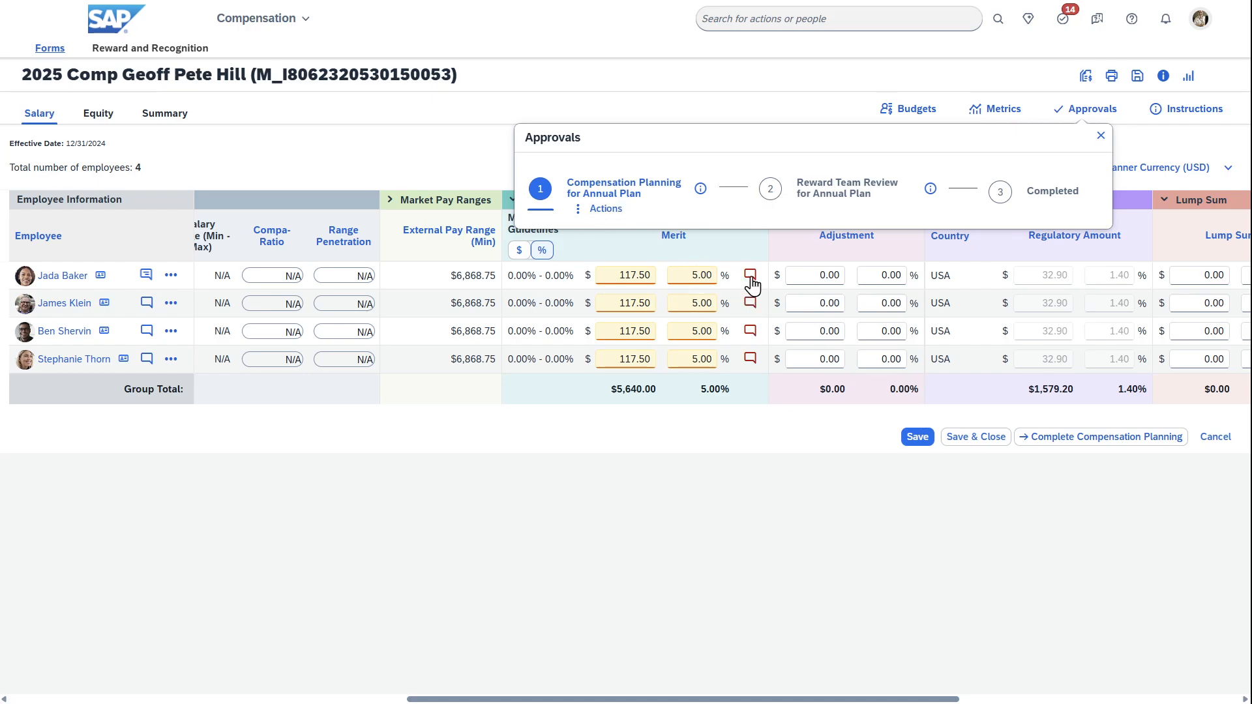
pyautogui.moveTo(839, 196)
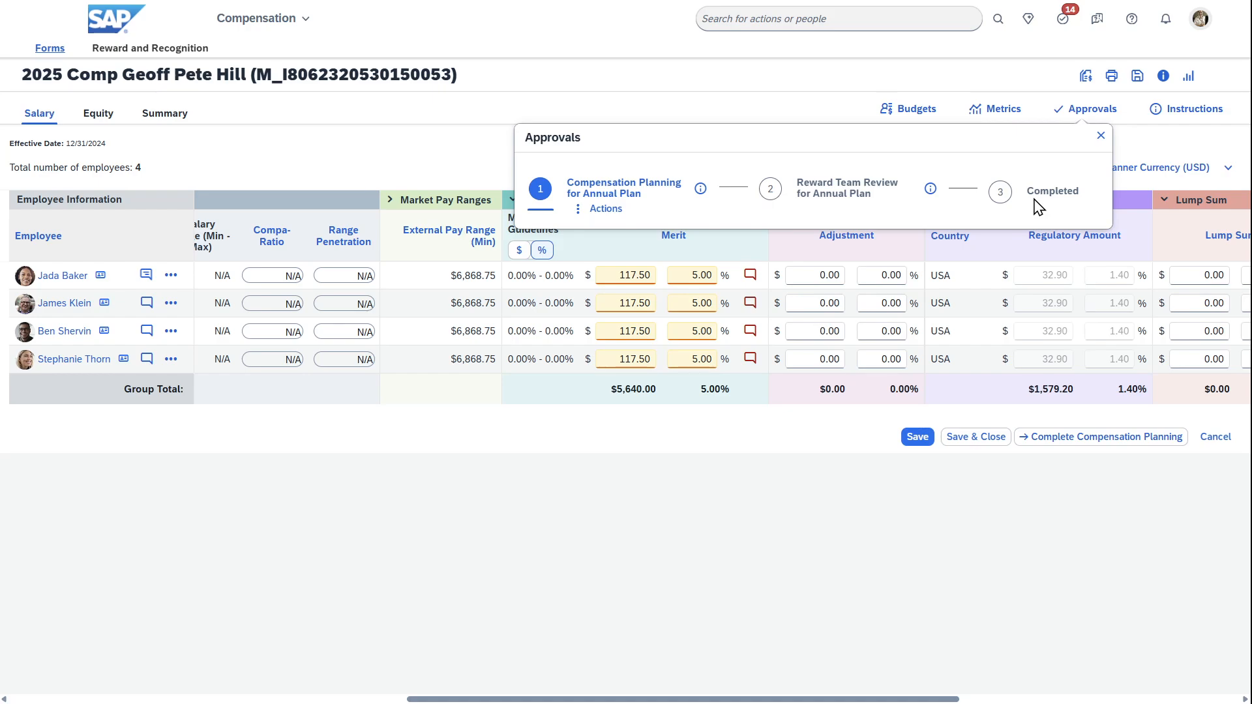
pyautogui.moveTo(986, 267)
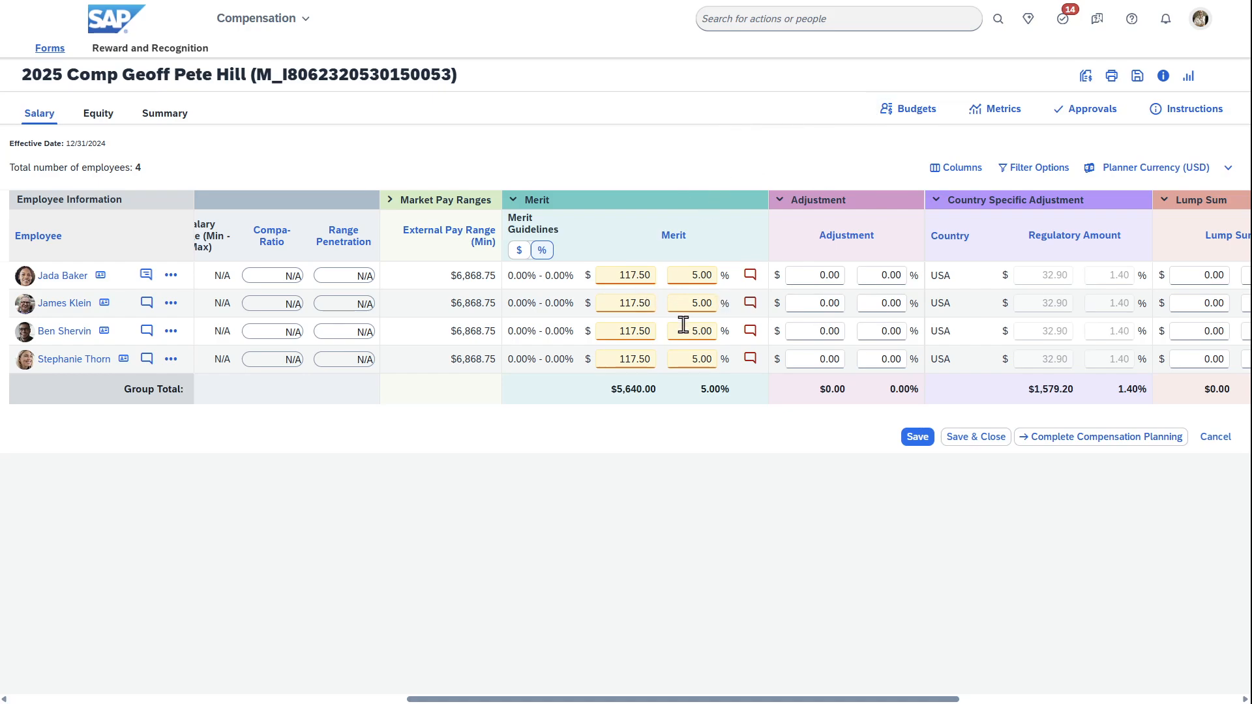
pyautogui.click(907, 109)
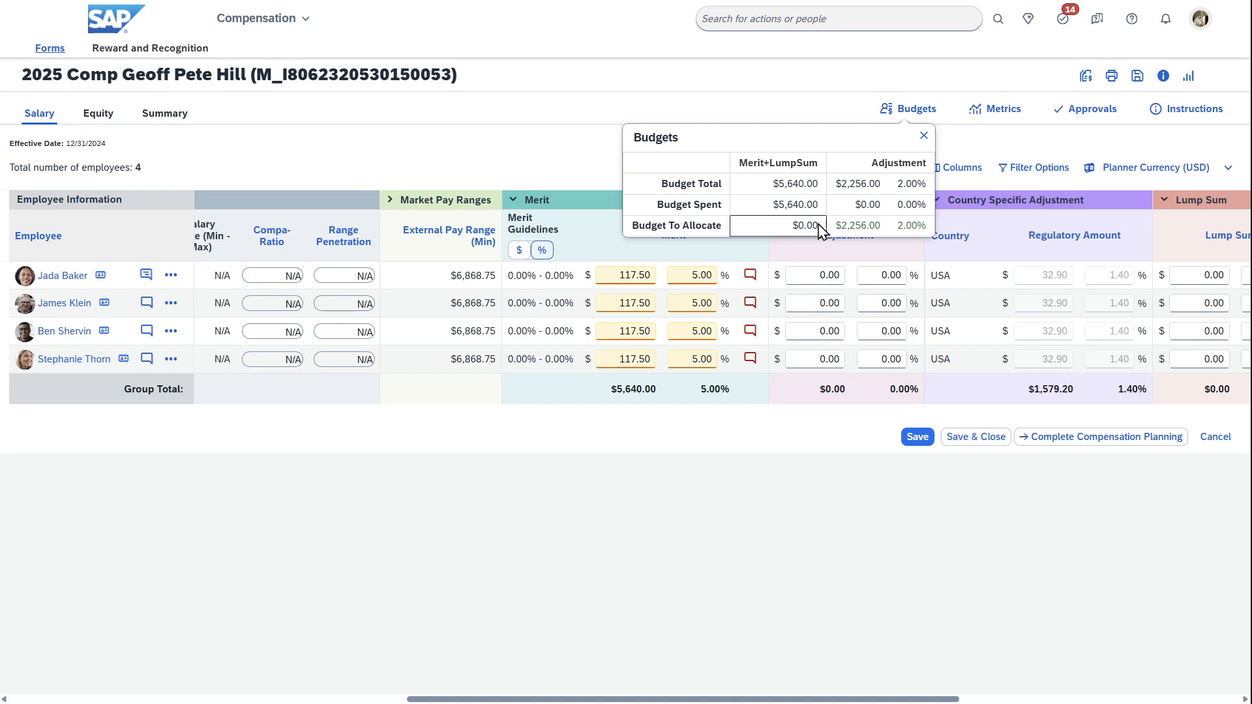
pyautogui.moveTo(878, 182)
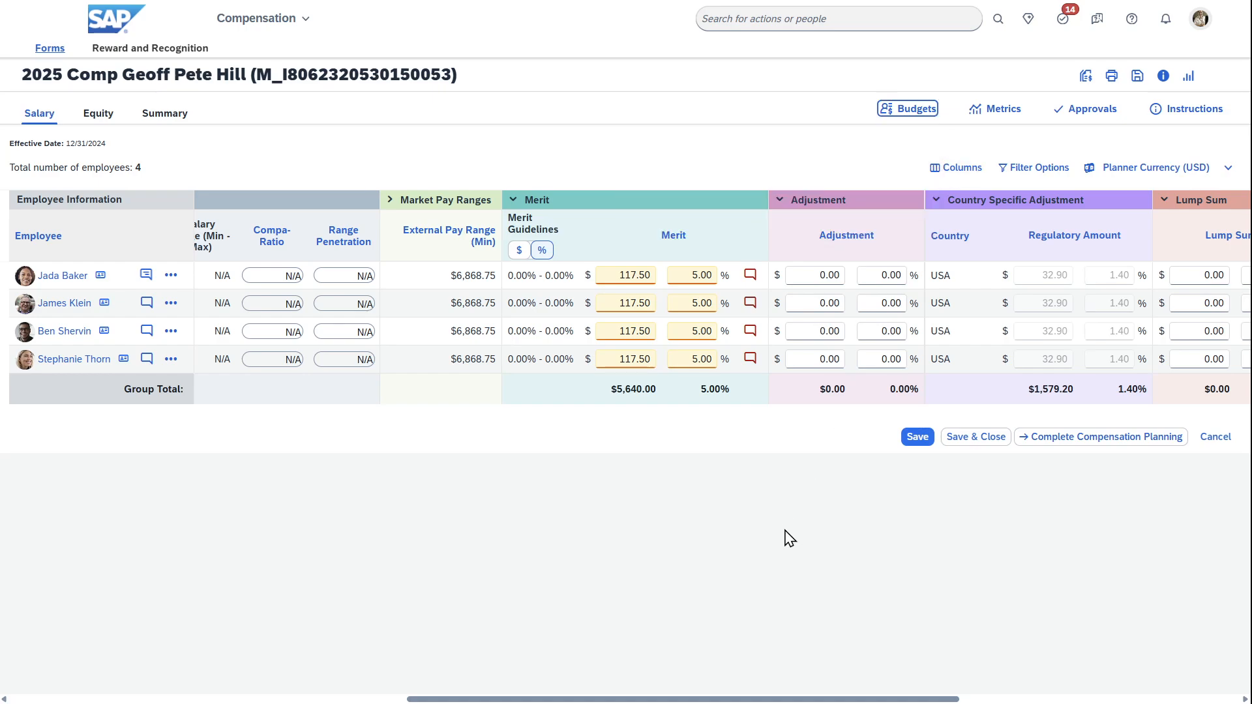
pyautogui.moveTo(828, 229)
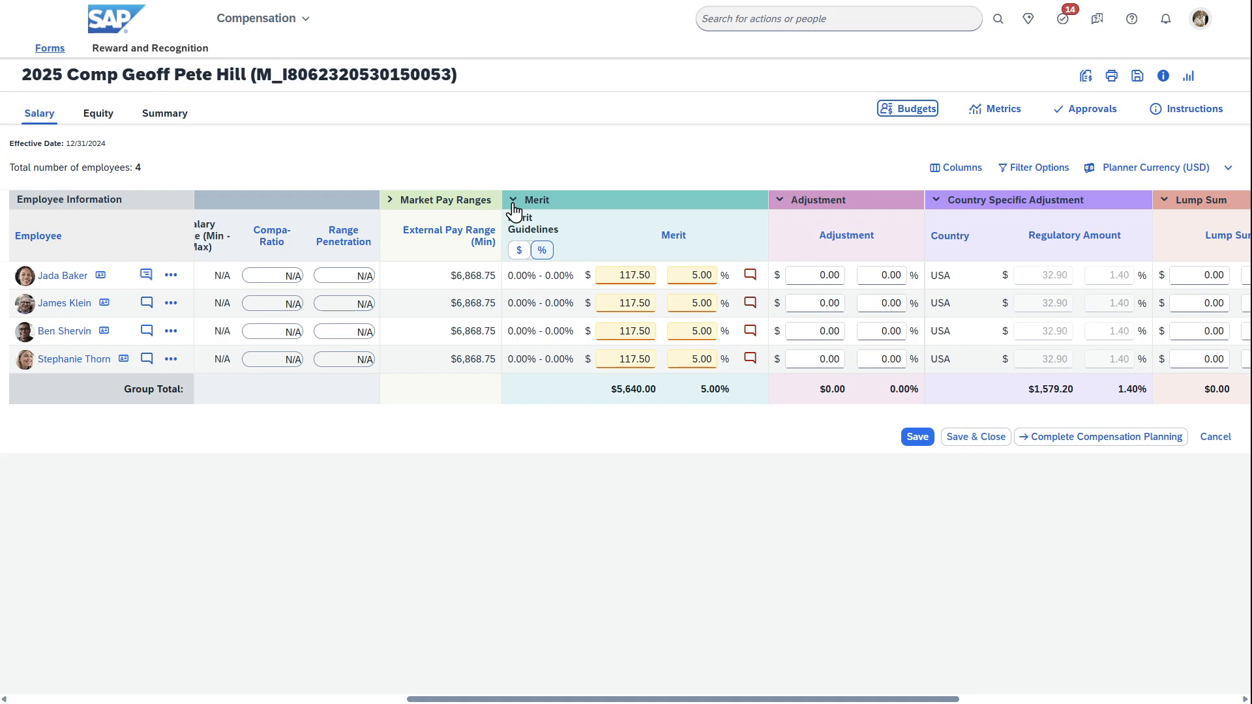
pyautogui.moveTo(779, 209)
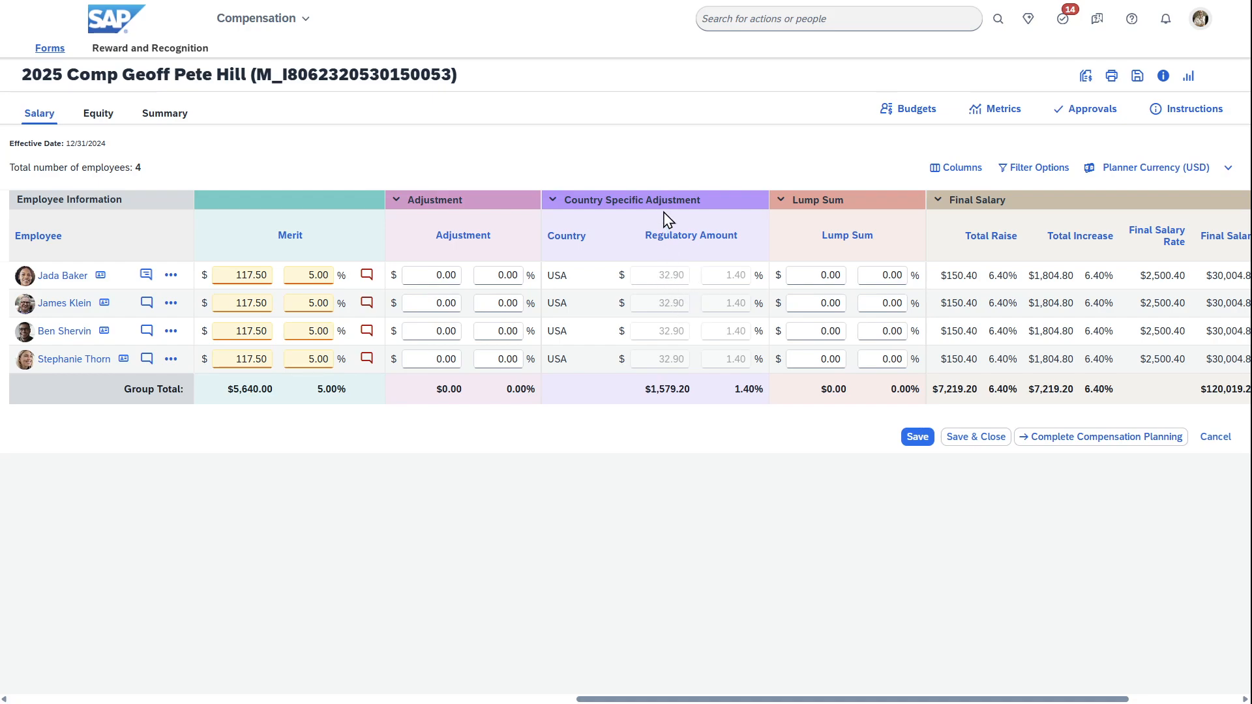
pyautogui.moveTo(673, 287)
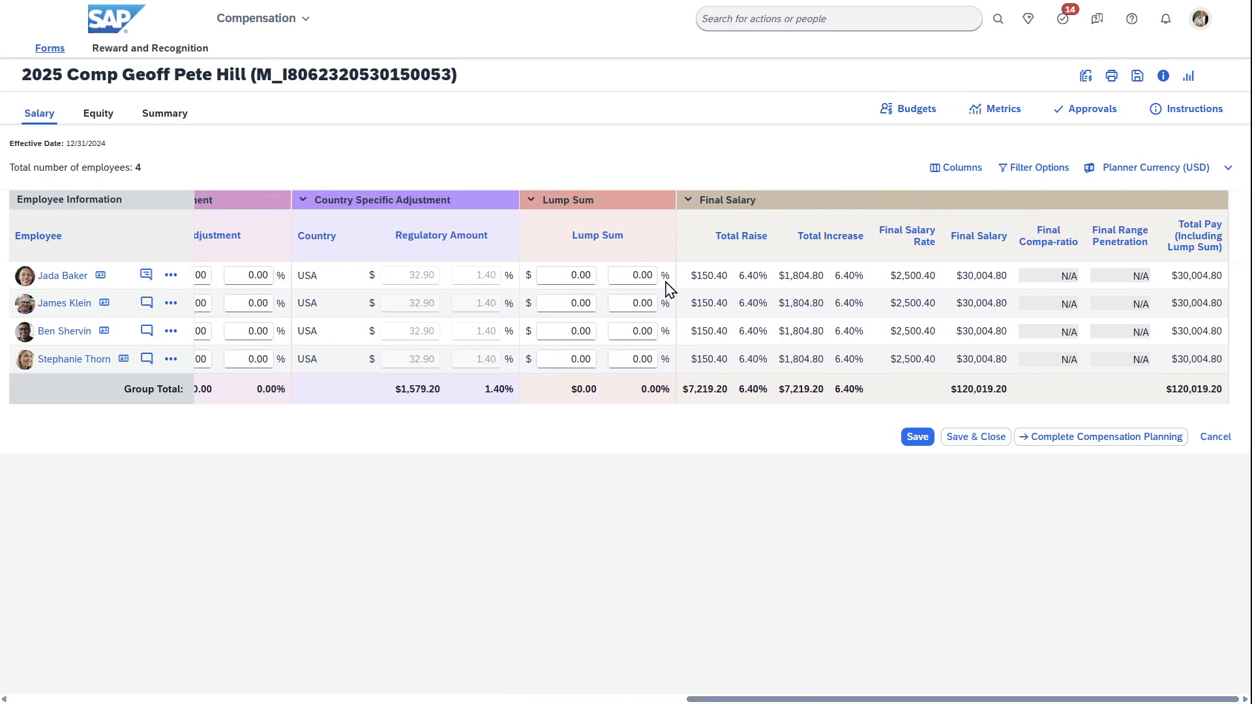
pyautogui.click(565, 275)
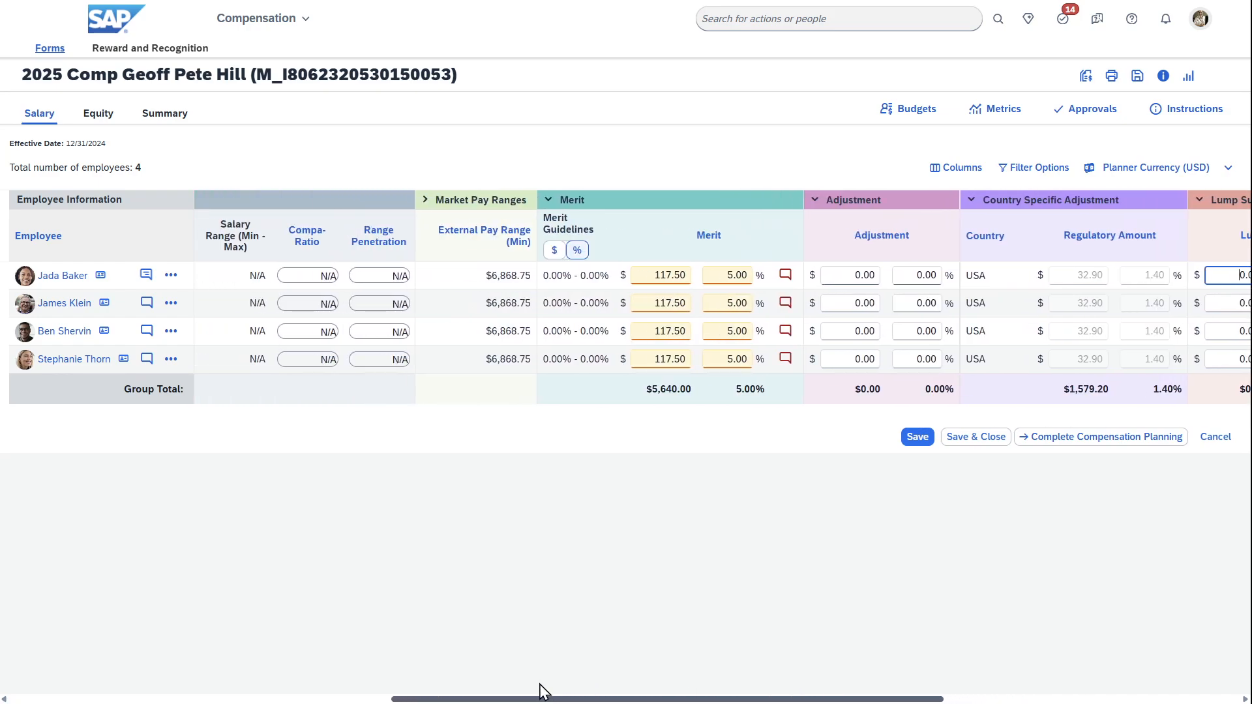
pyautogui.hscroll(3)
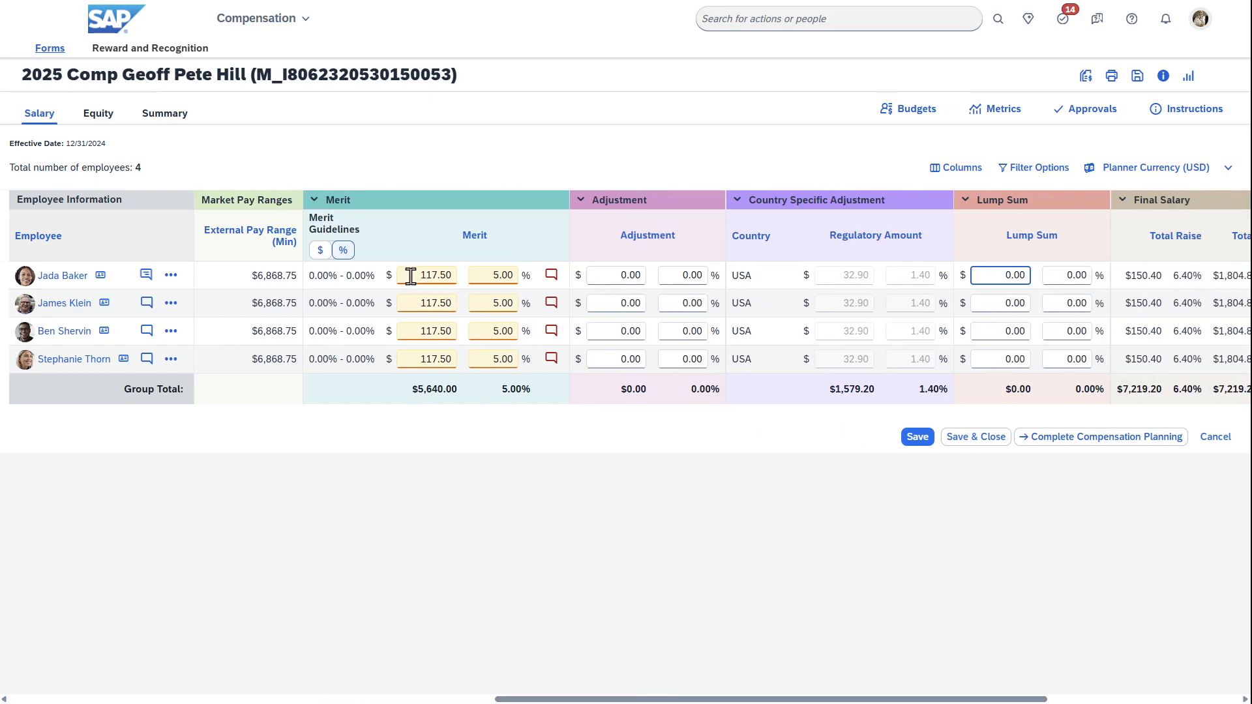
pyautogui.moveTo(849, 654)
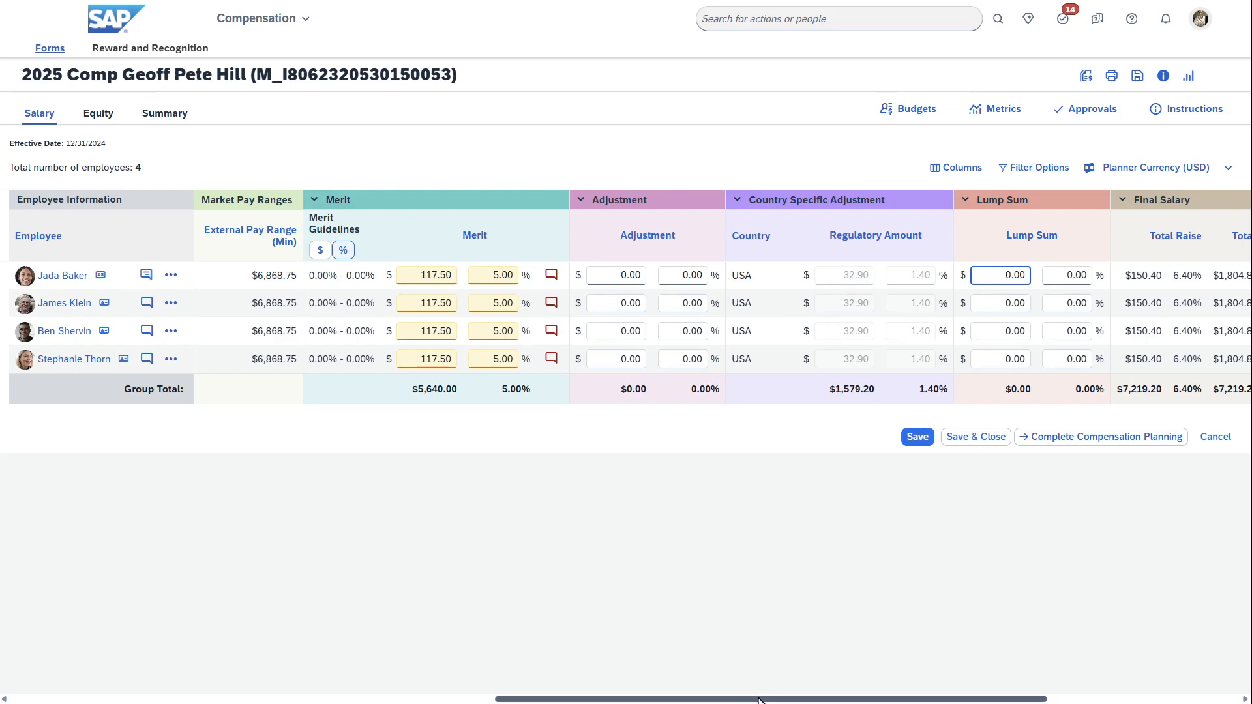
pyautogui.hscroll(3)
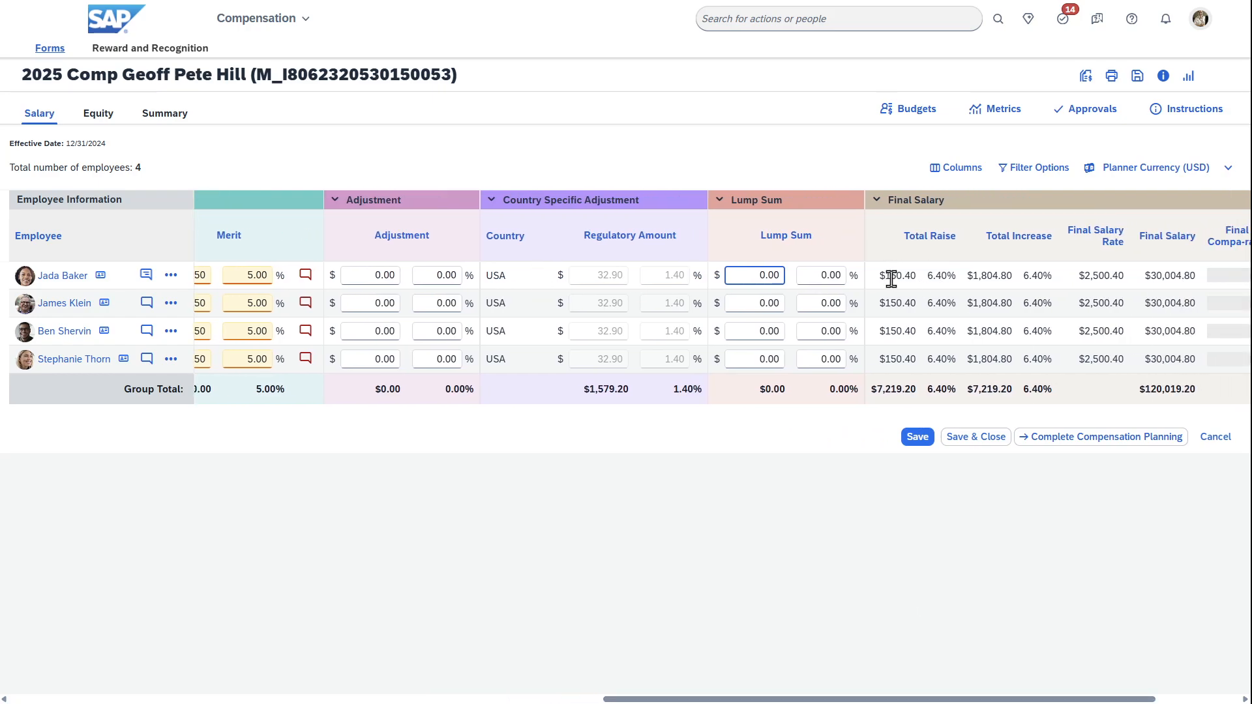
pyautogui.doubleClick(897, 275)
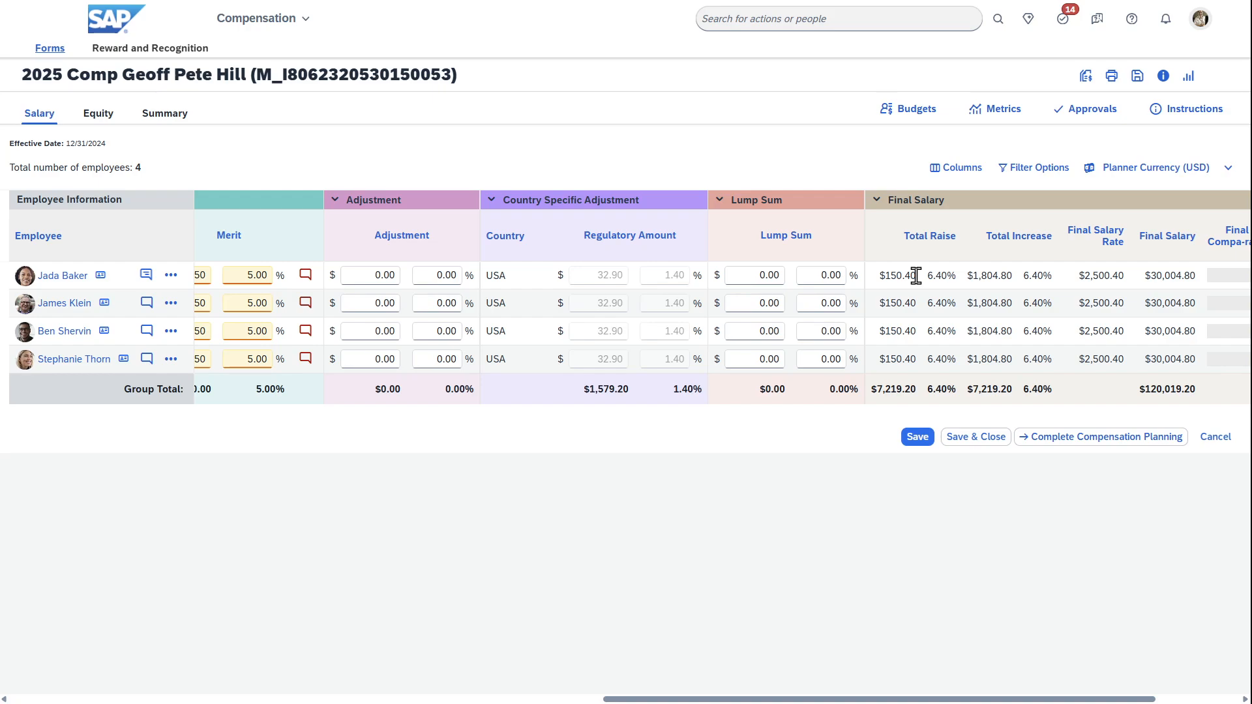
pyautogui.moveTo(1043, 293)
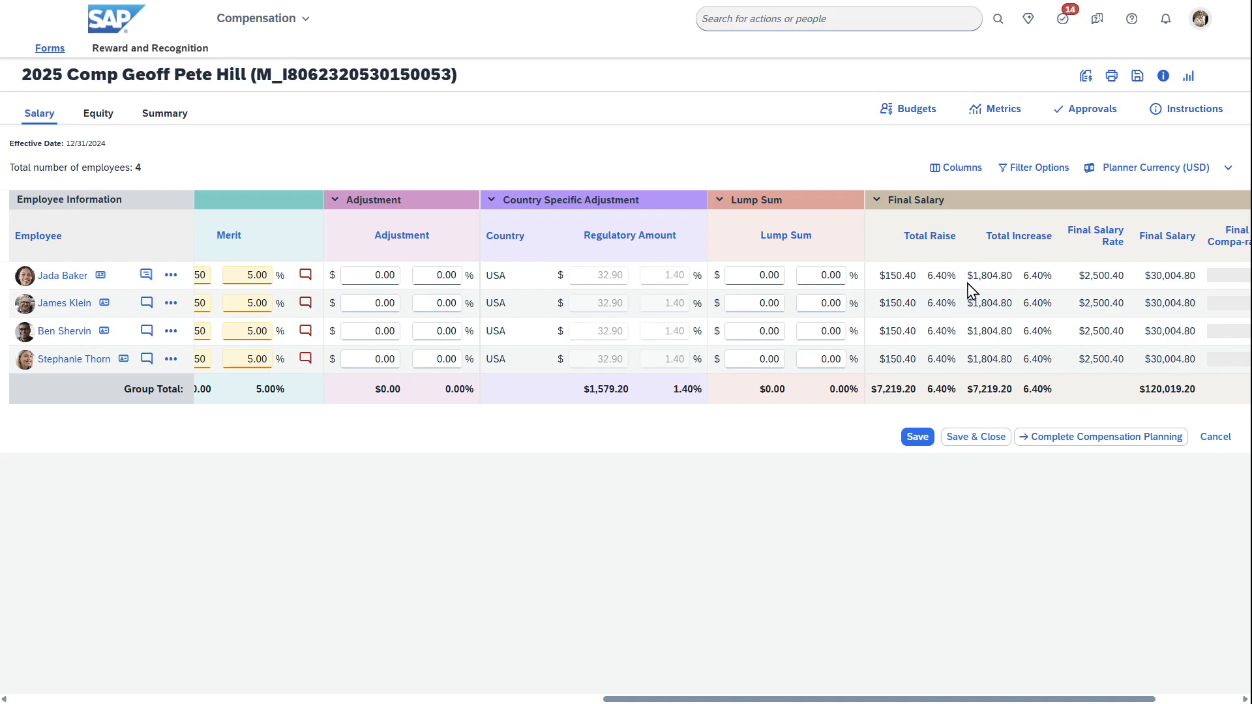
pyautogui.moveTo(992, 290)
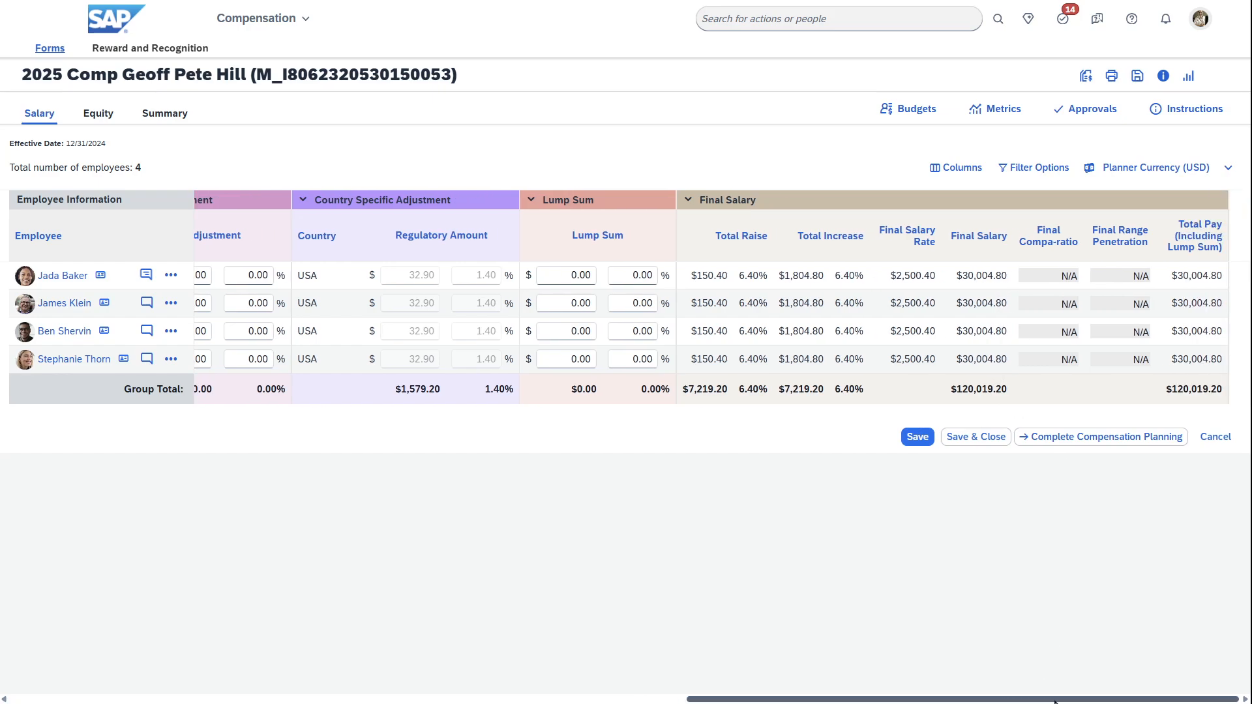
pyautogui.hscroll(3)
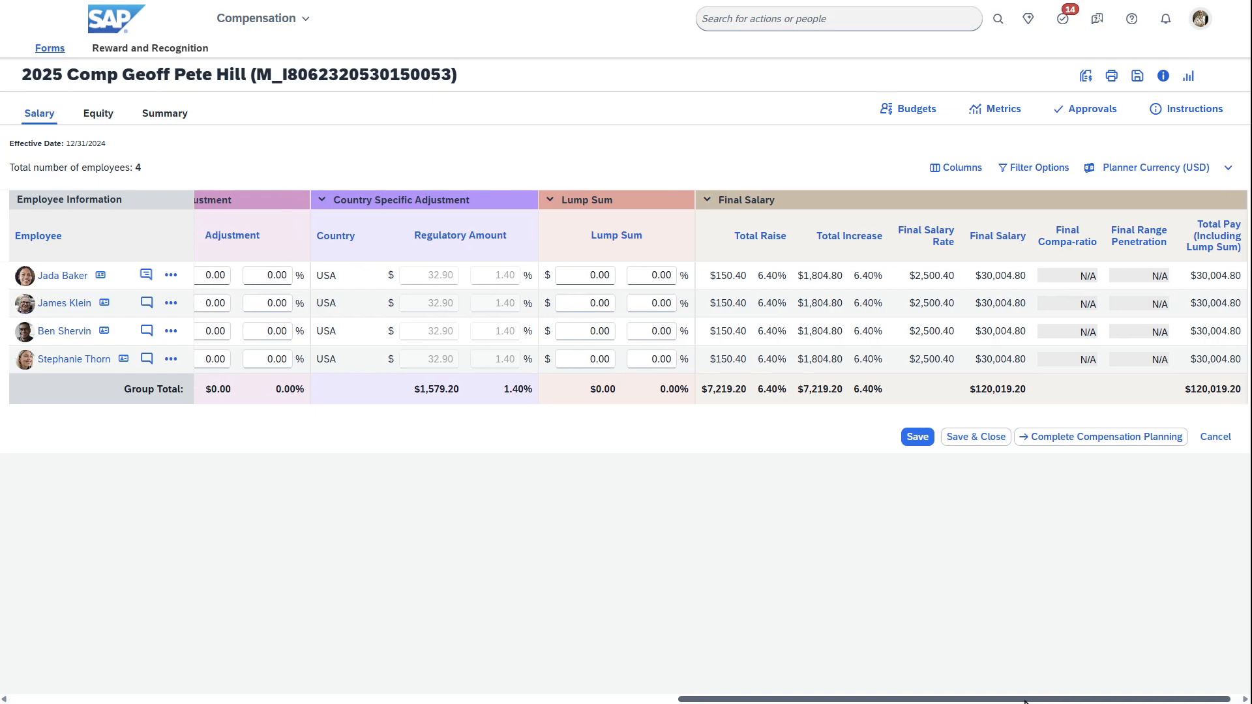
pyautogui.moveTo(1033, 416)
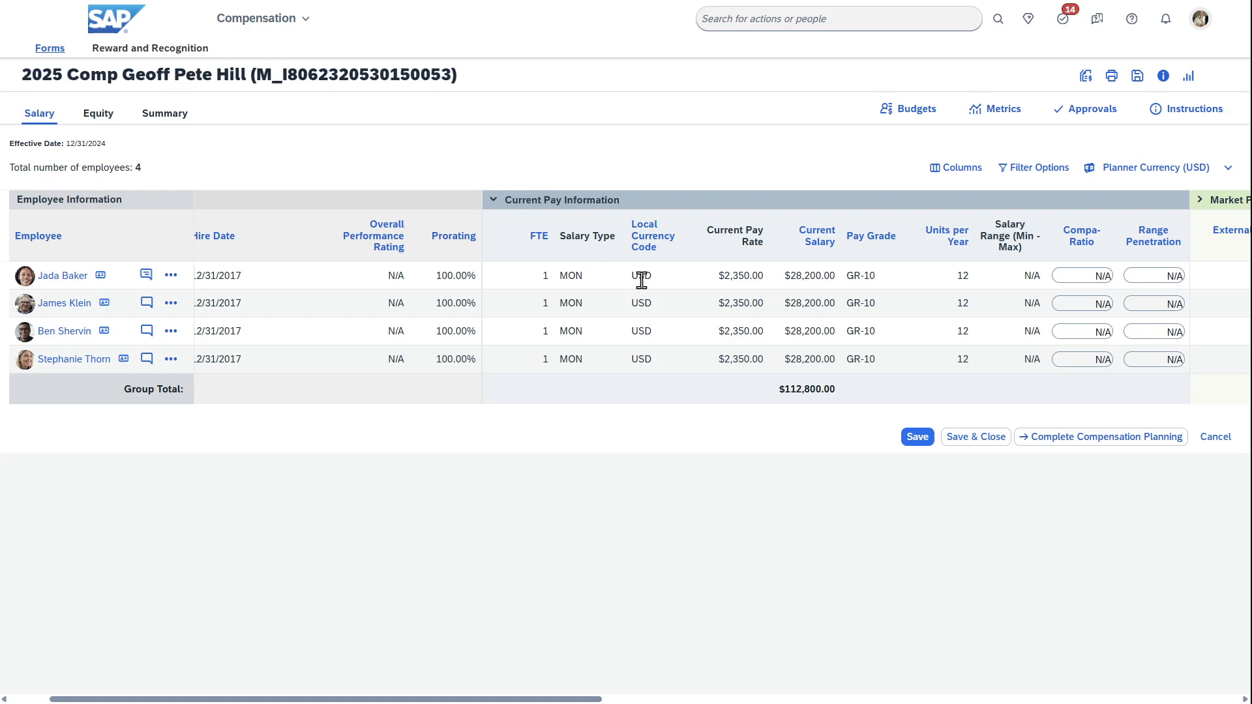
pyautogui.moveTo(848, 396)
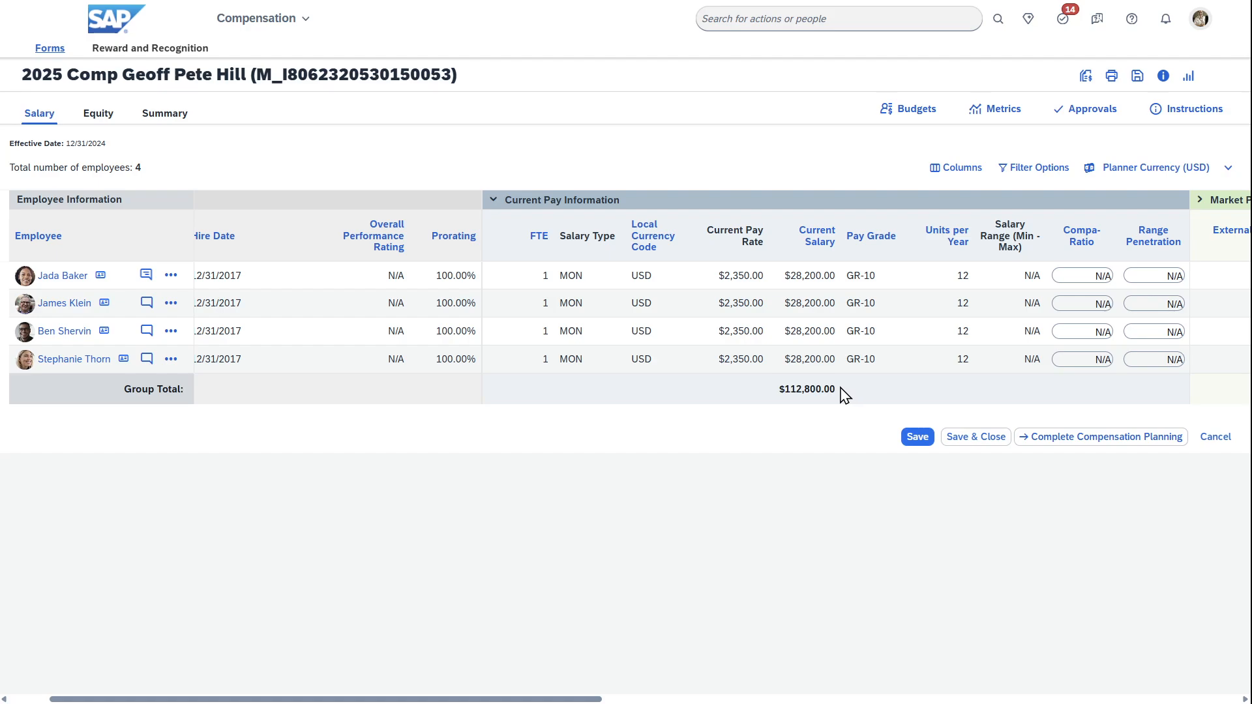
pyautogui.moveTo(780, 399)
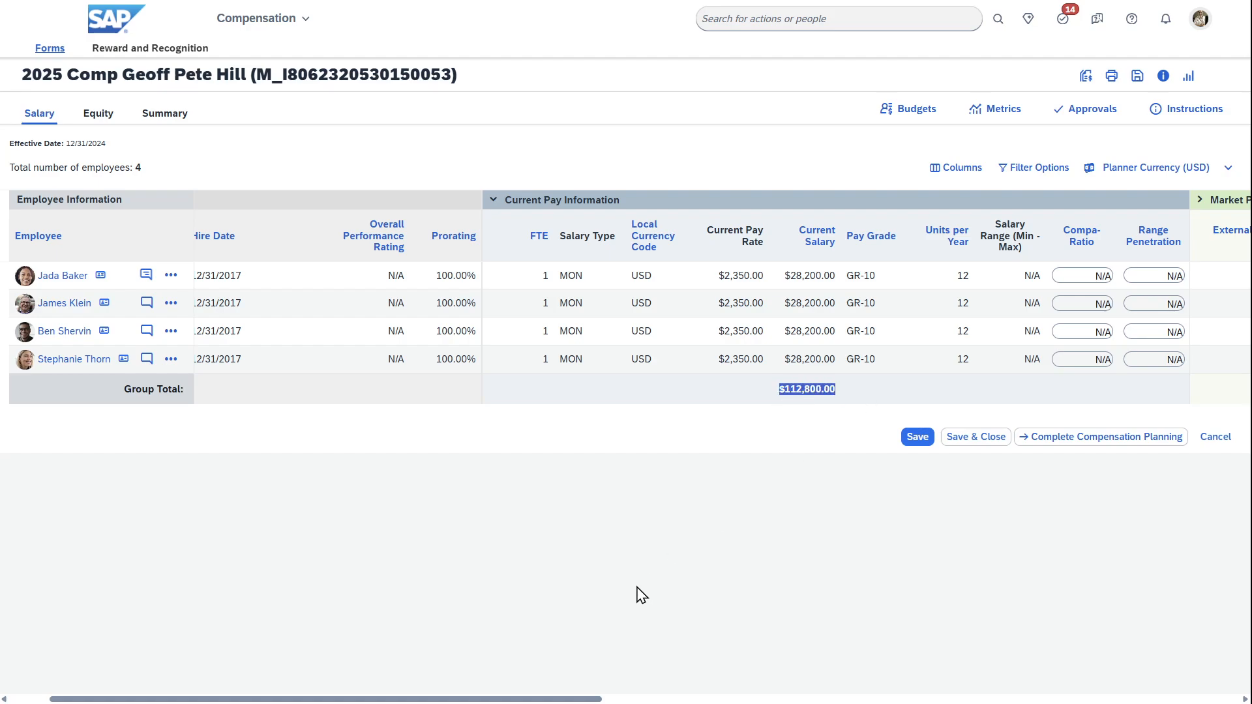
pyautogui.hscroll(3)
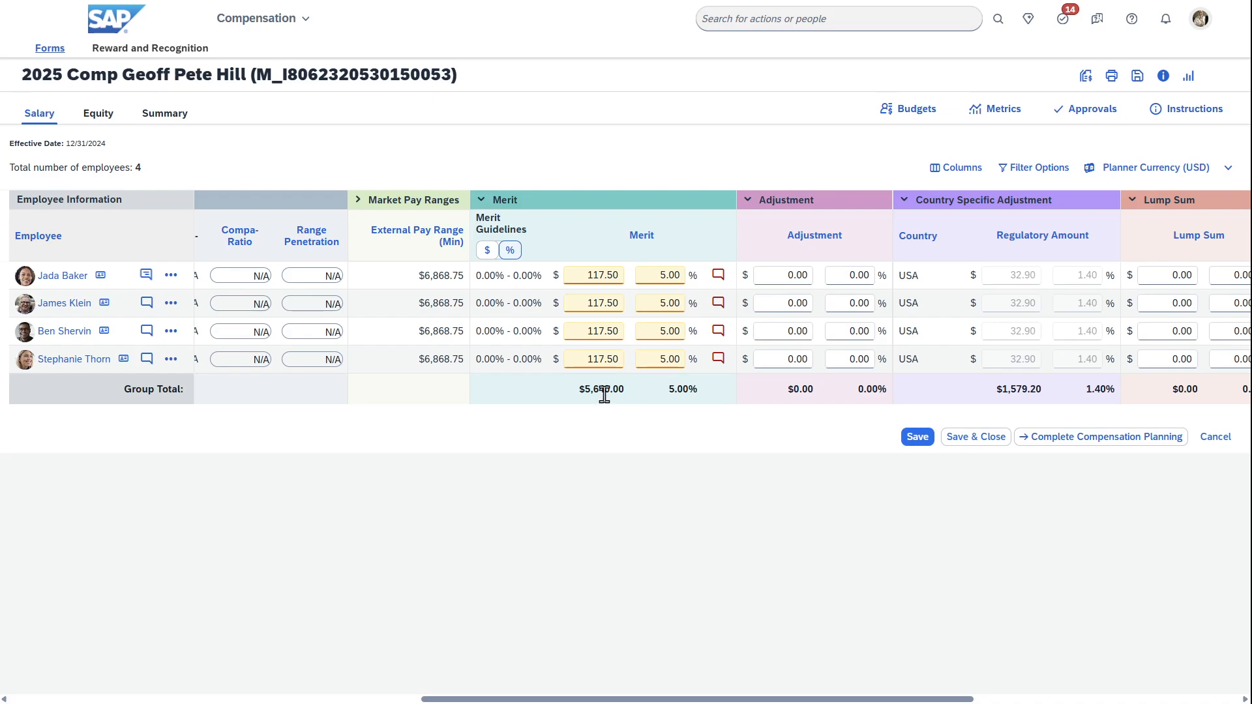
pyautogui.hscroll(3)
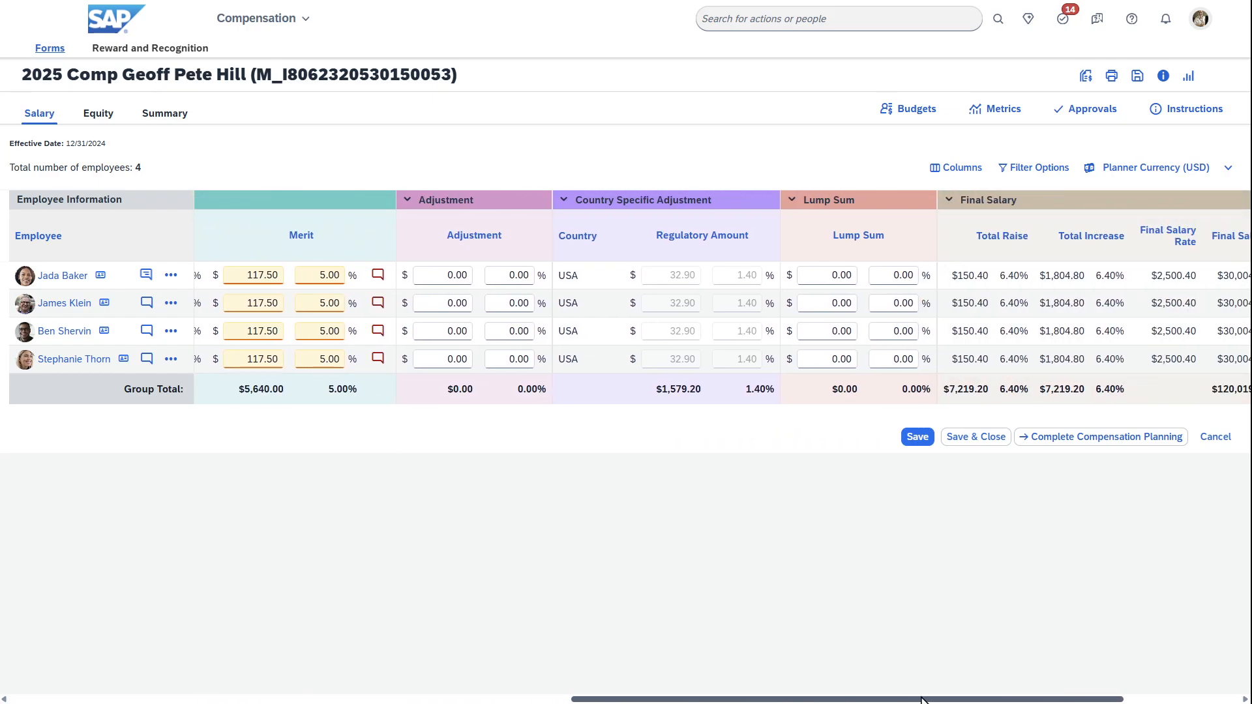
pyautogui.hscroll(3)
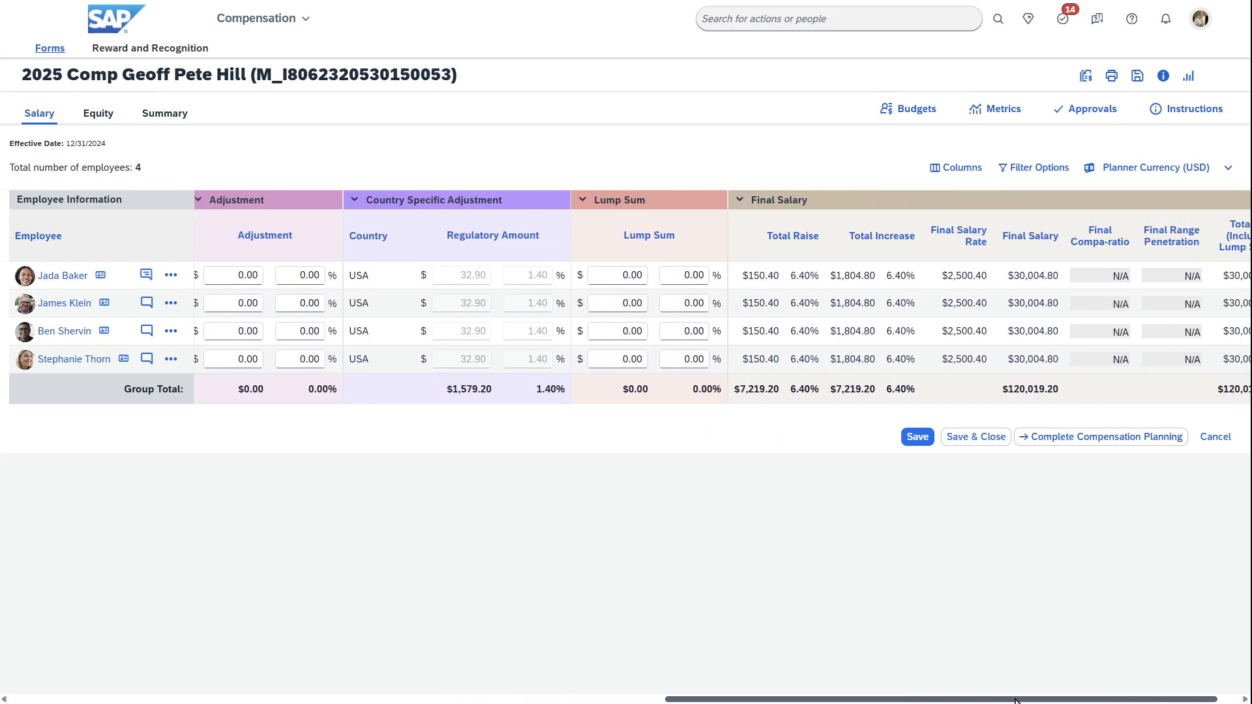
pyautogui.hscroll(3)
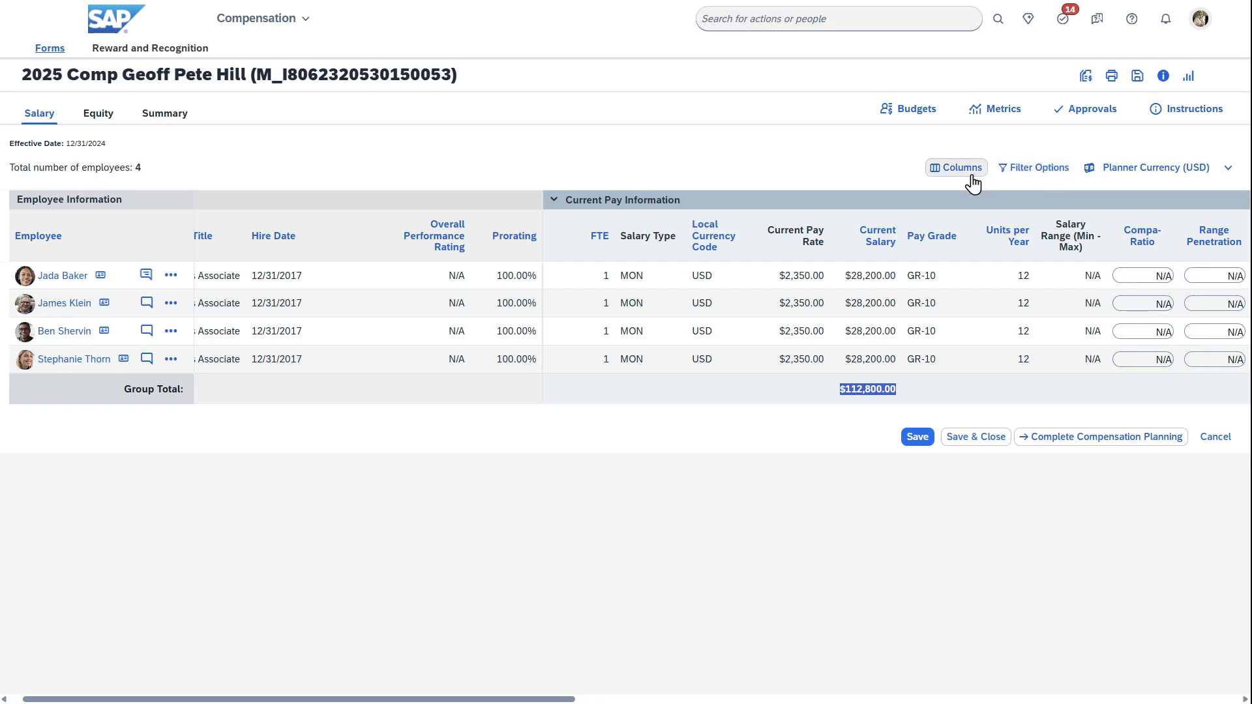
# - Add the Job Level column from the Ungrouped section to the worksheet
pyautogui.click(955, 166)
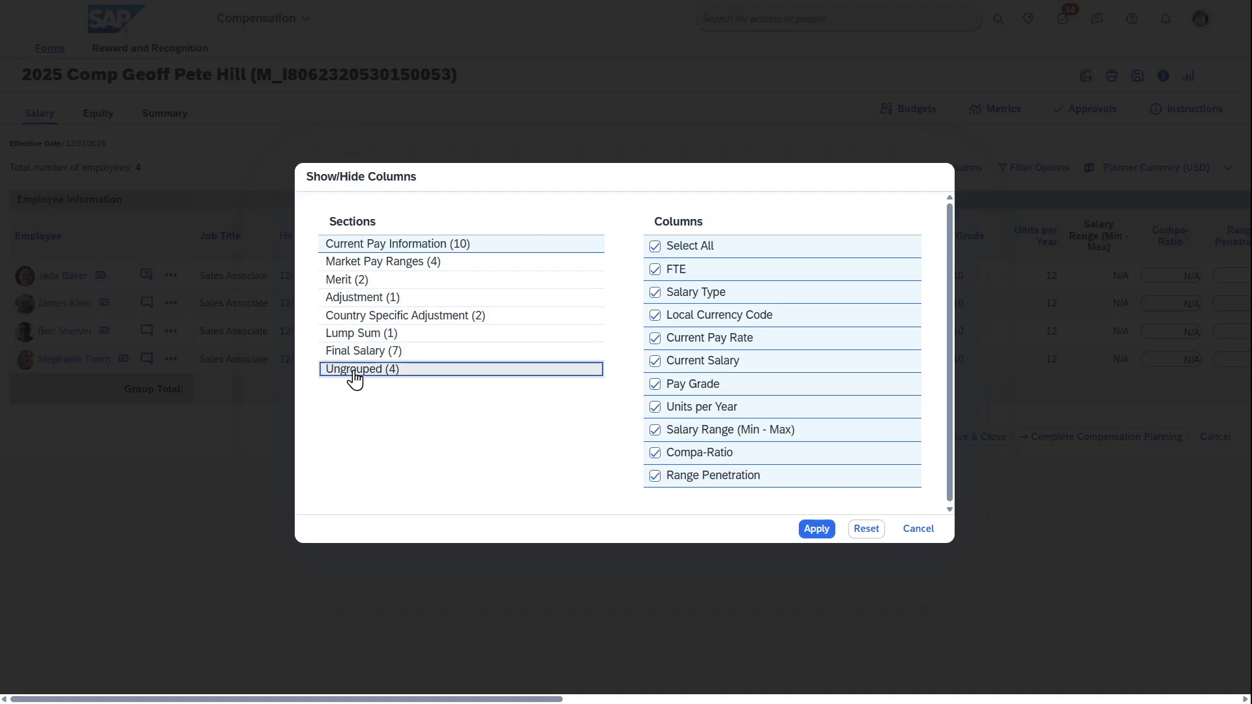
pyautogui.click(360, 368)
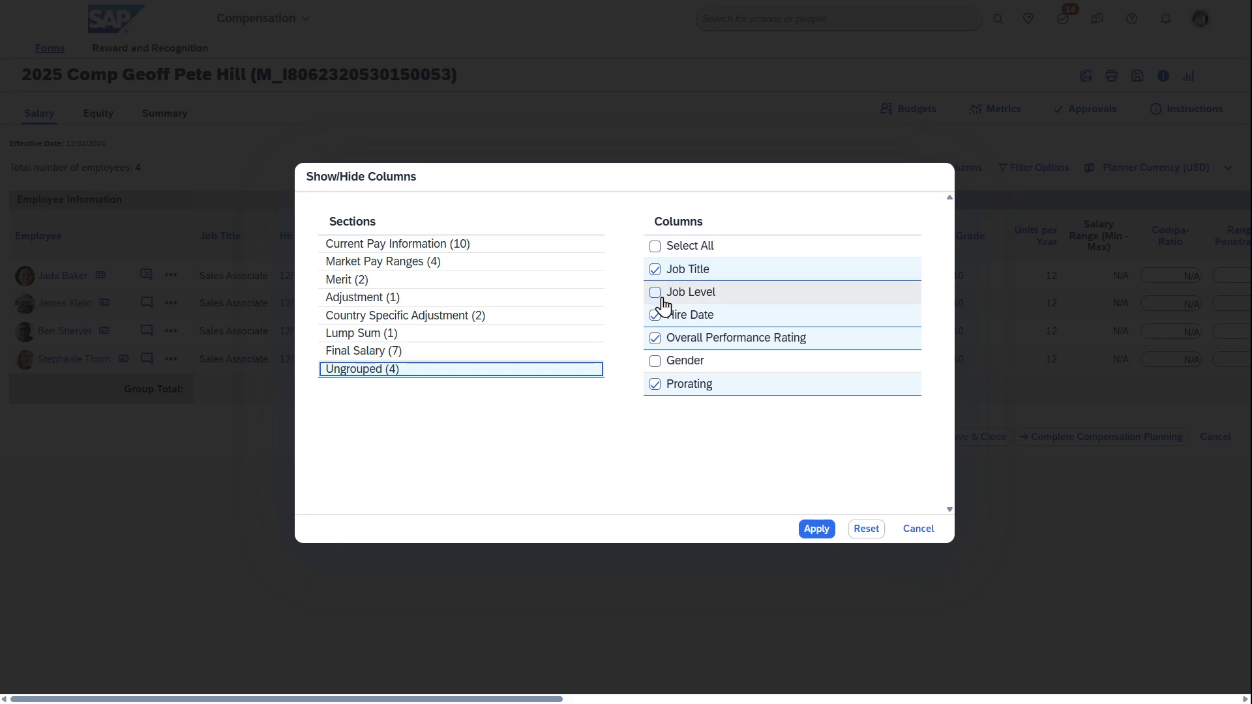
pyautogui.click(655, 292)
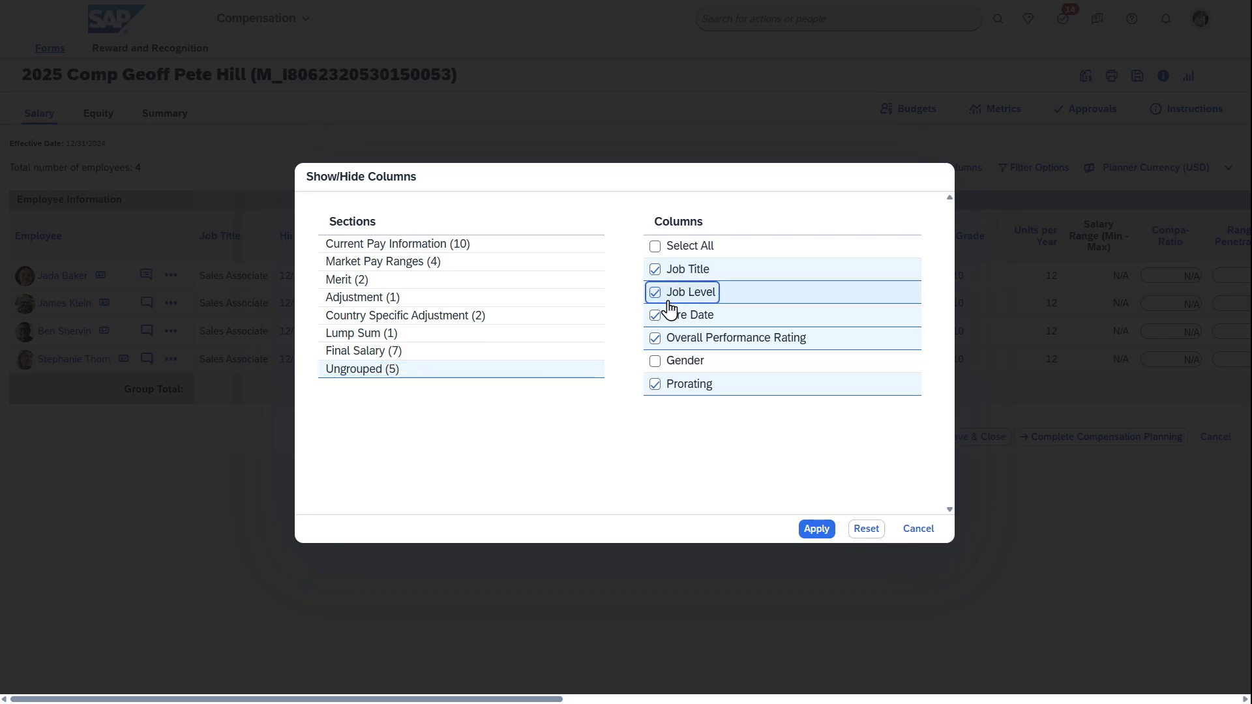
pyautogui.click(815, 529)
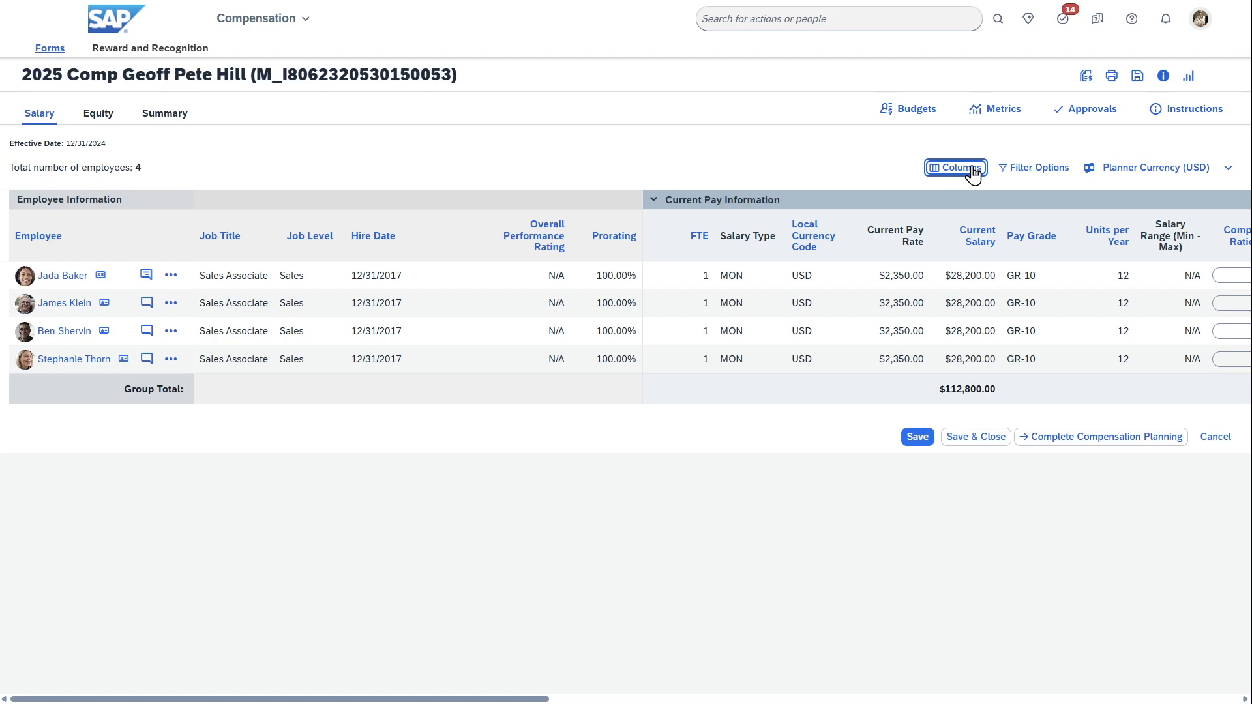
pyautogui.moveTo(1108, 176)
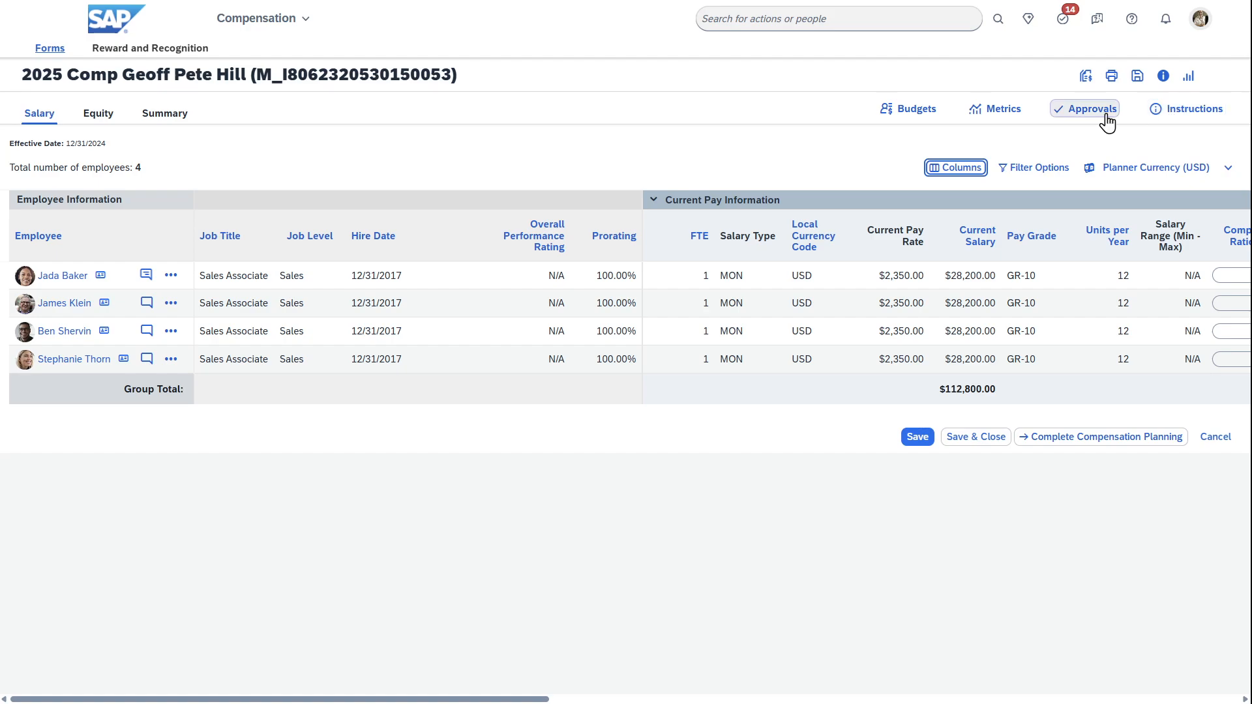
# - View the form's planning instructions and dismiss them
pyautogui.click(1190, 108)
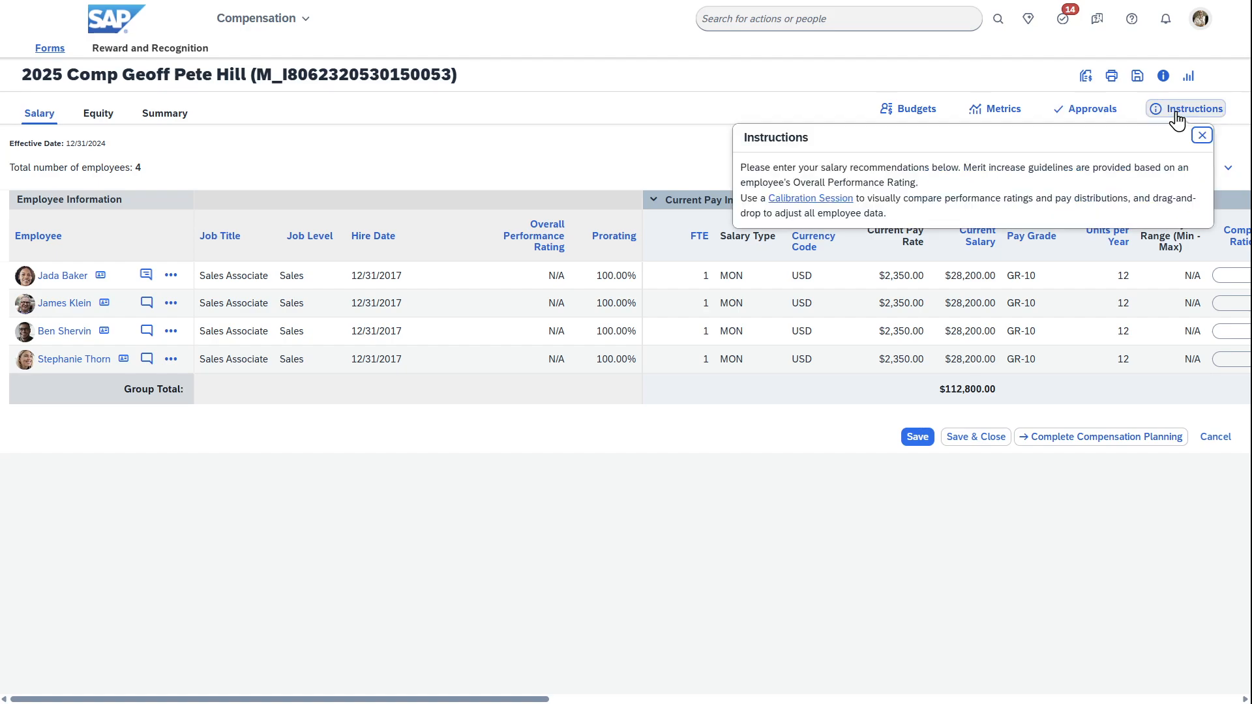
pyautogui.click(1201, 135)
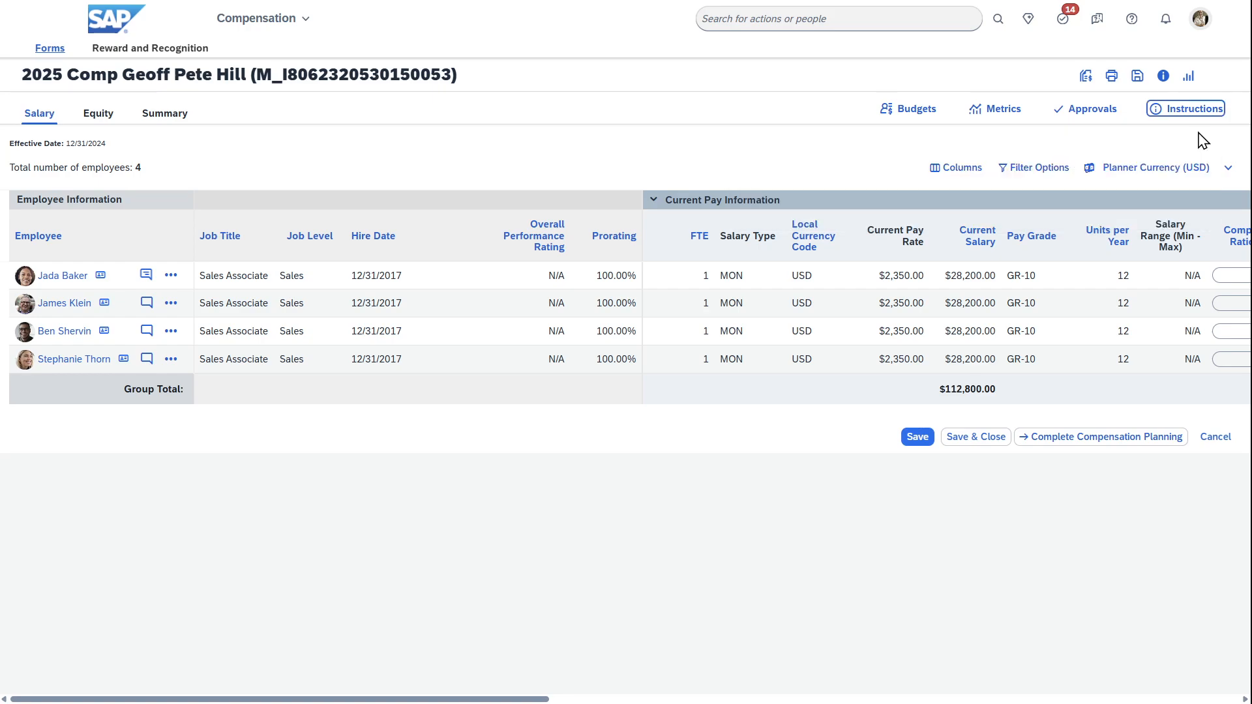
pyautogui.moveTo(822, 445)
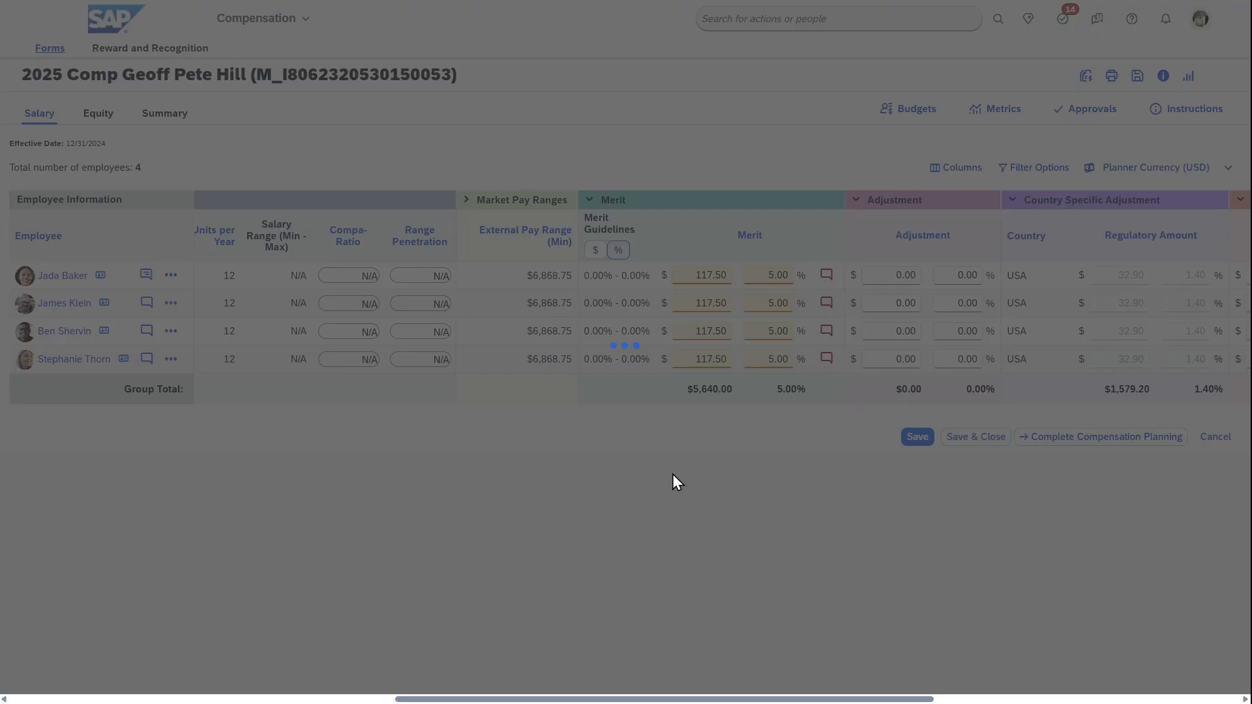
pyautogui.click(826, 274)
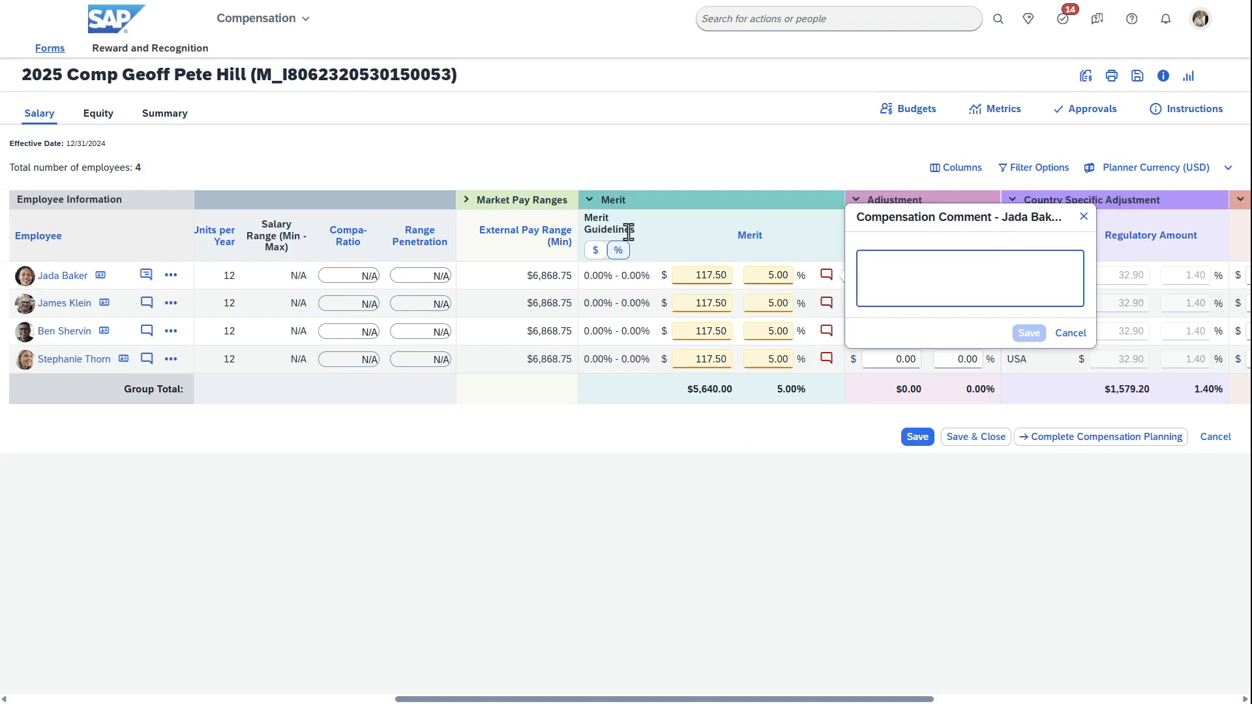
pyautogui.moveTo(634, 291)
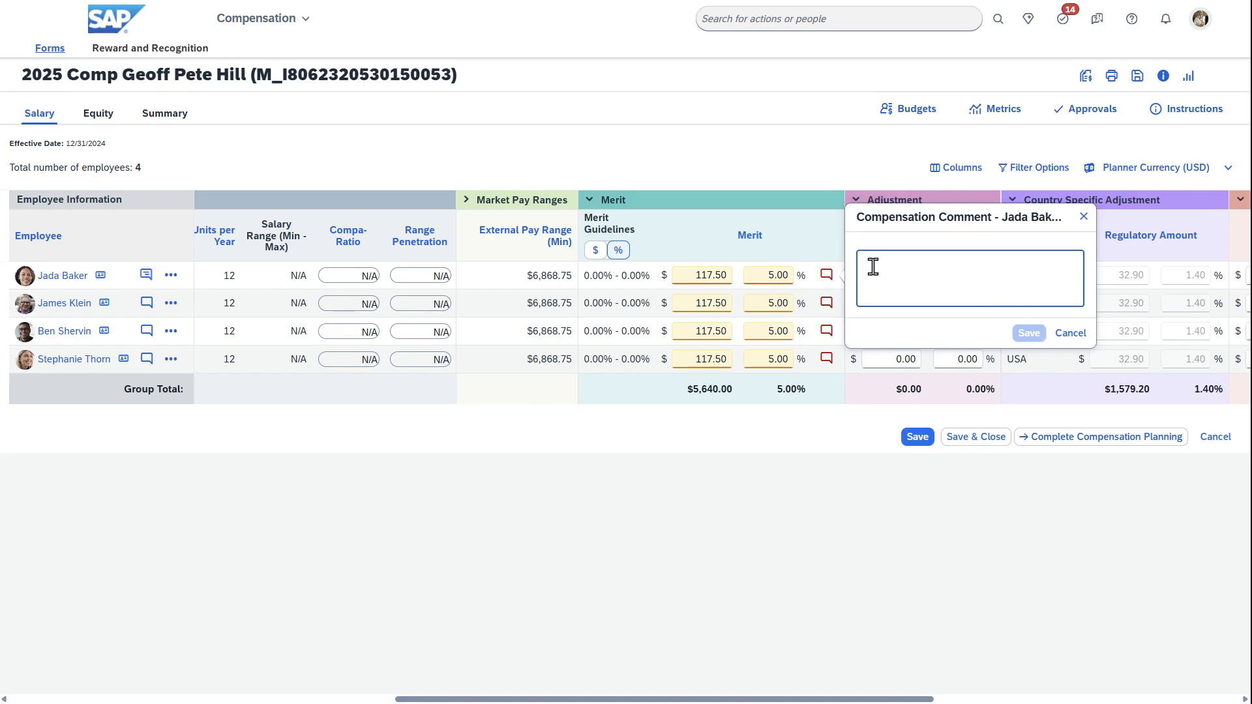
pyautogui.write('Standa')
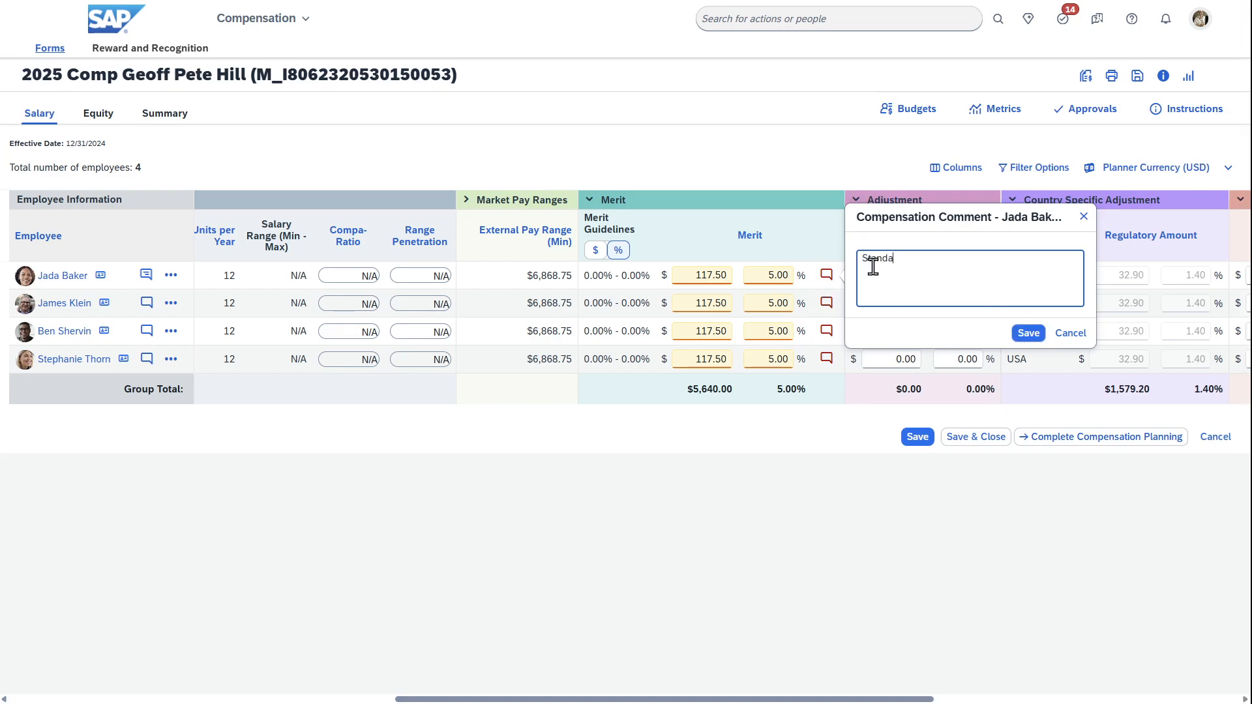
pyautogui.write('rd')
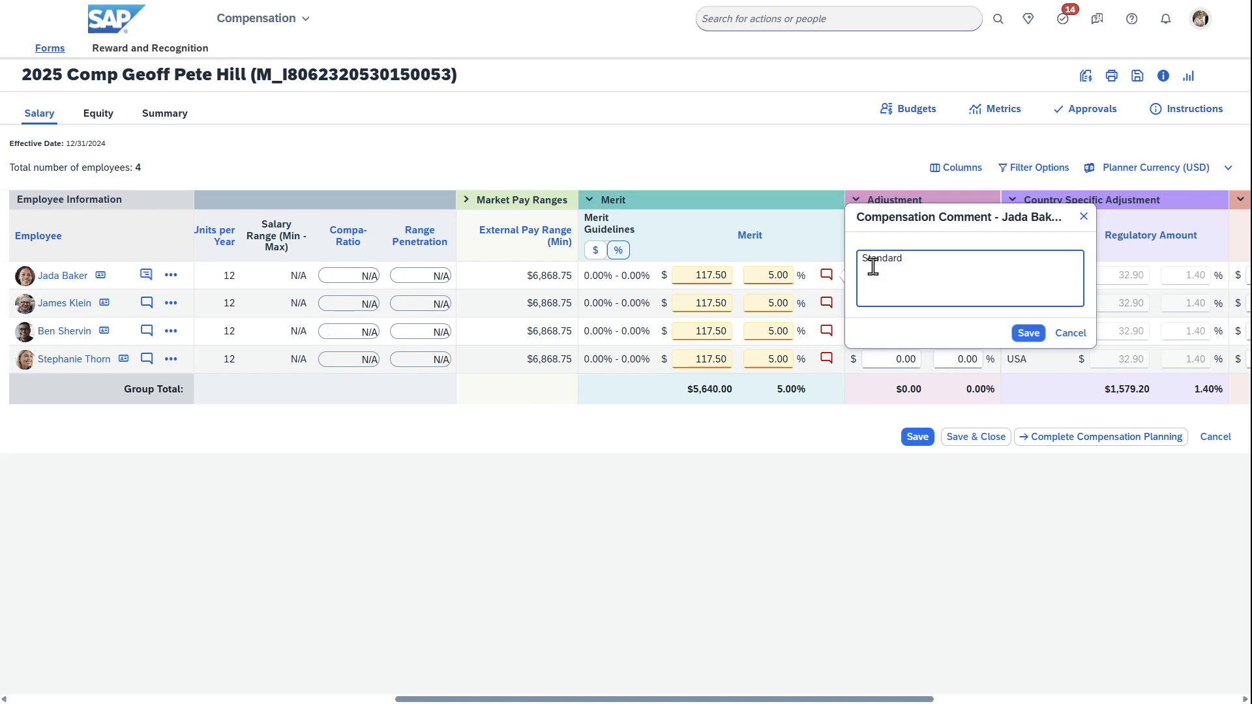
pyautogui.click(1028, 333)
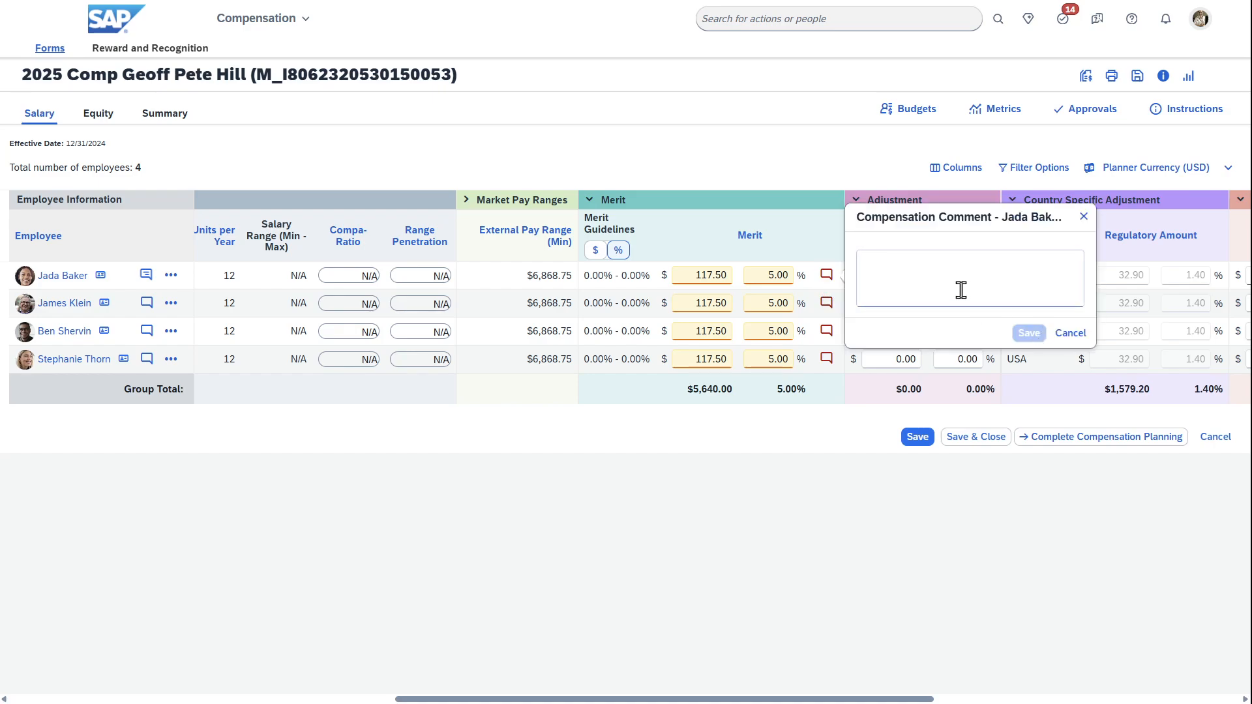
pyautogui.write('Standard')
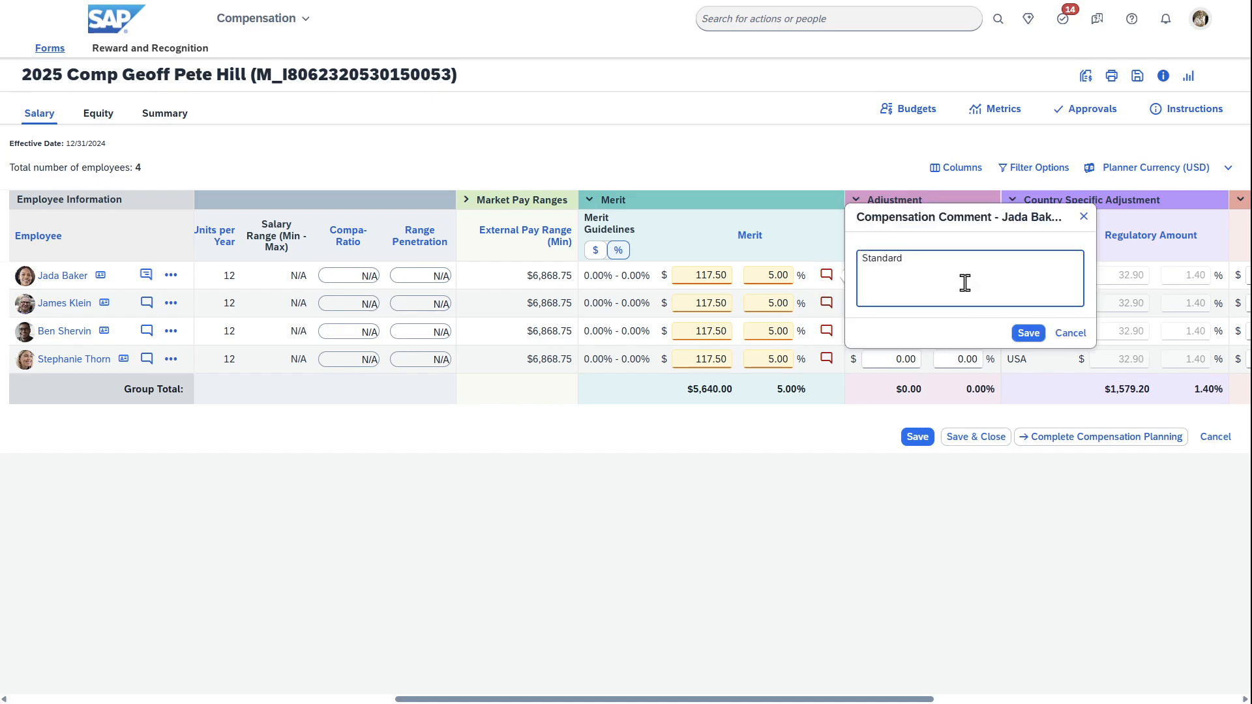
pyautogui.click(1027, 333)
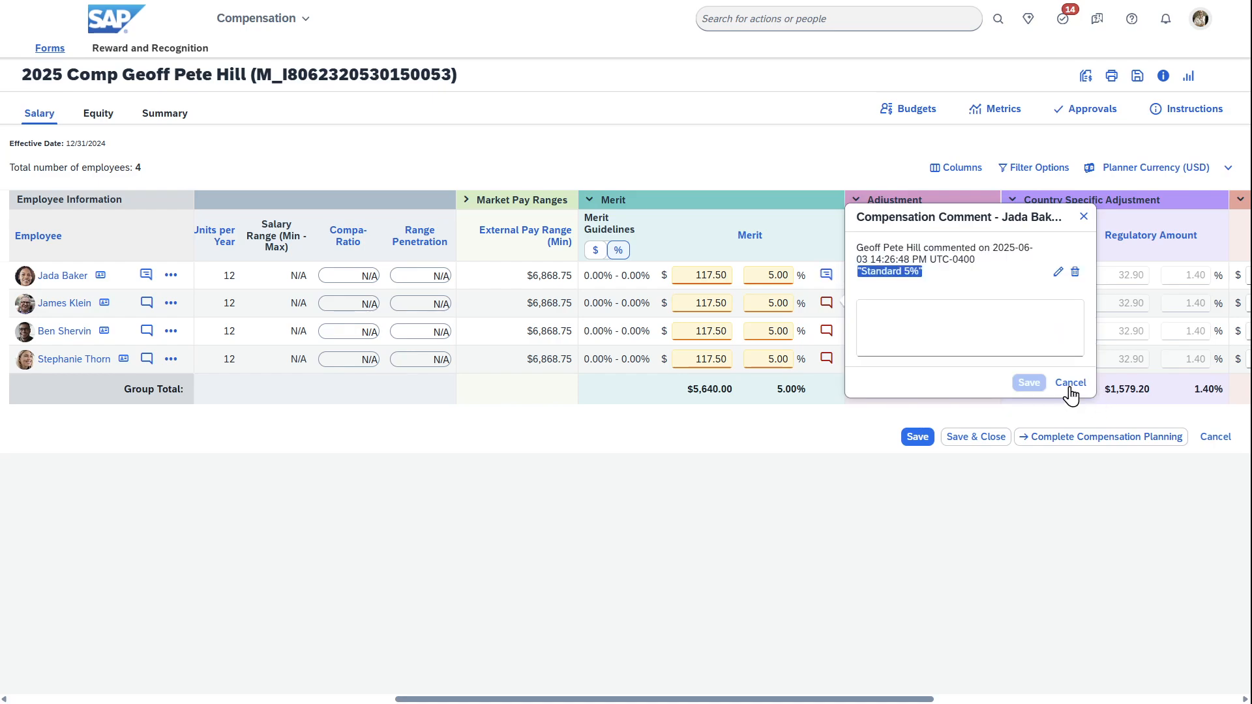
pyautogui.click(1070, 383)
pyautogui.write('Standa')
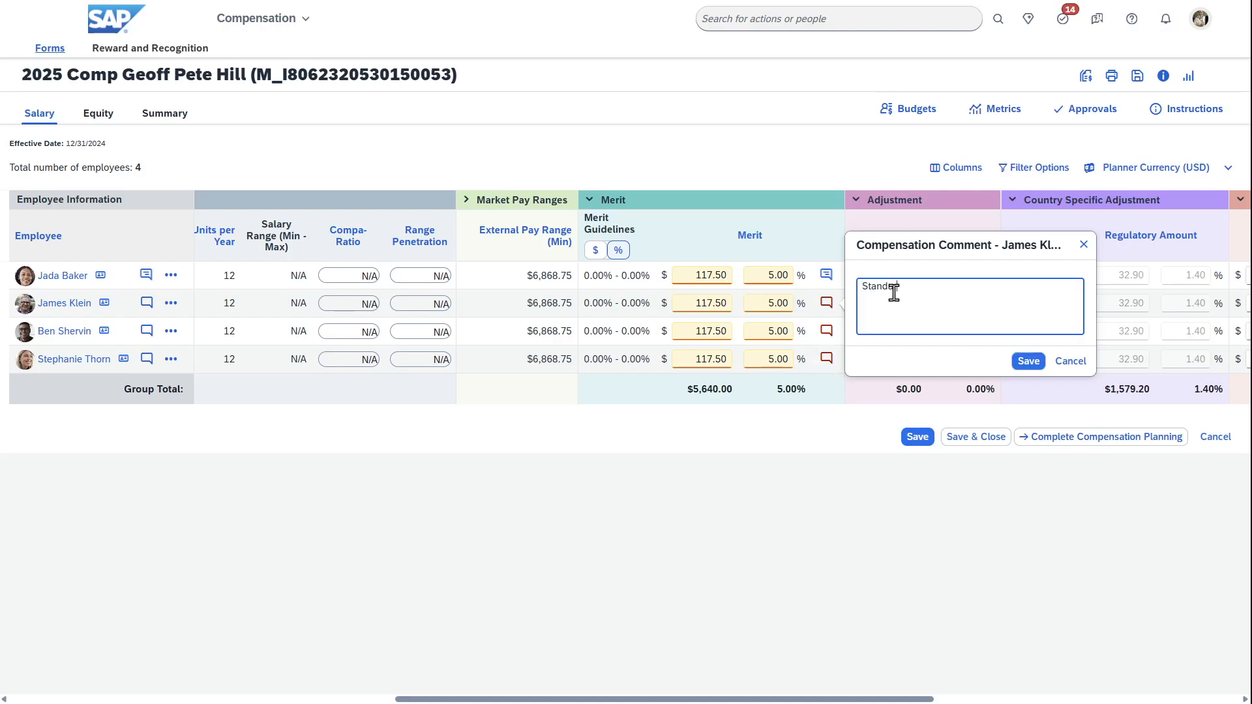
pyautogui.click(1028, 360)
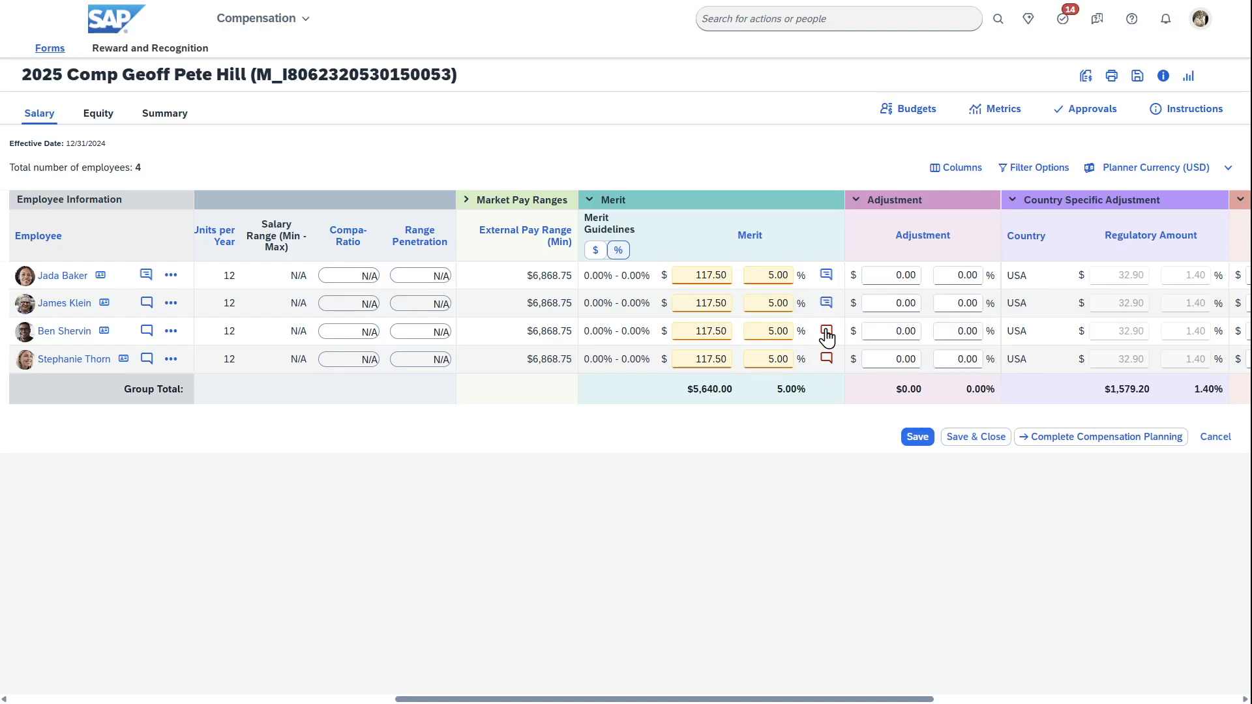
pyautogui.write('Standar')
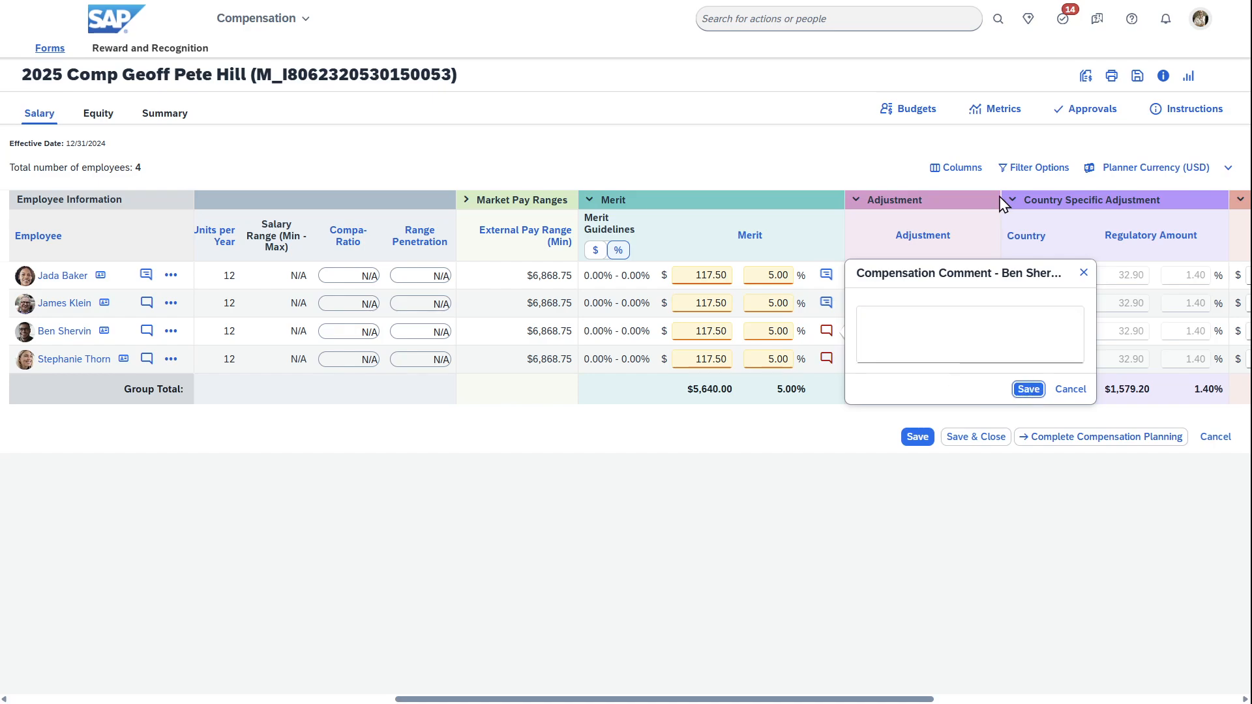
pyautogui.click(968, 334)
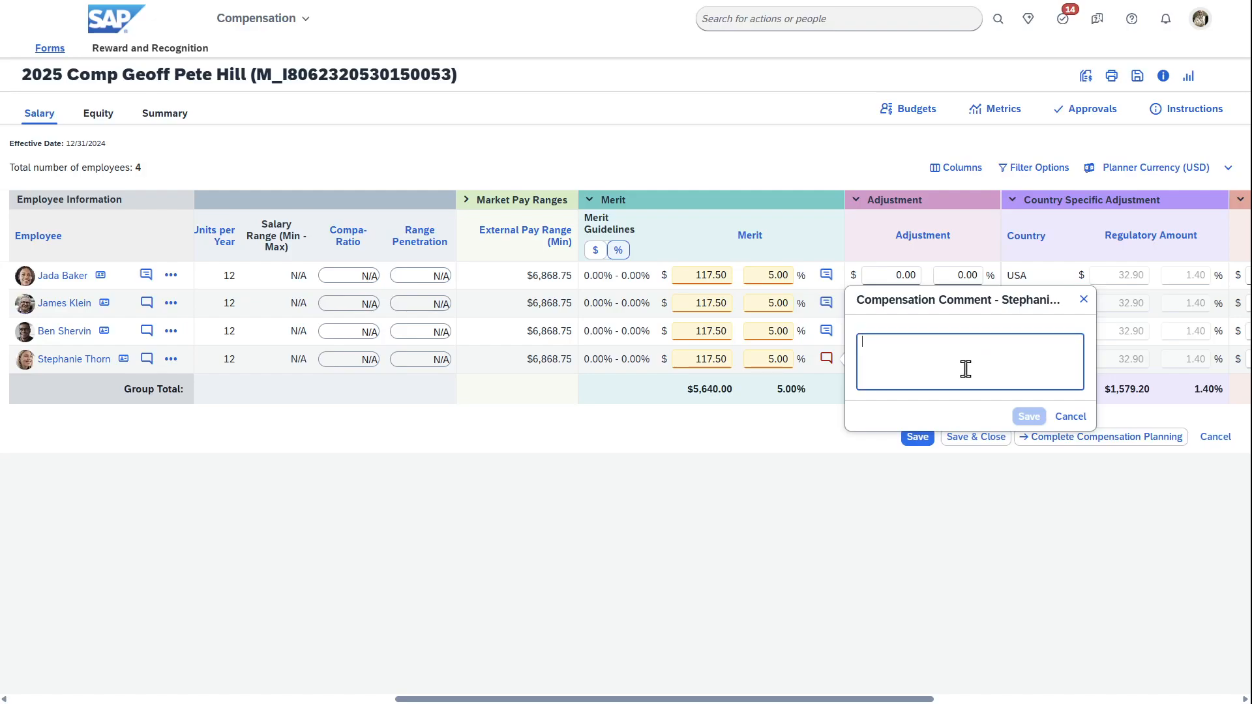
pyautogui.write('Standard 5')
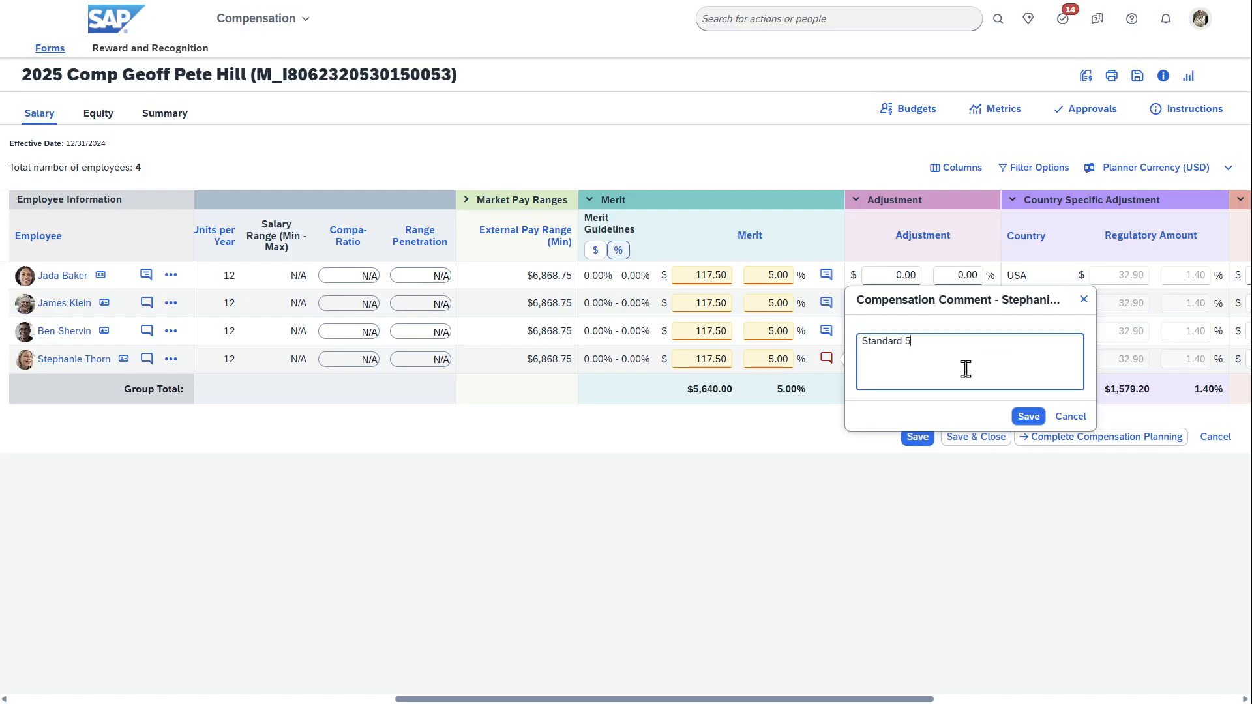
pyautogui.click(1028, 416)
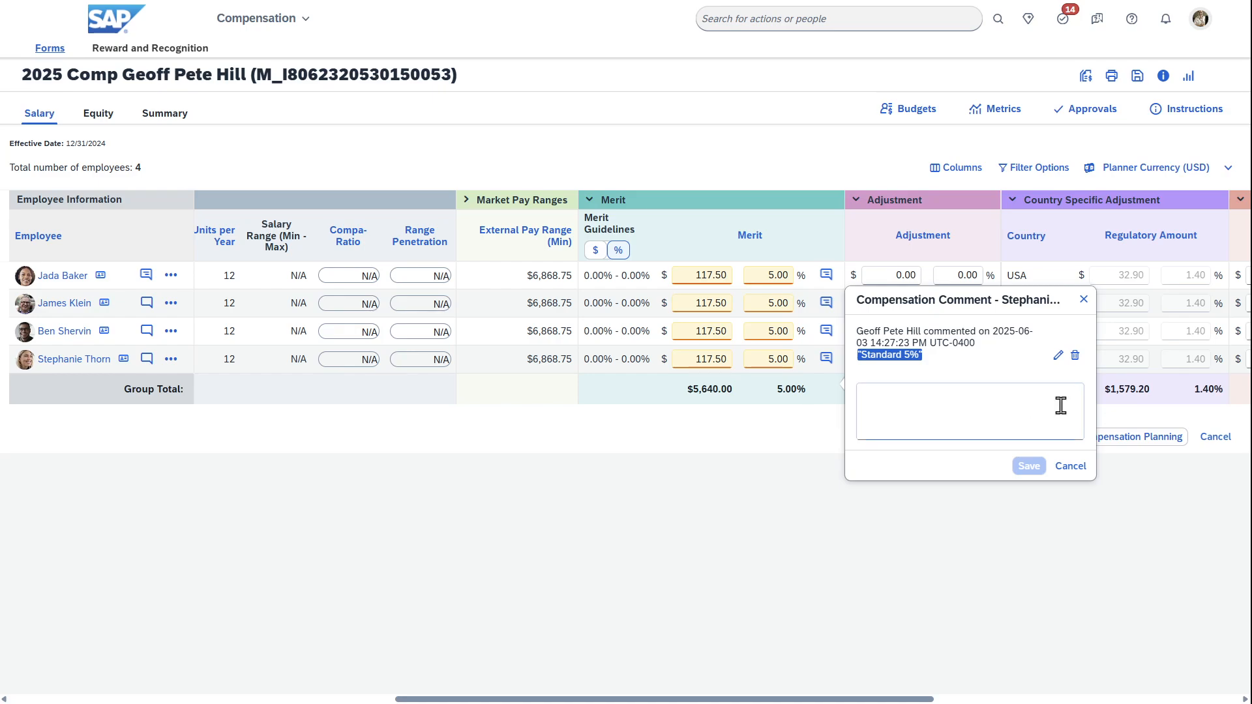
pyautogui.click(1069, 465)
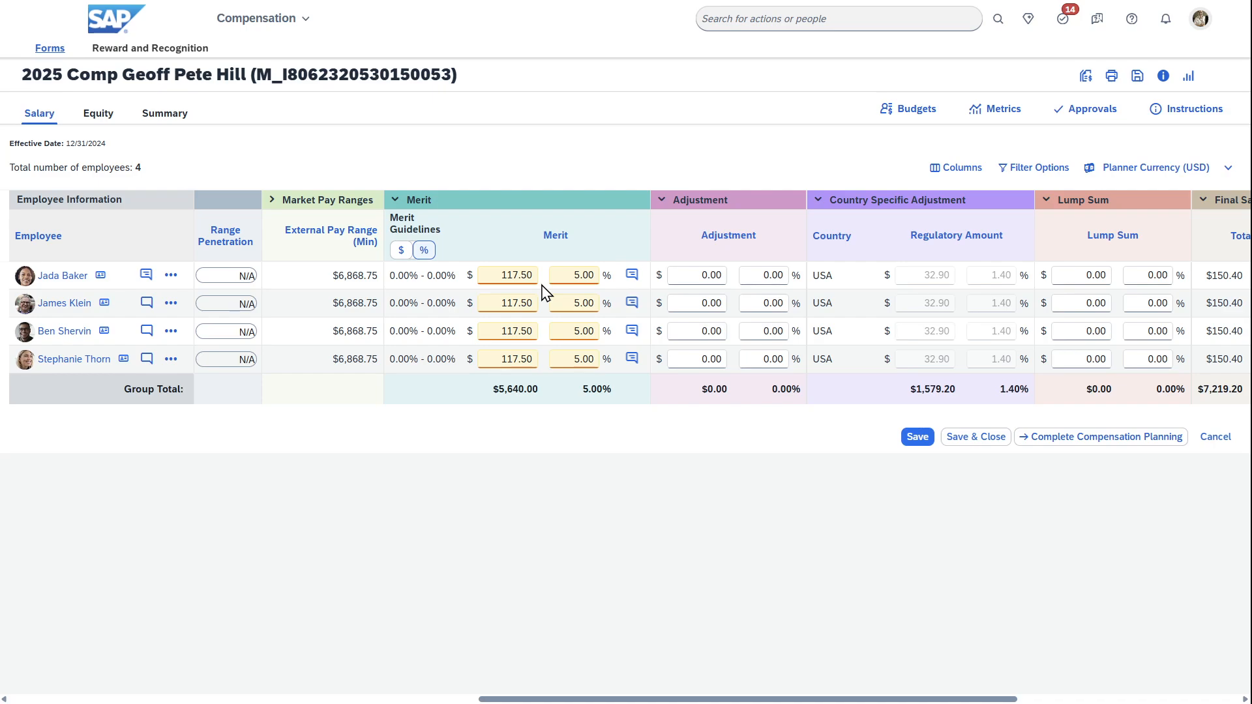
pyautogui.moveTo(712, 444)
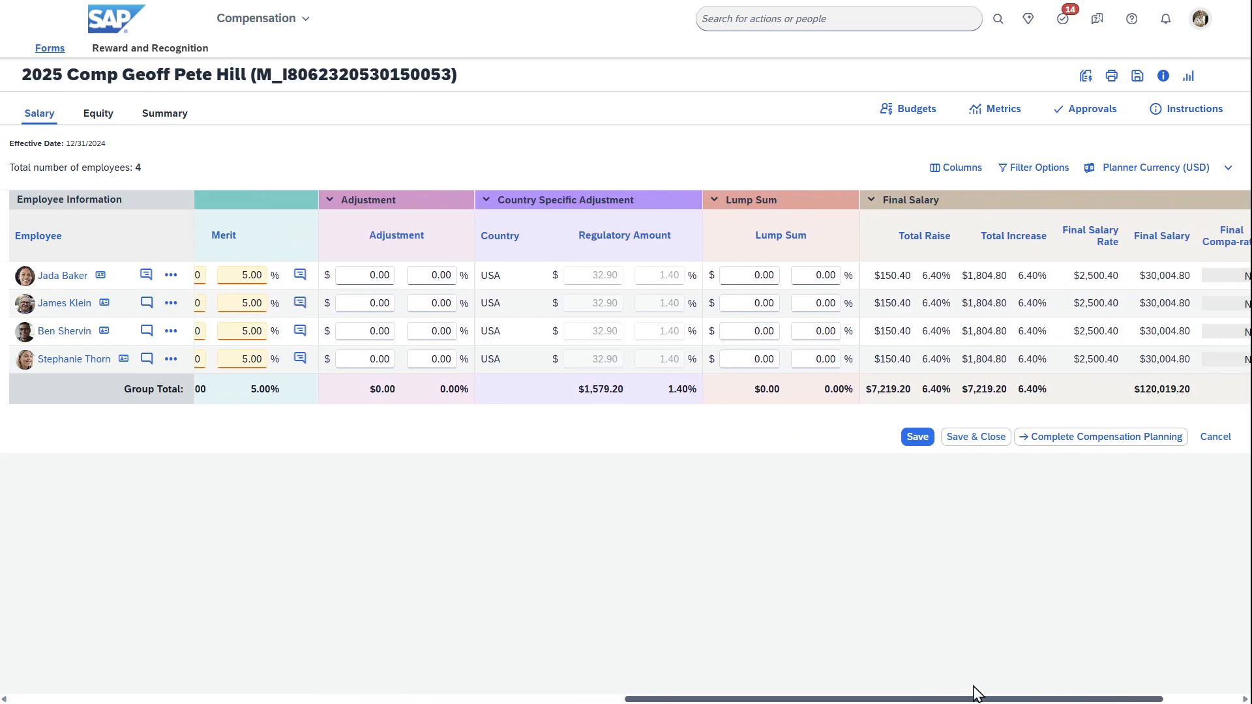
pyautogui.hscroll(3)
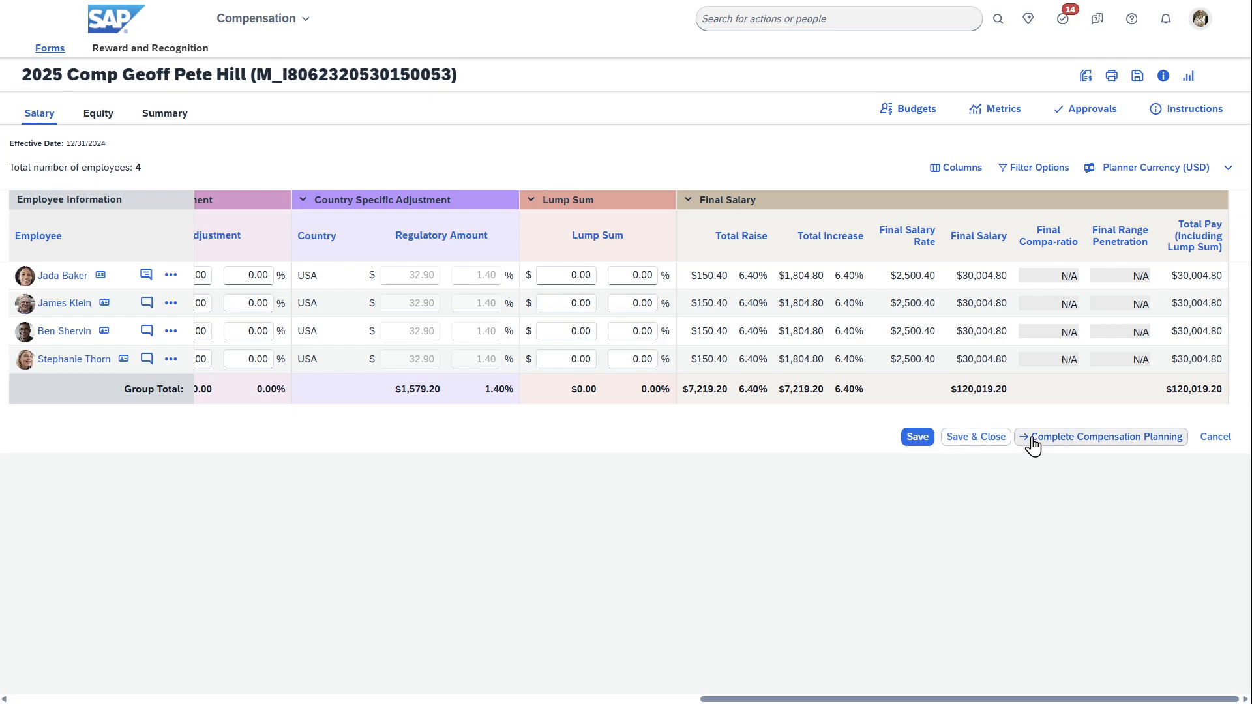
pyautogui.moveTo(1035, 456)
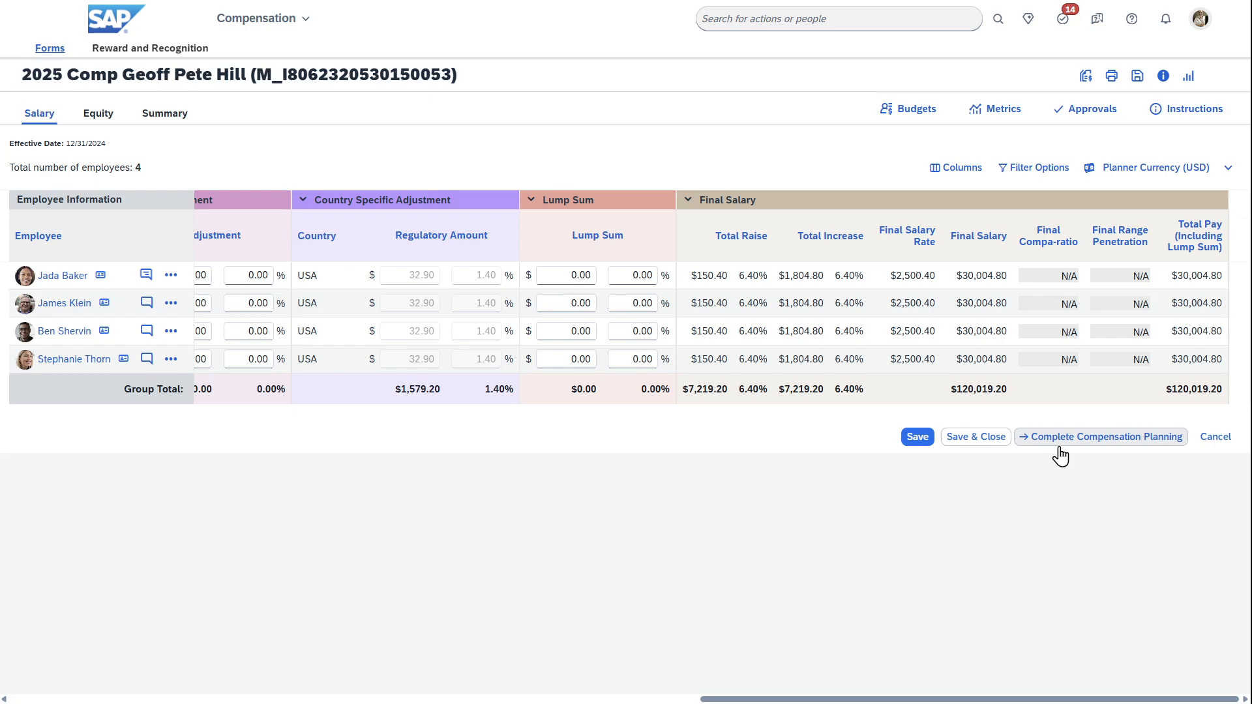
pyautogui.moveTo(899, 509)
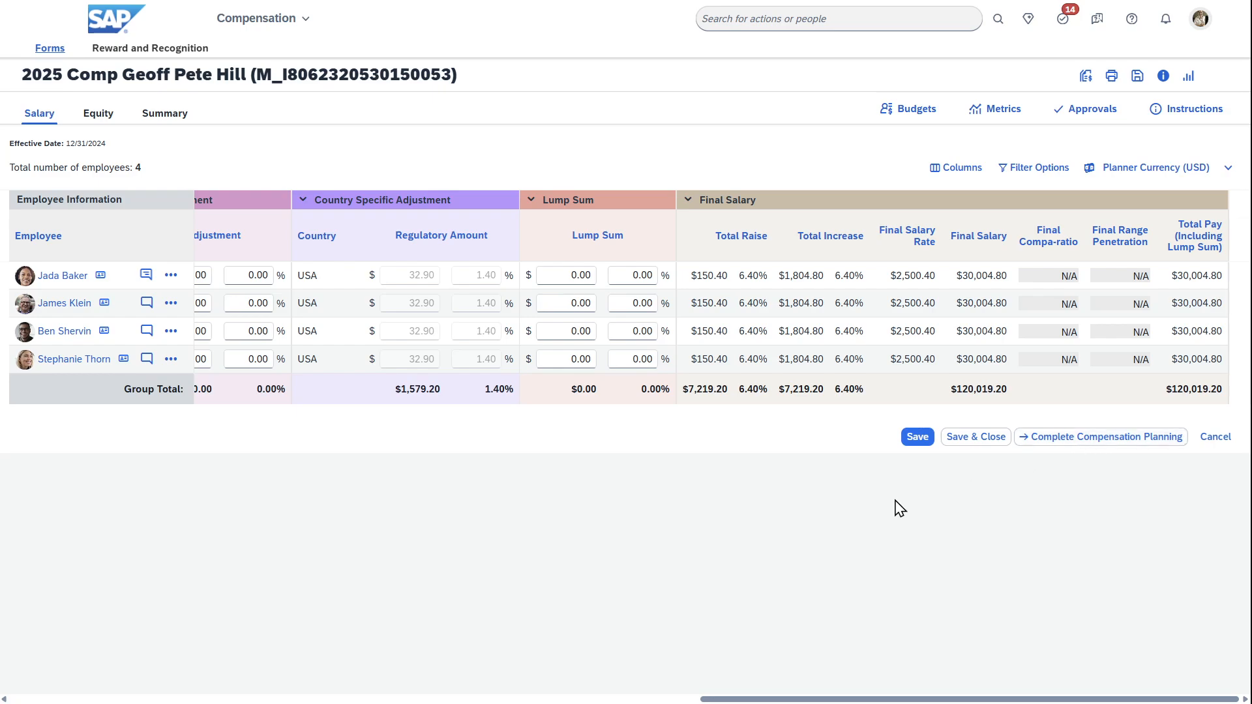
pyautogui.moveTo(890, 592)
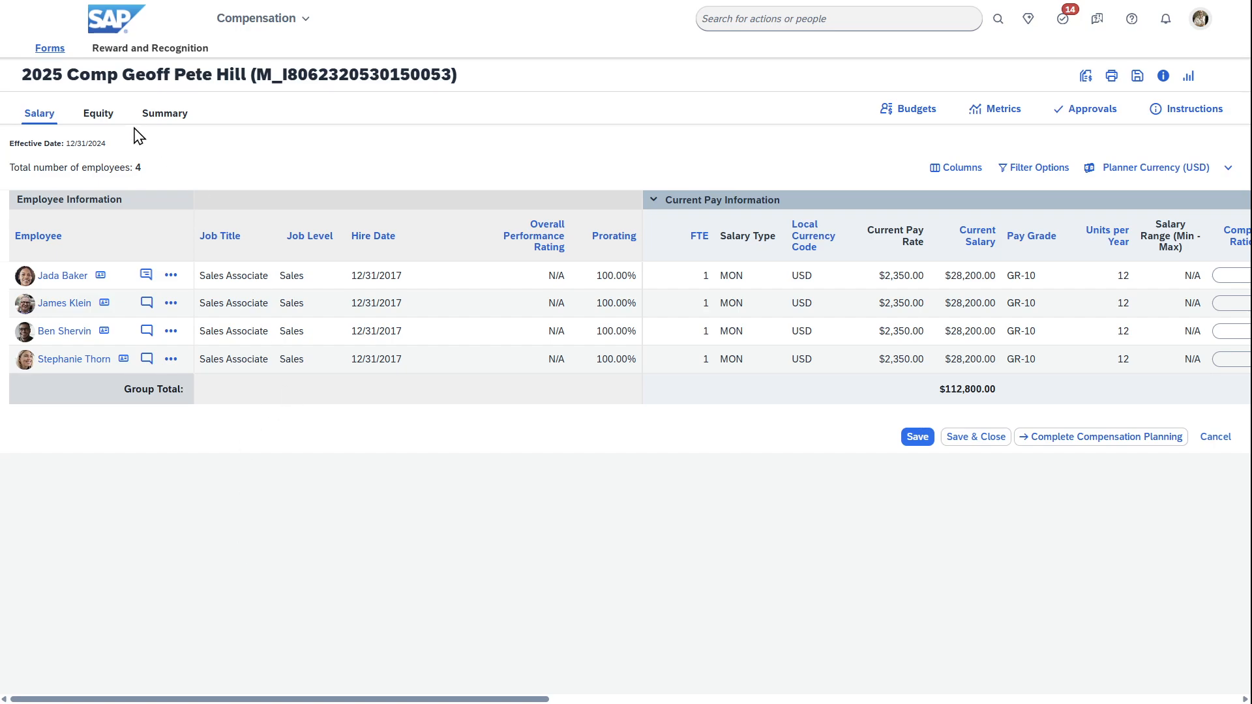
pyautogui.moveTo(216, 156)
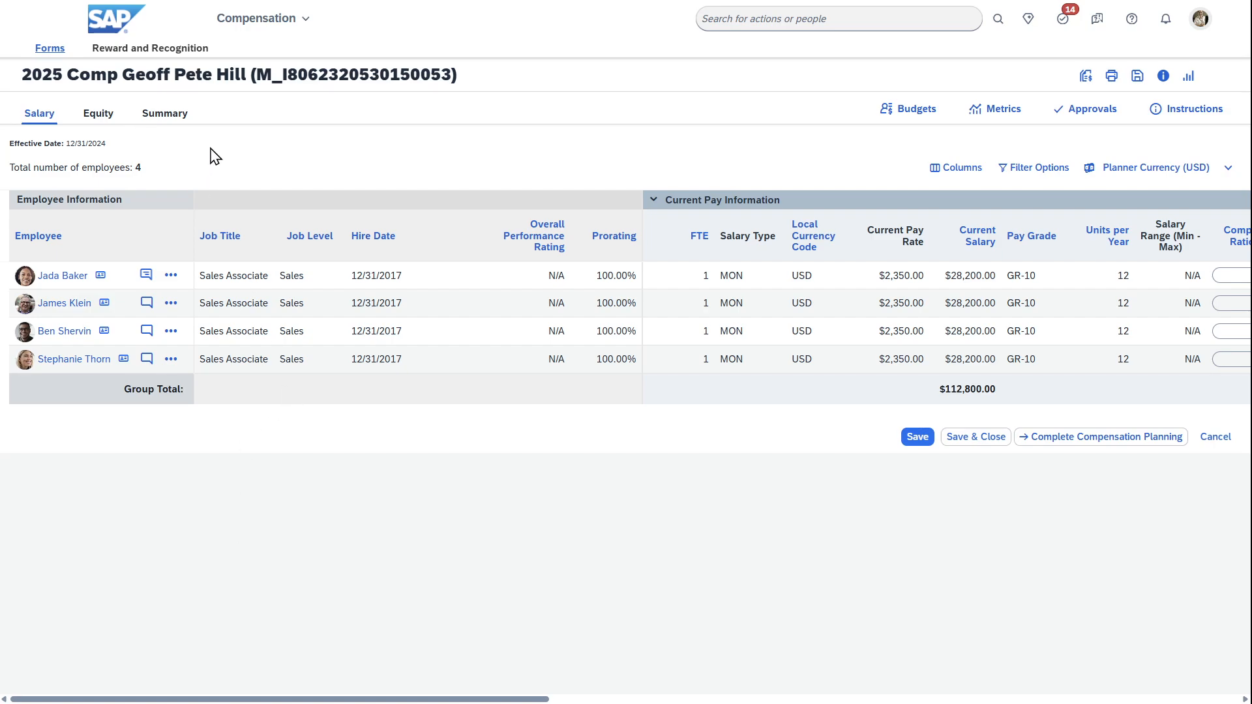
pyautogui.moveTo(198, 178)
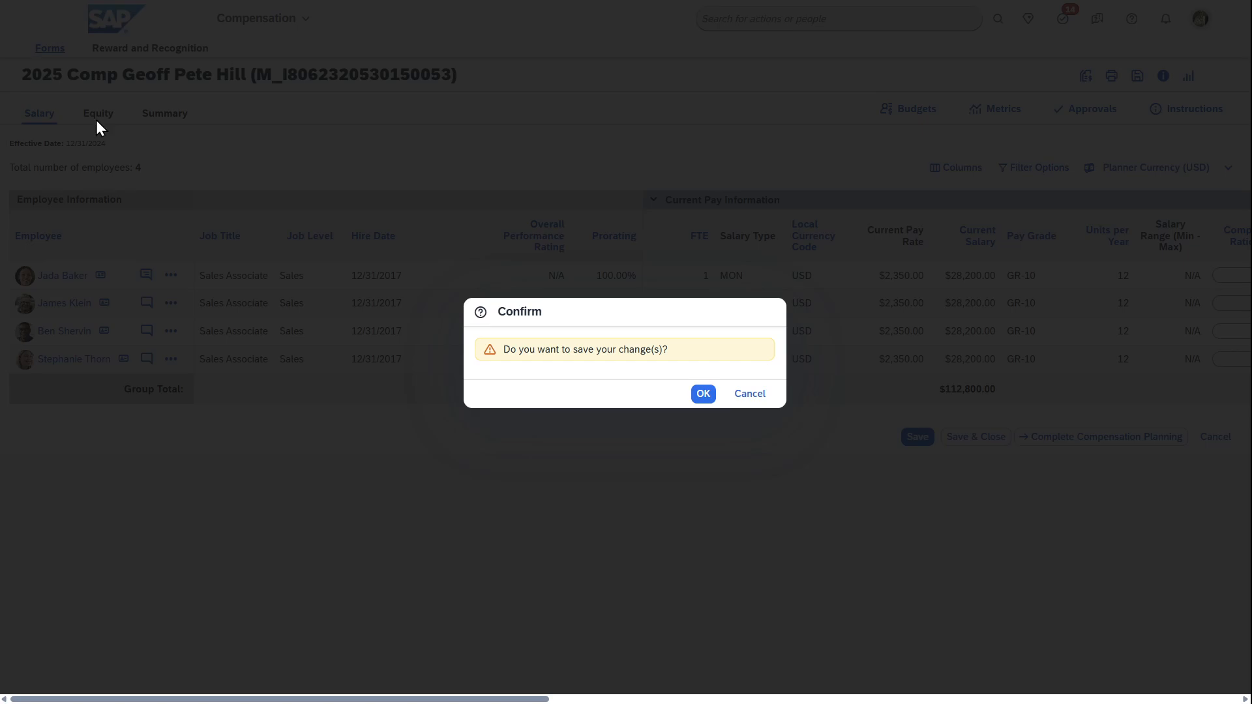
# - Confirm saving the merit changes and land on the Equity view showing zero grants for all four employees
pyautogui.click(702, 392)
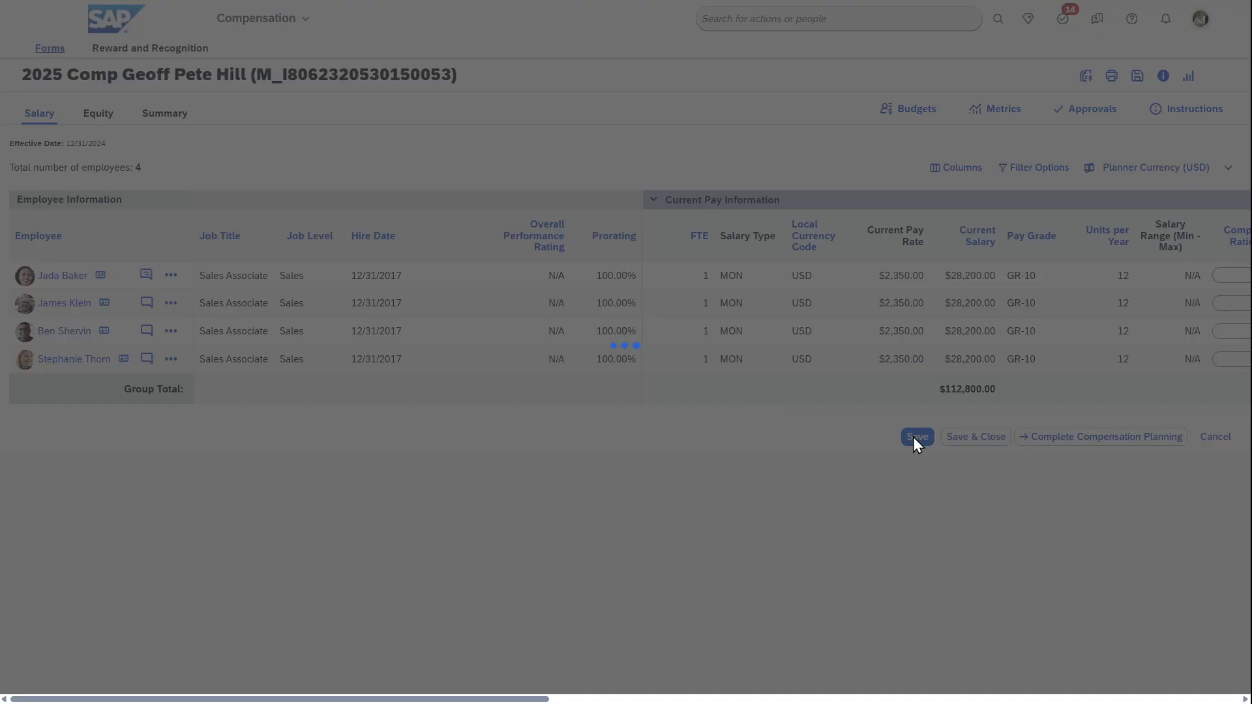
pyautogui.click(917, 436)
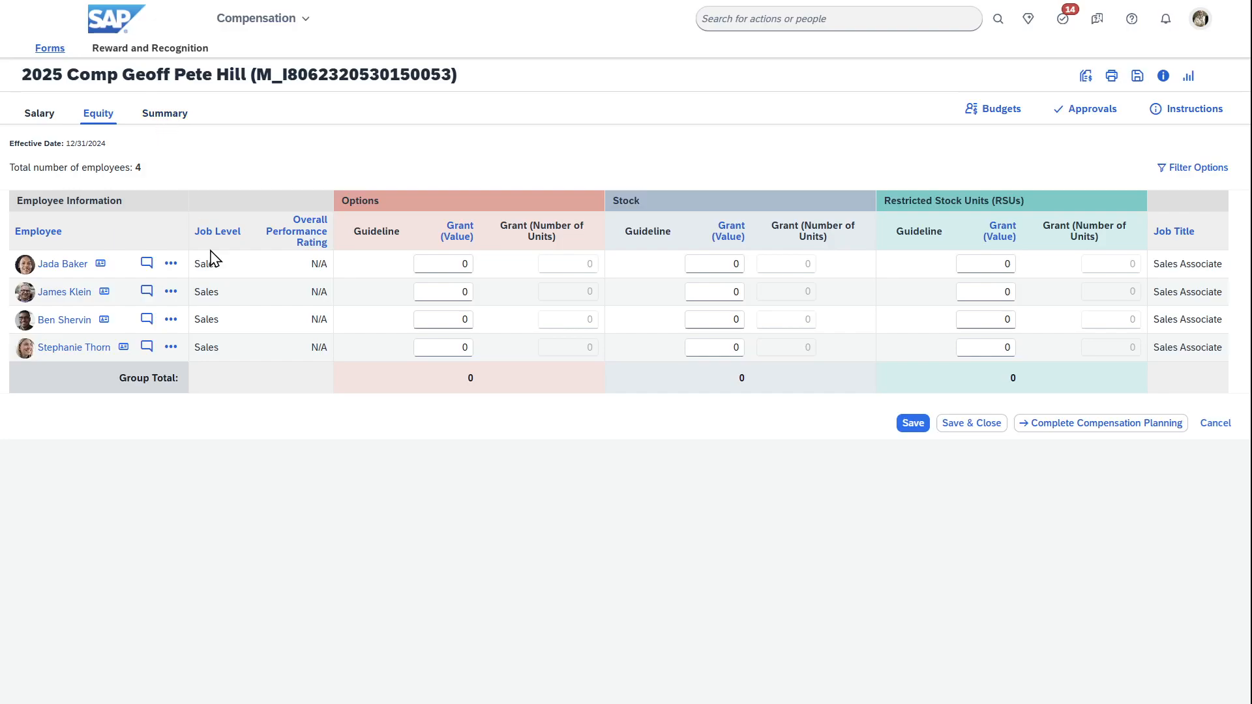
pyautogui.click(442, 291)
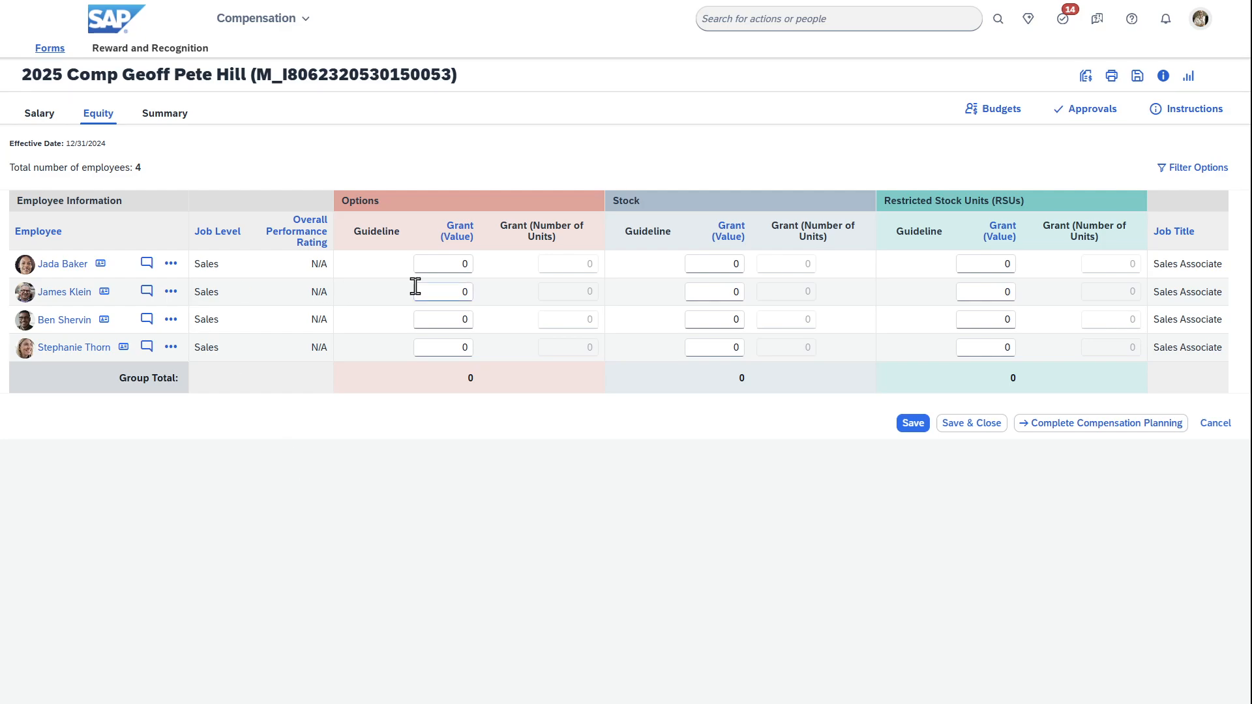
pyautogui.moveTo(619, 433)
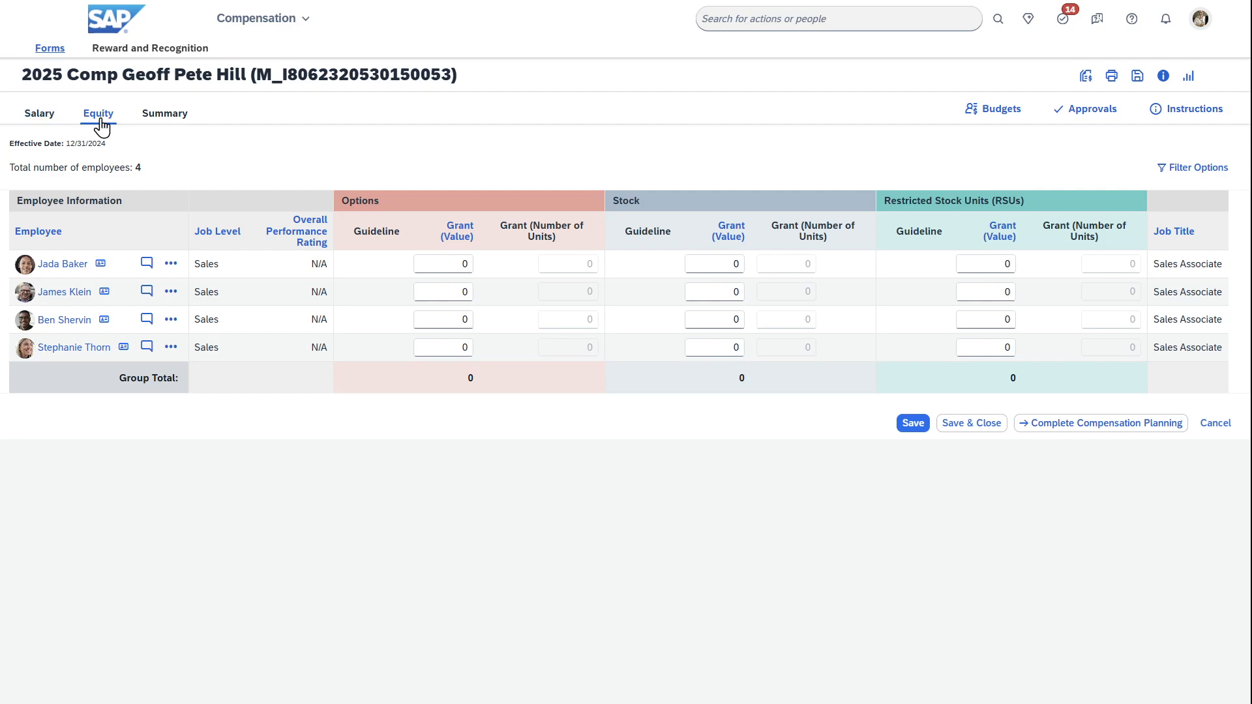
pyautogui.moveTo(444, 197)
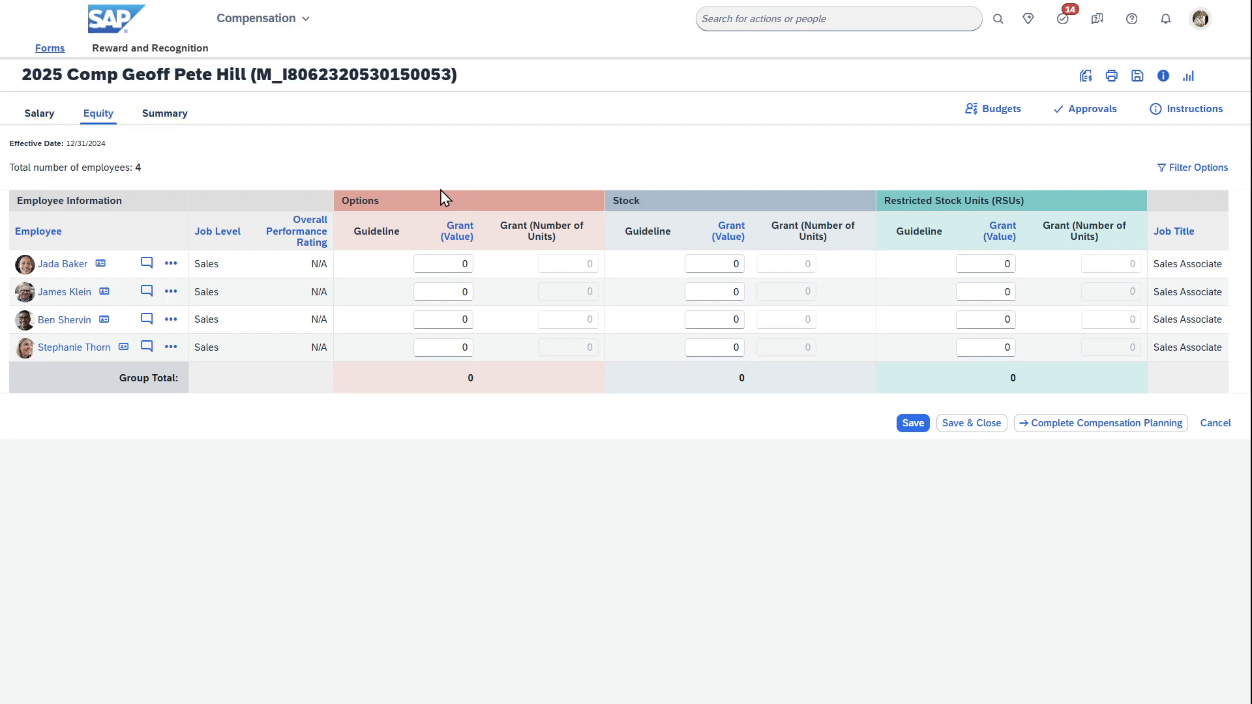